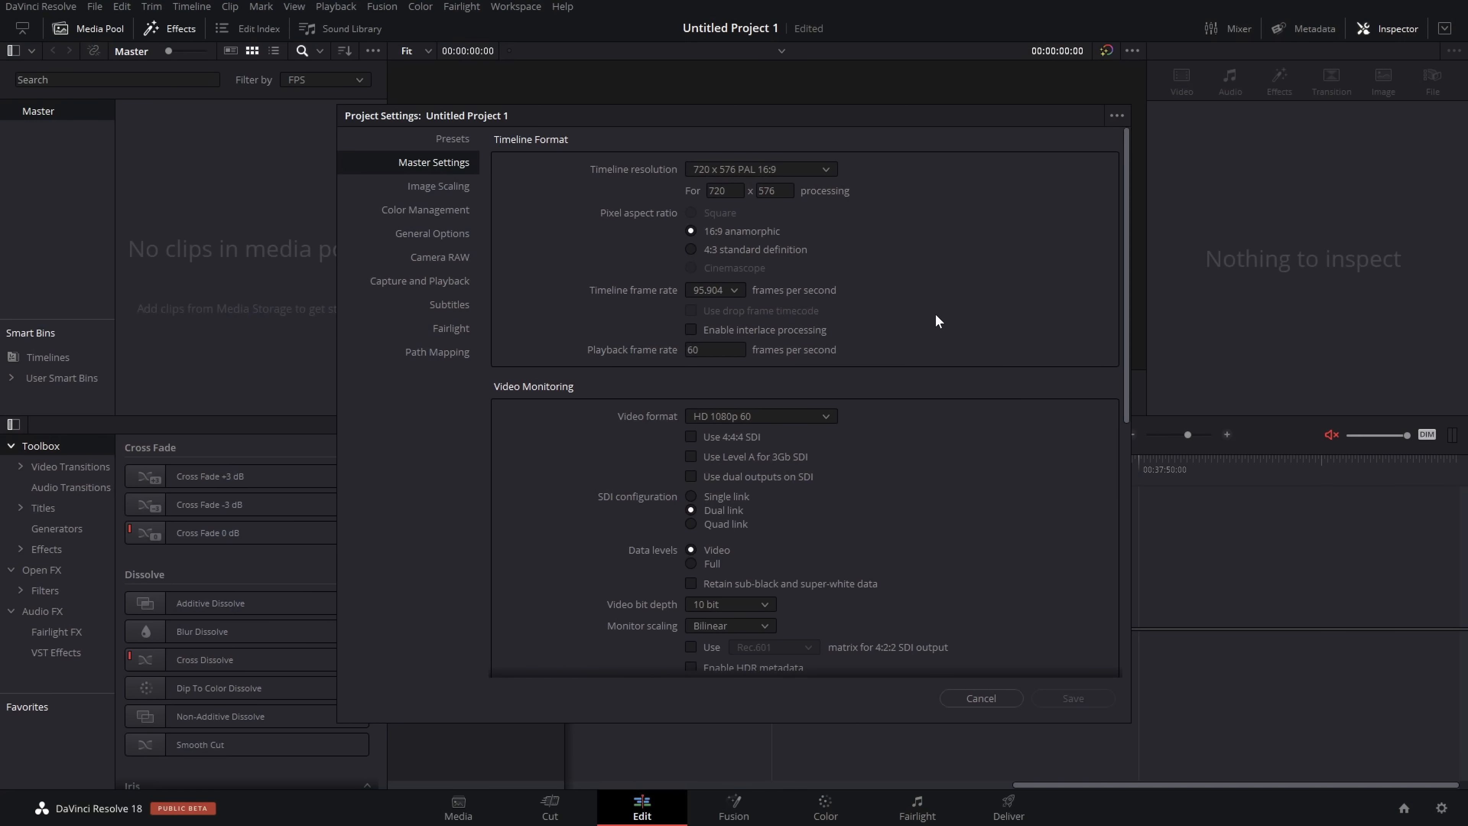
mouse_move(697, 300)
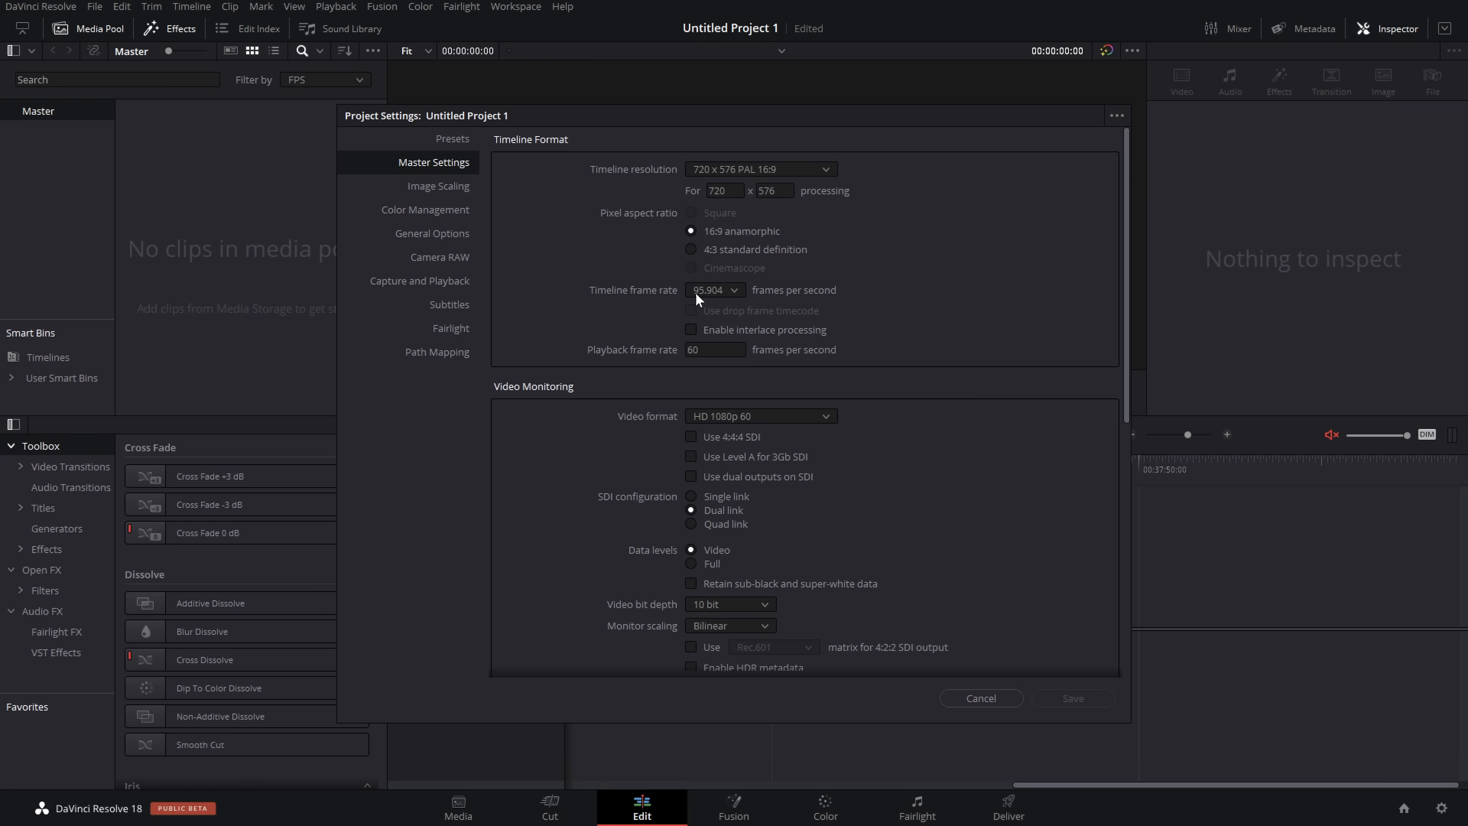
mouse_move(767, 362)
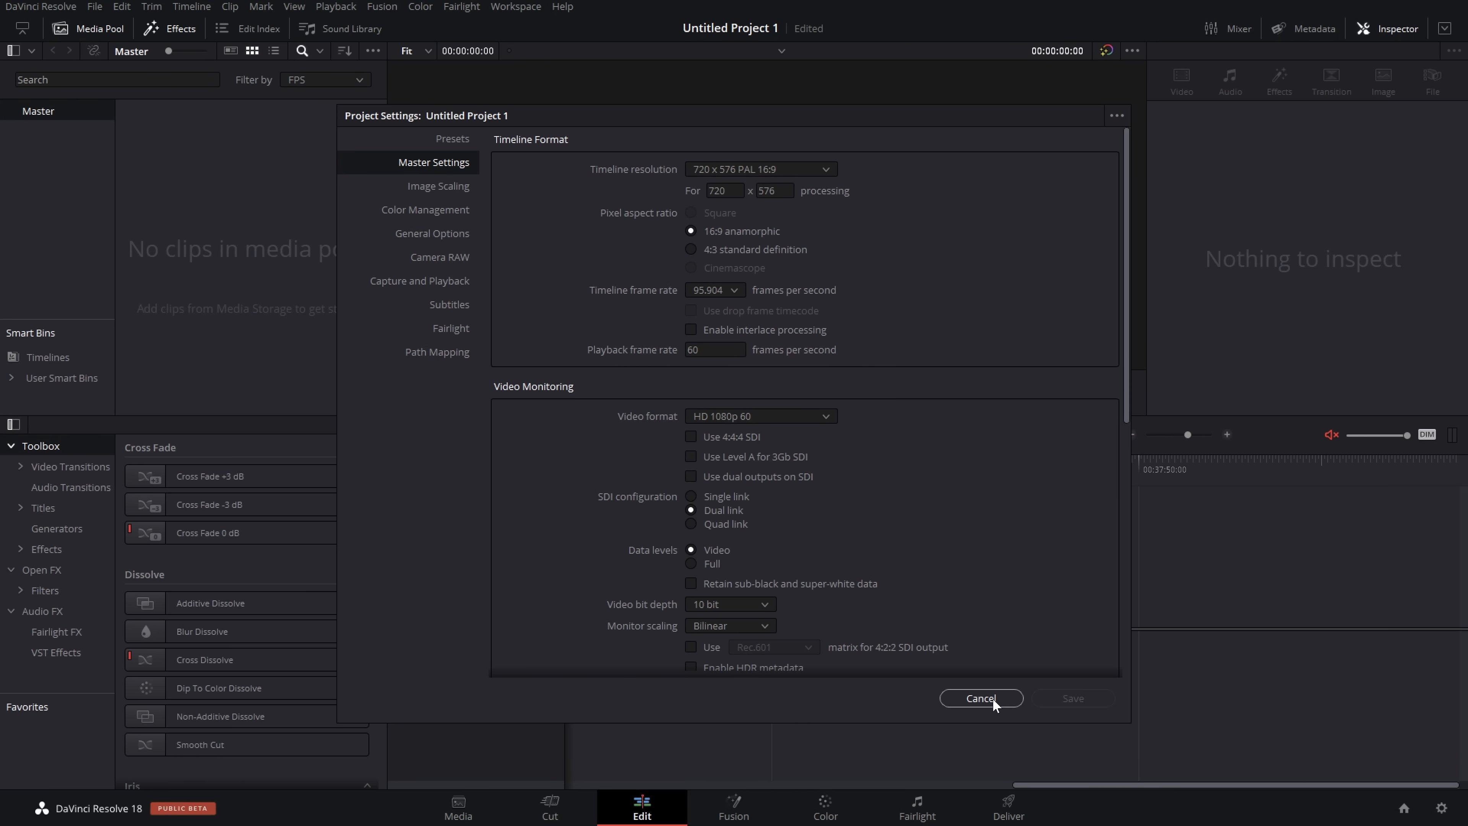
Cancel out of the Project Settings dialog without saving changes.
left_click(980, 698)
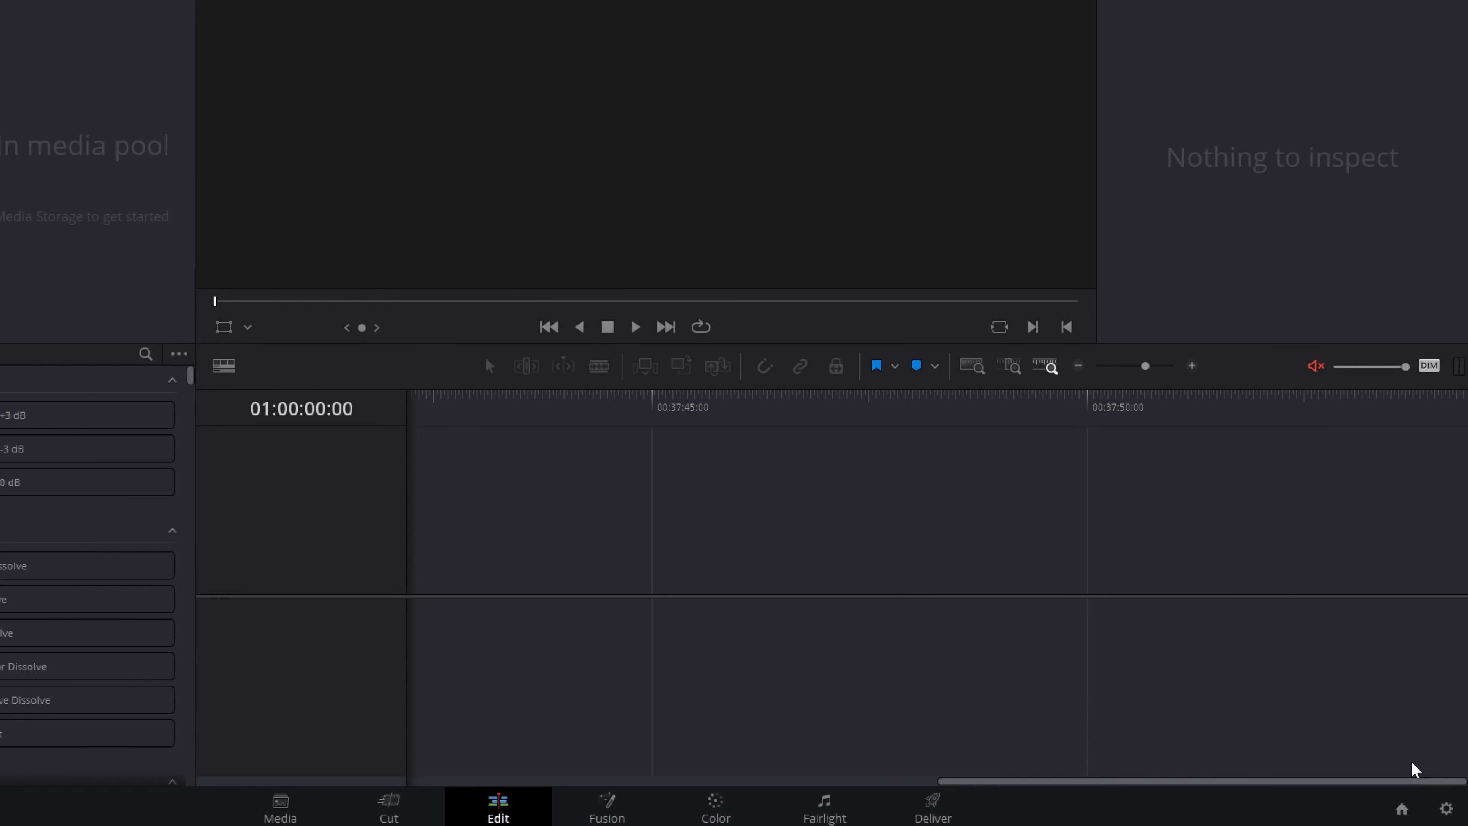
mouse_move(1401, 809)
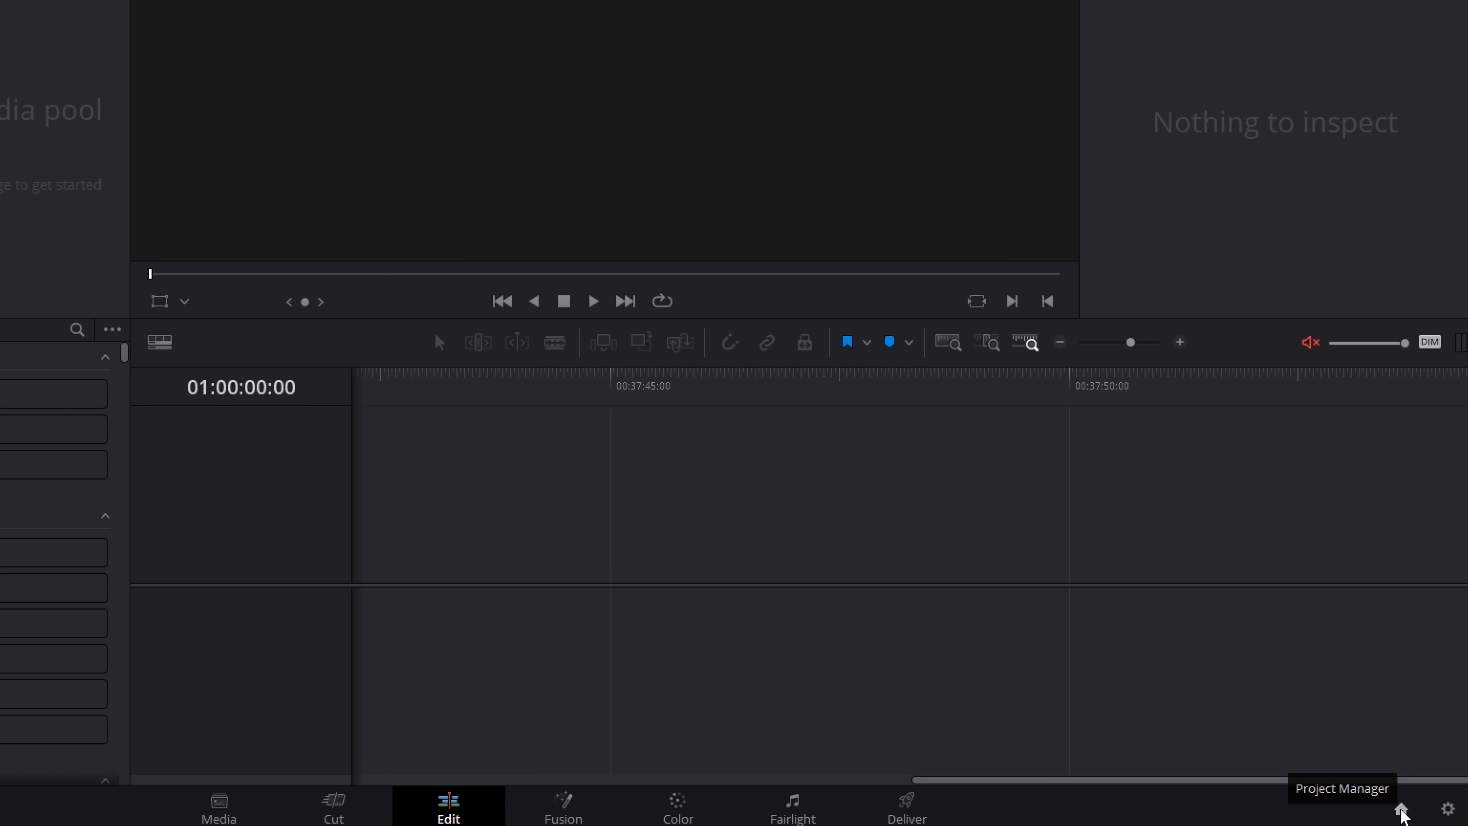
From the Project Manager, load the Bypass project's settings into the current project and confirm Override.
left_click(1402, 810)
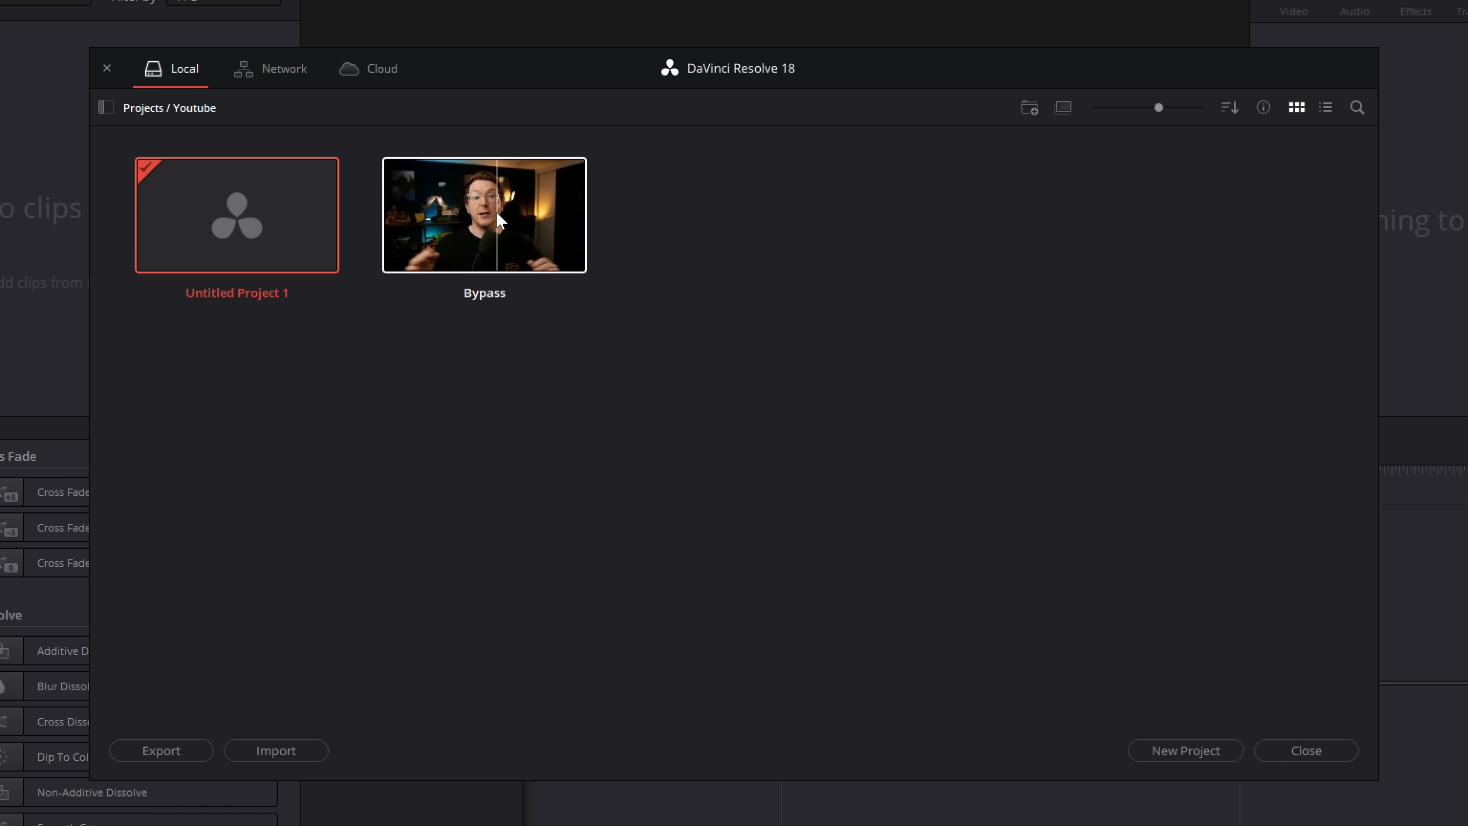
right_click(484, 214)
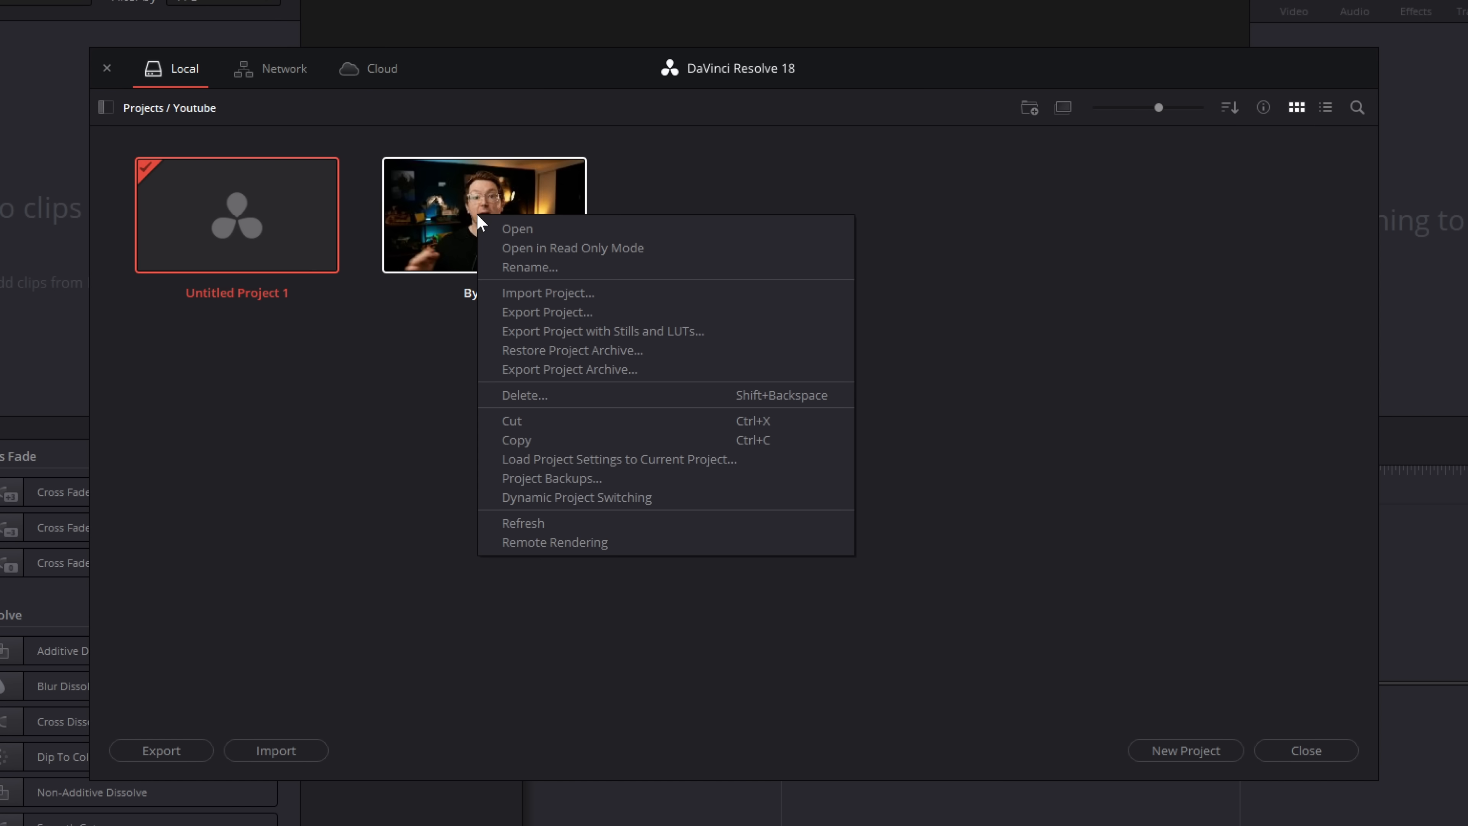
mouse_move(643, 459)
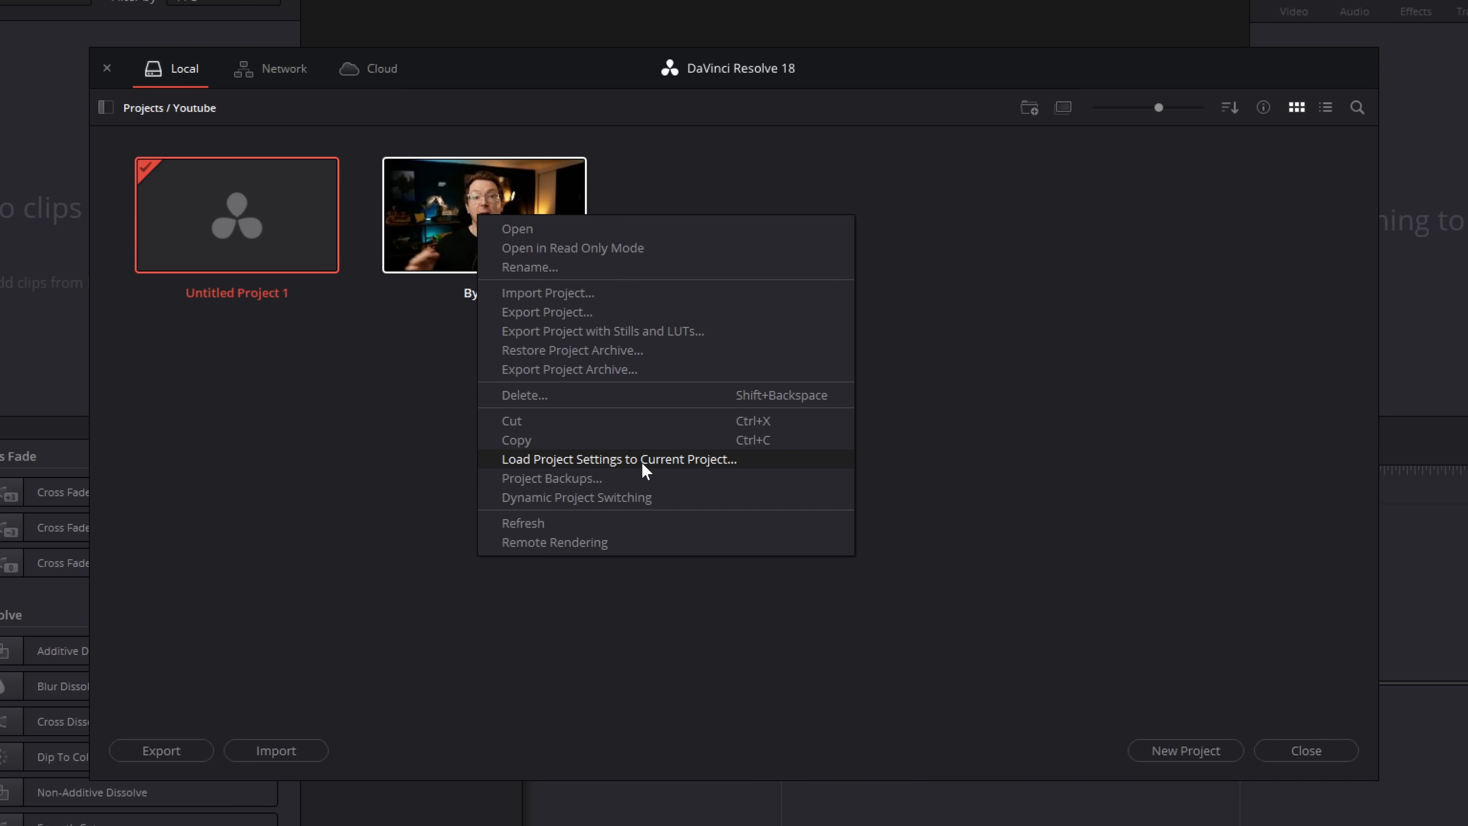
left_click(618, 459)
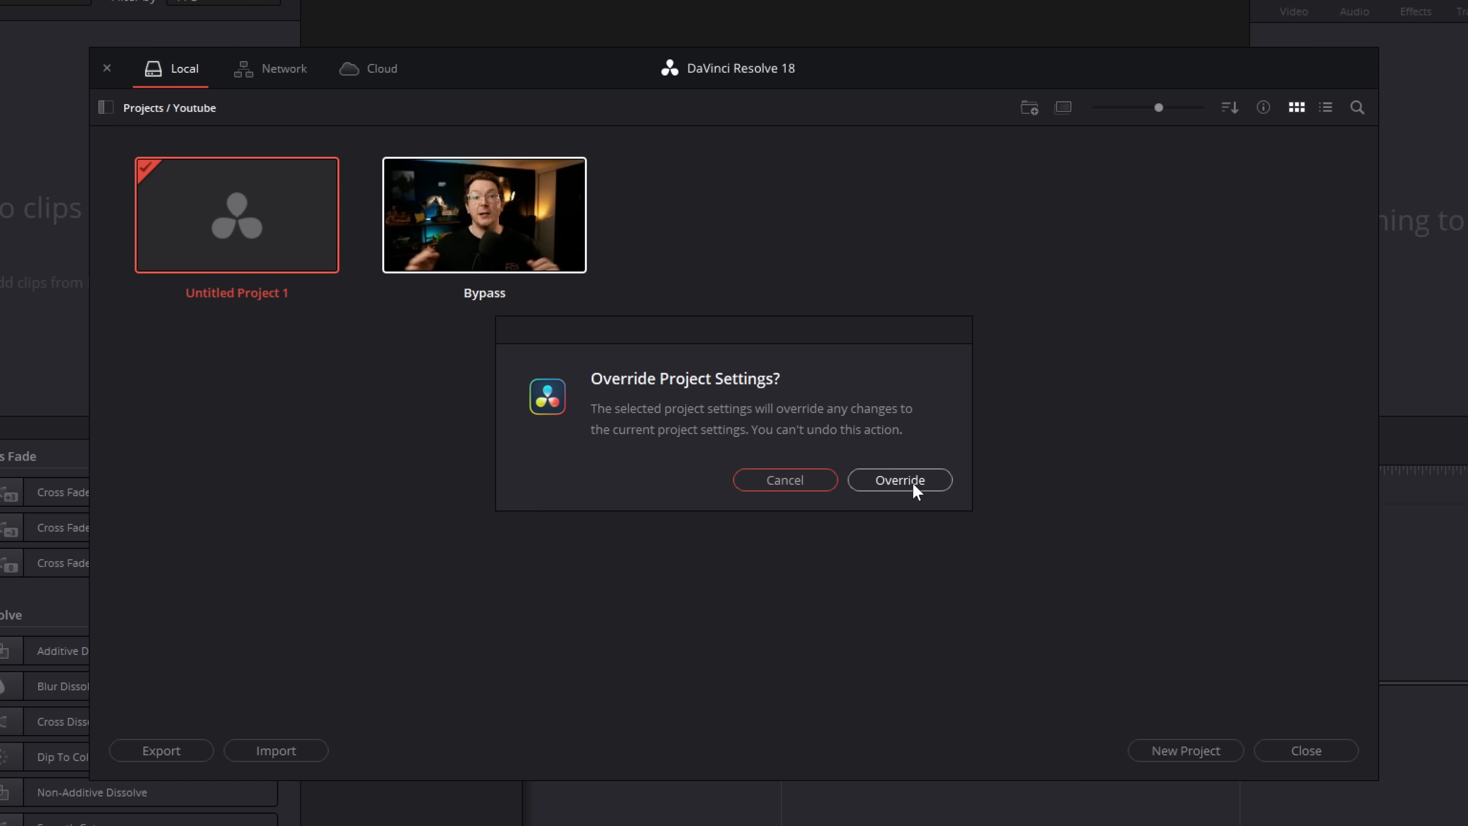
left_click(898, 479)
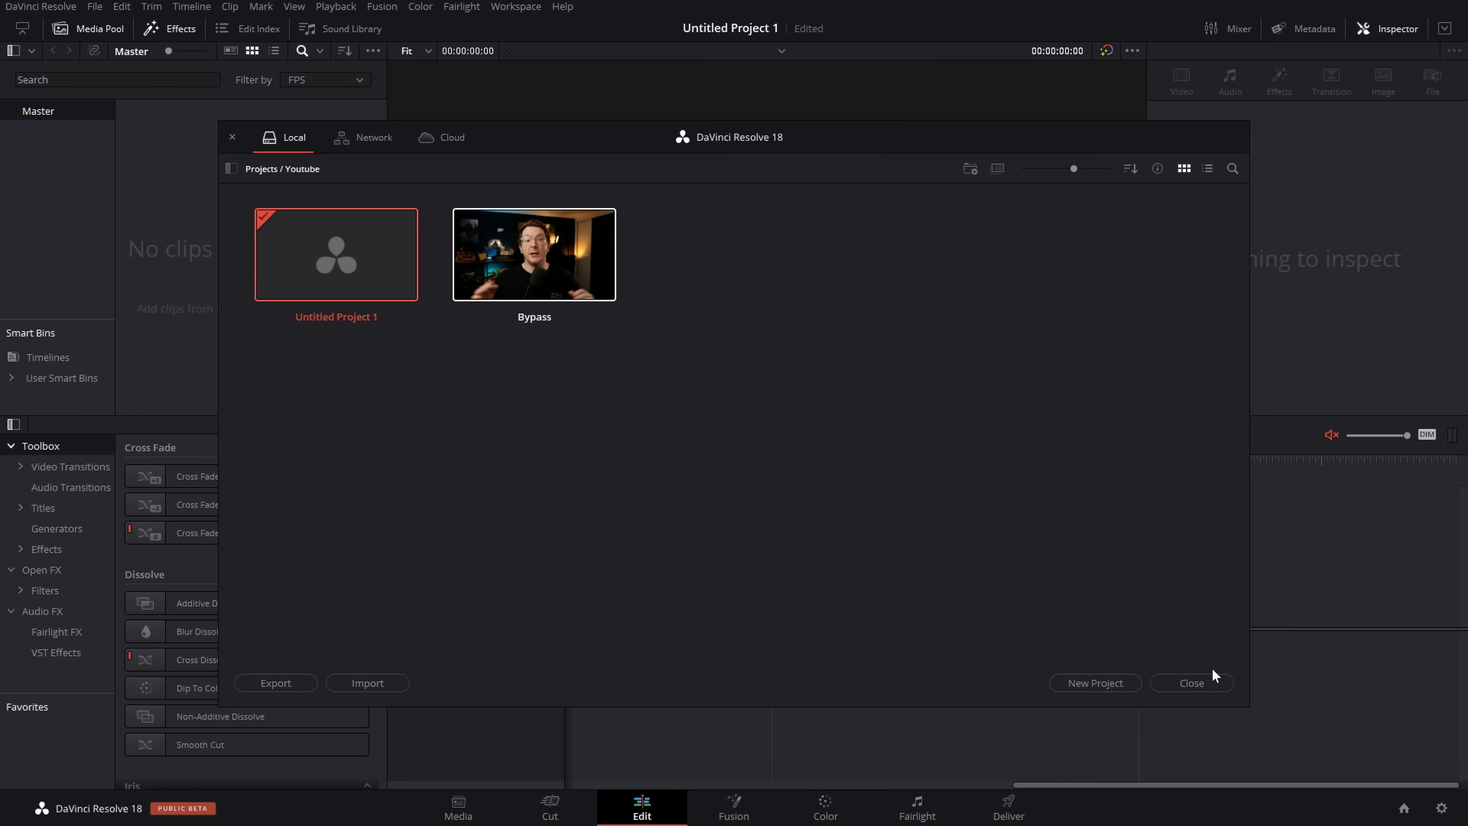
Close the Project Manager and check Project Settings now showing 3840 x 2160 Ultra HD at 30 fps.
left_click(1191, 683)
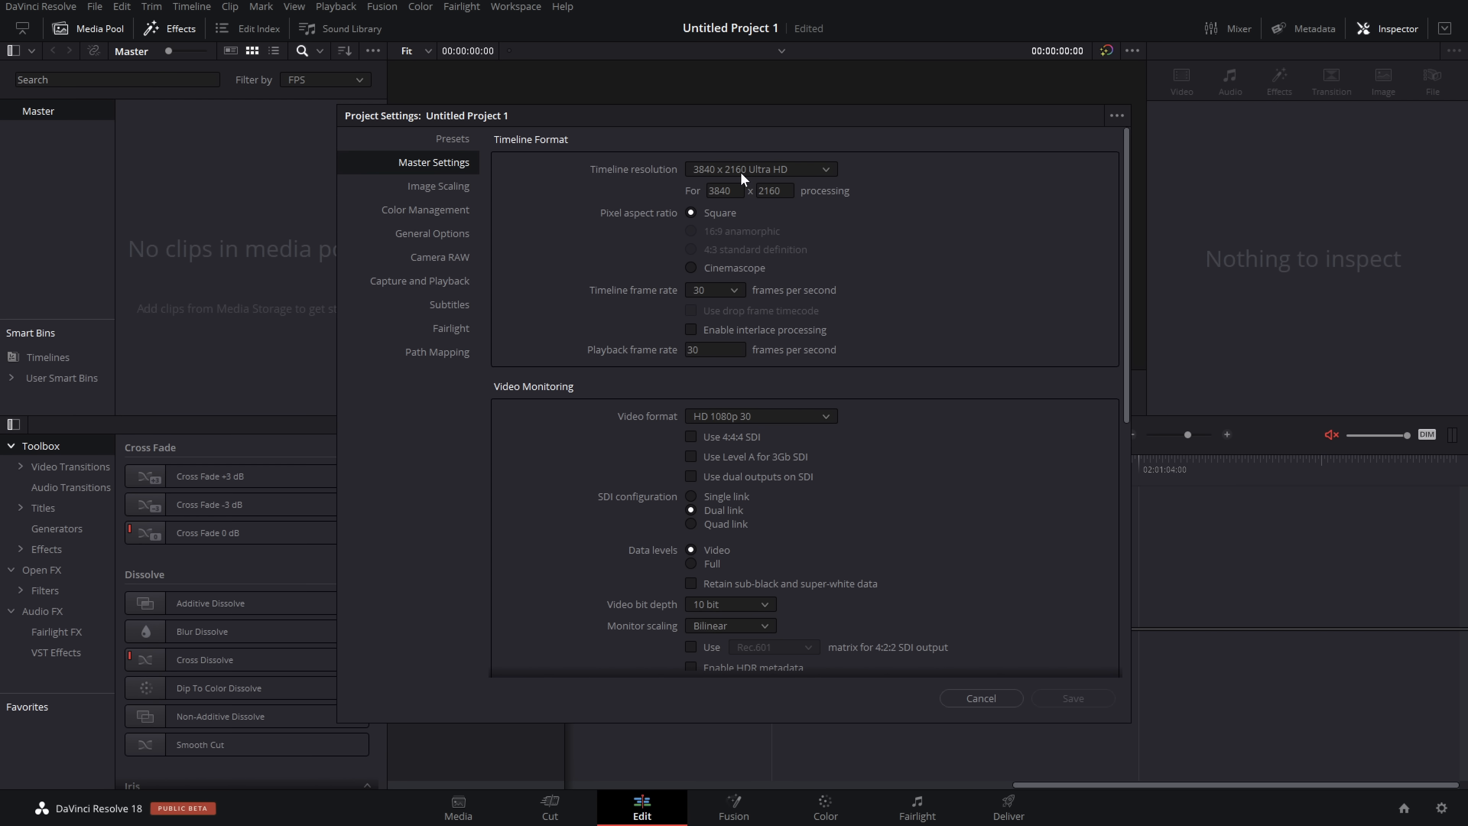
left_click(981, 698)
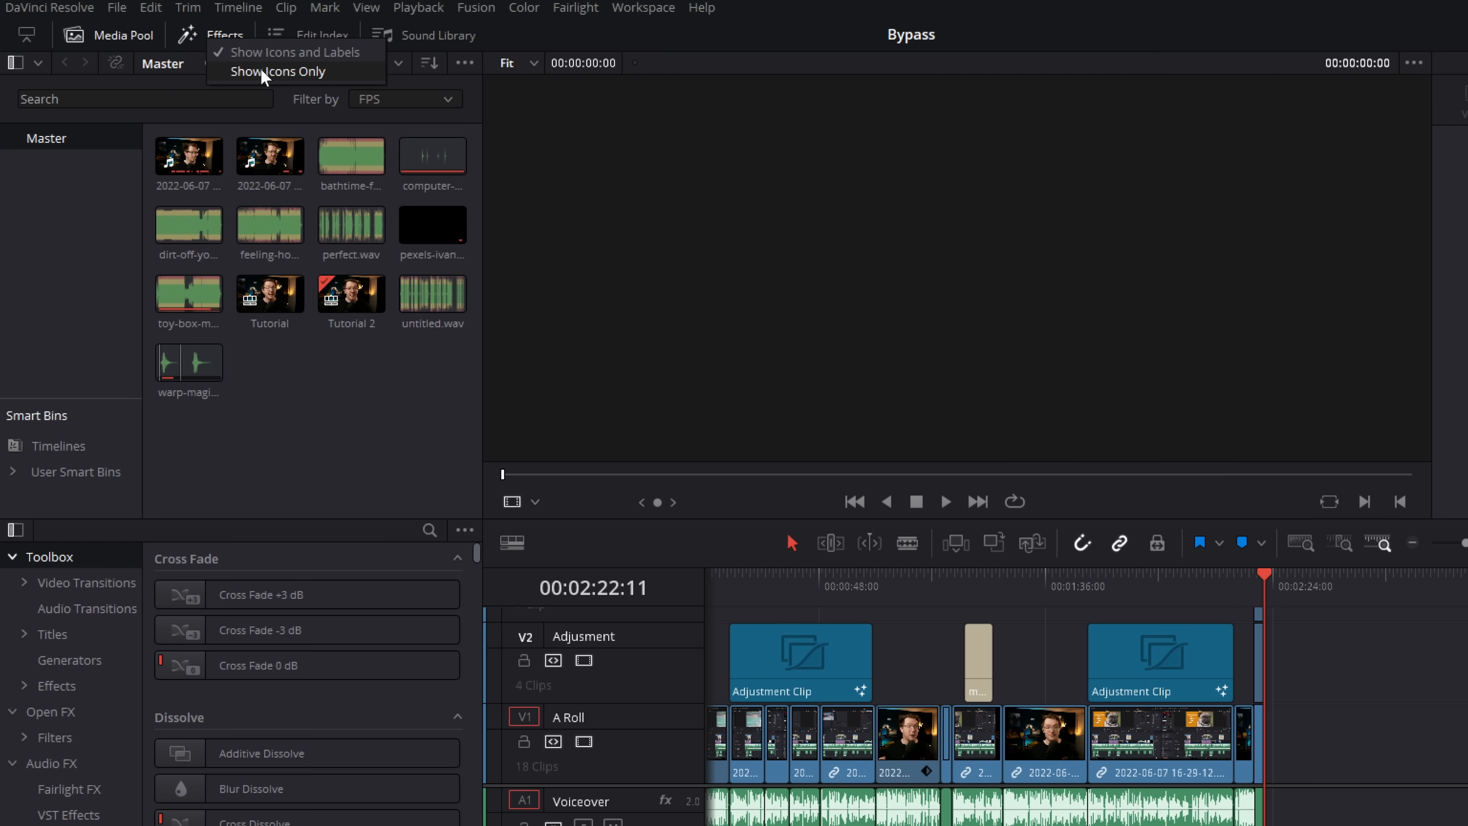
Switch the toolbar and the Inspector tabs of a selected A Roll clip to Show Icons Only.
left_click(277, 72)
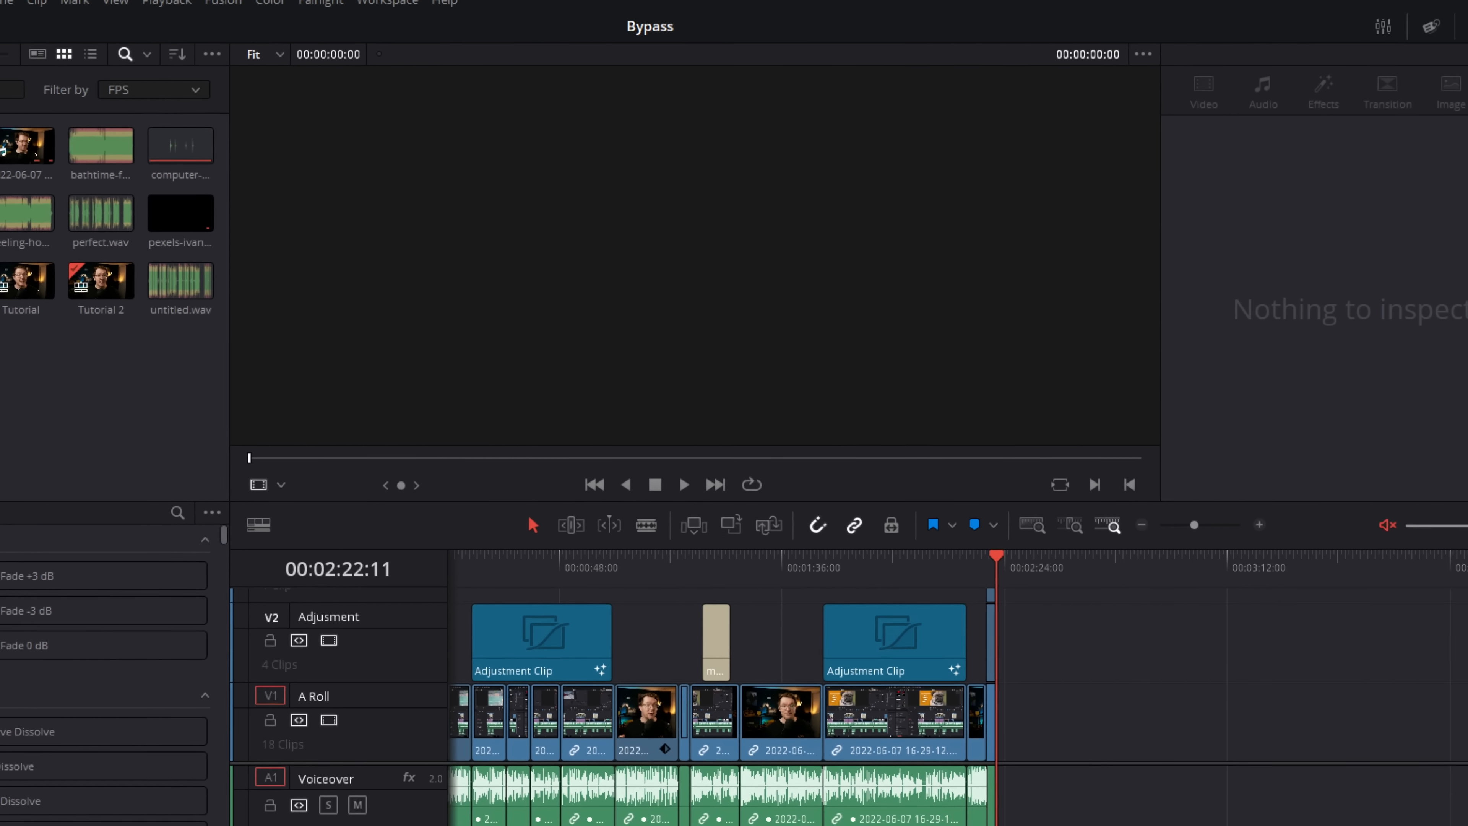
left_click(682, 733)
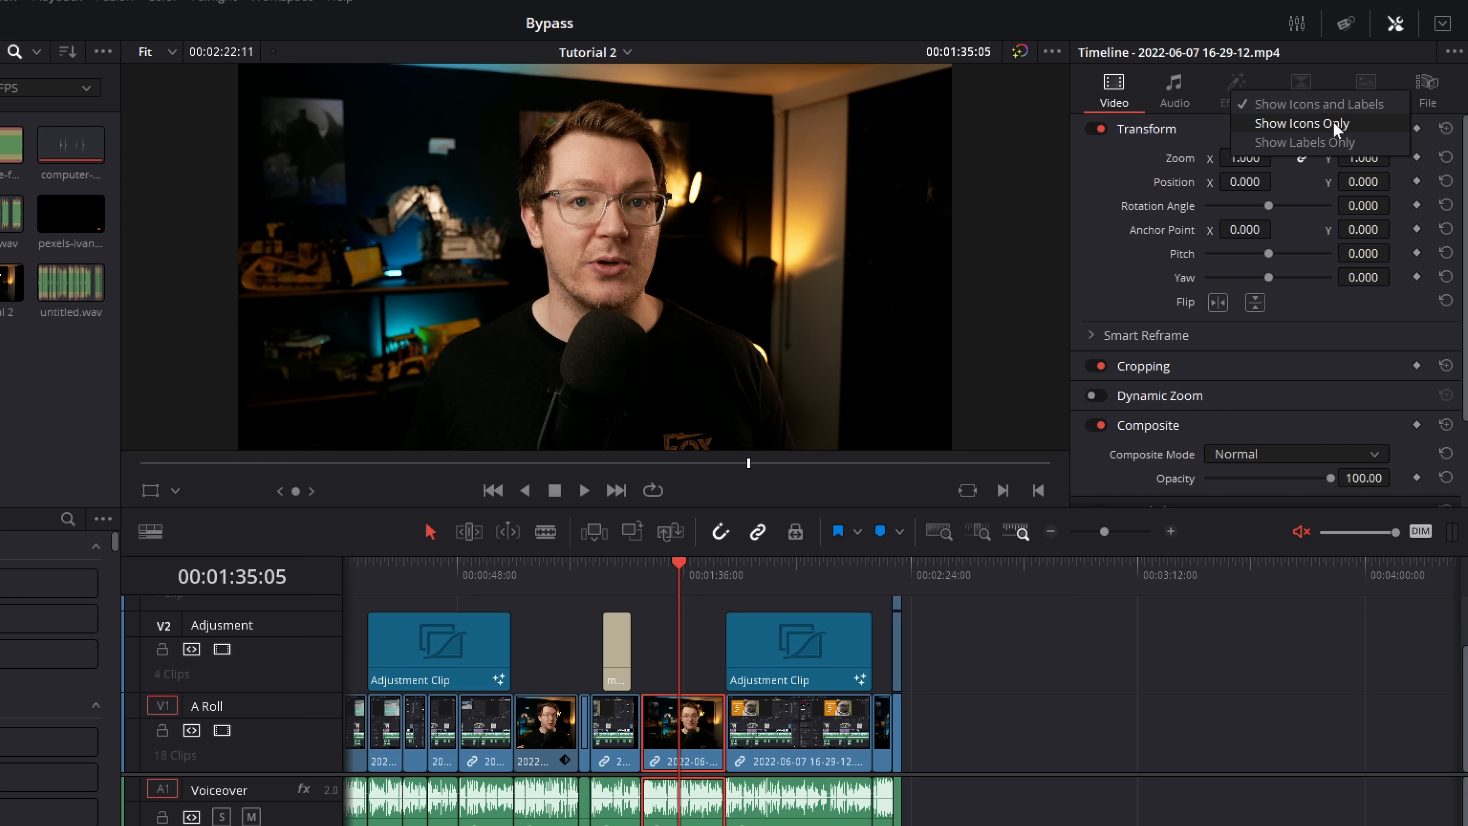
left_click(1302, 142)
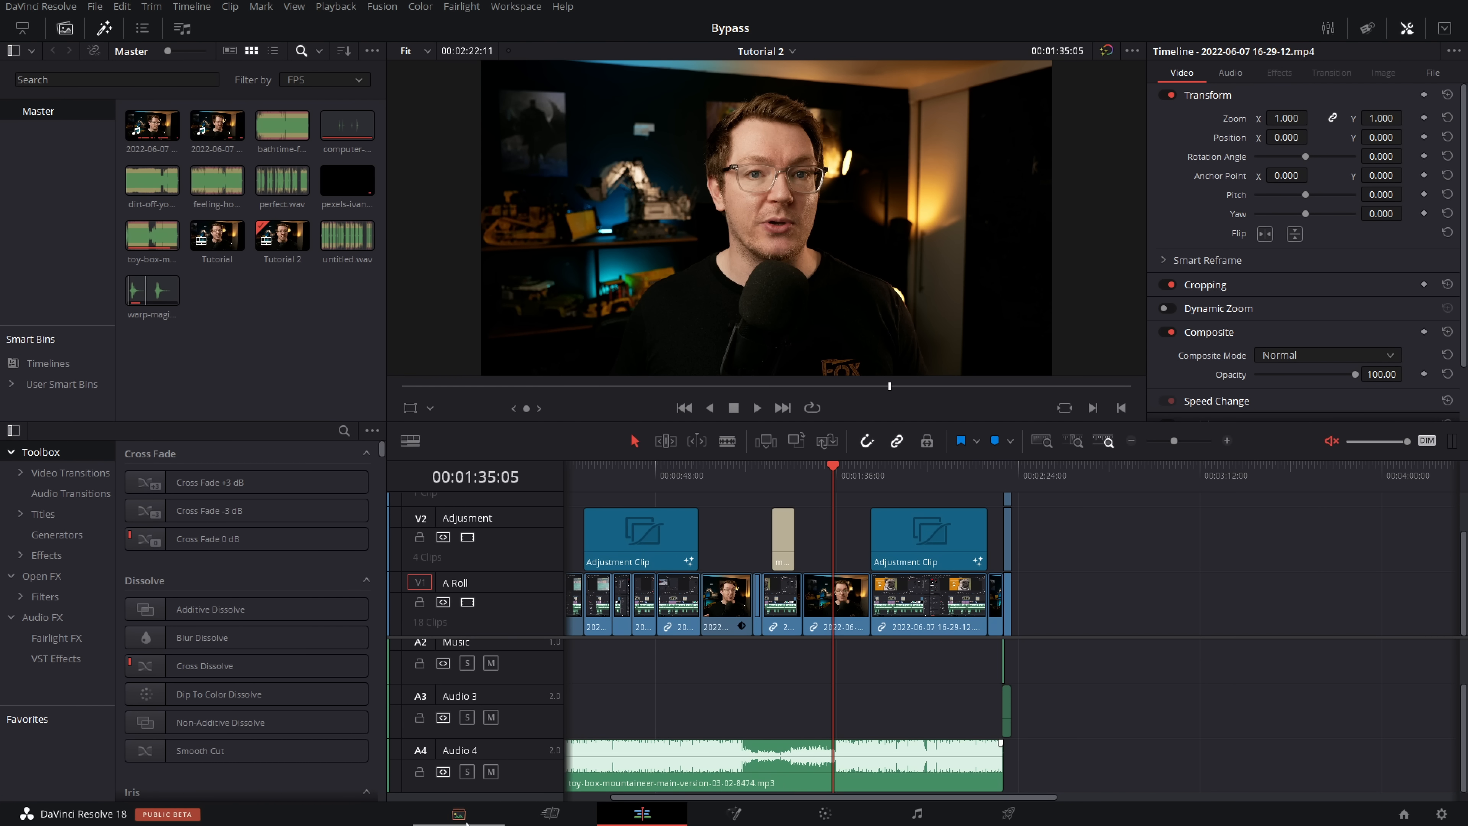
mouse_move(496, 98)
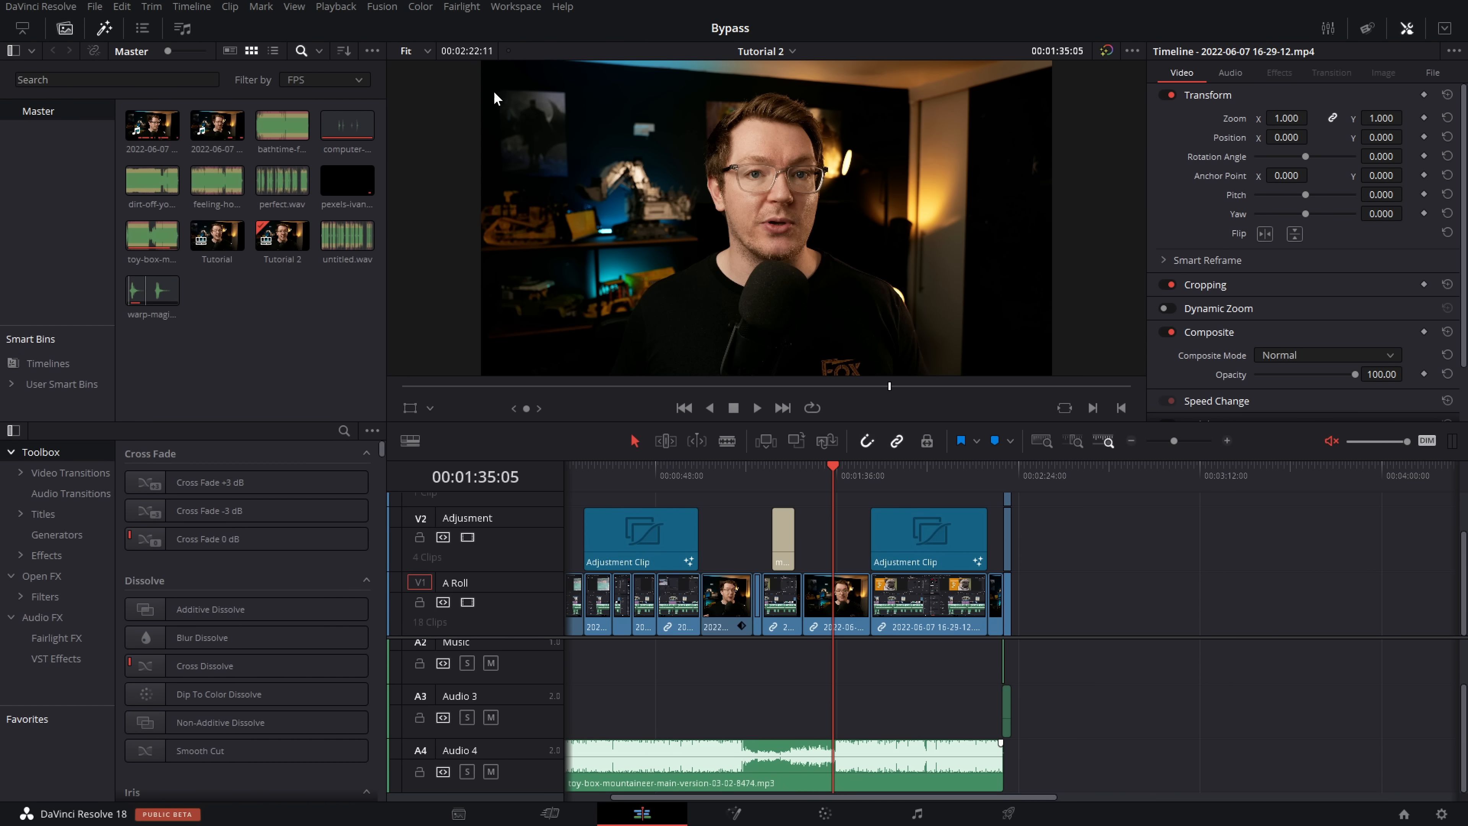
Untick Media under Workspace > Show Page so the Media page is hidden.
left_click(515, 7)
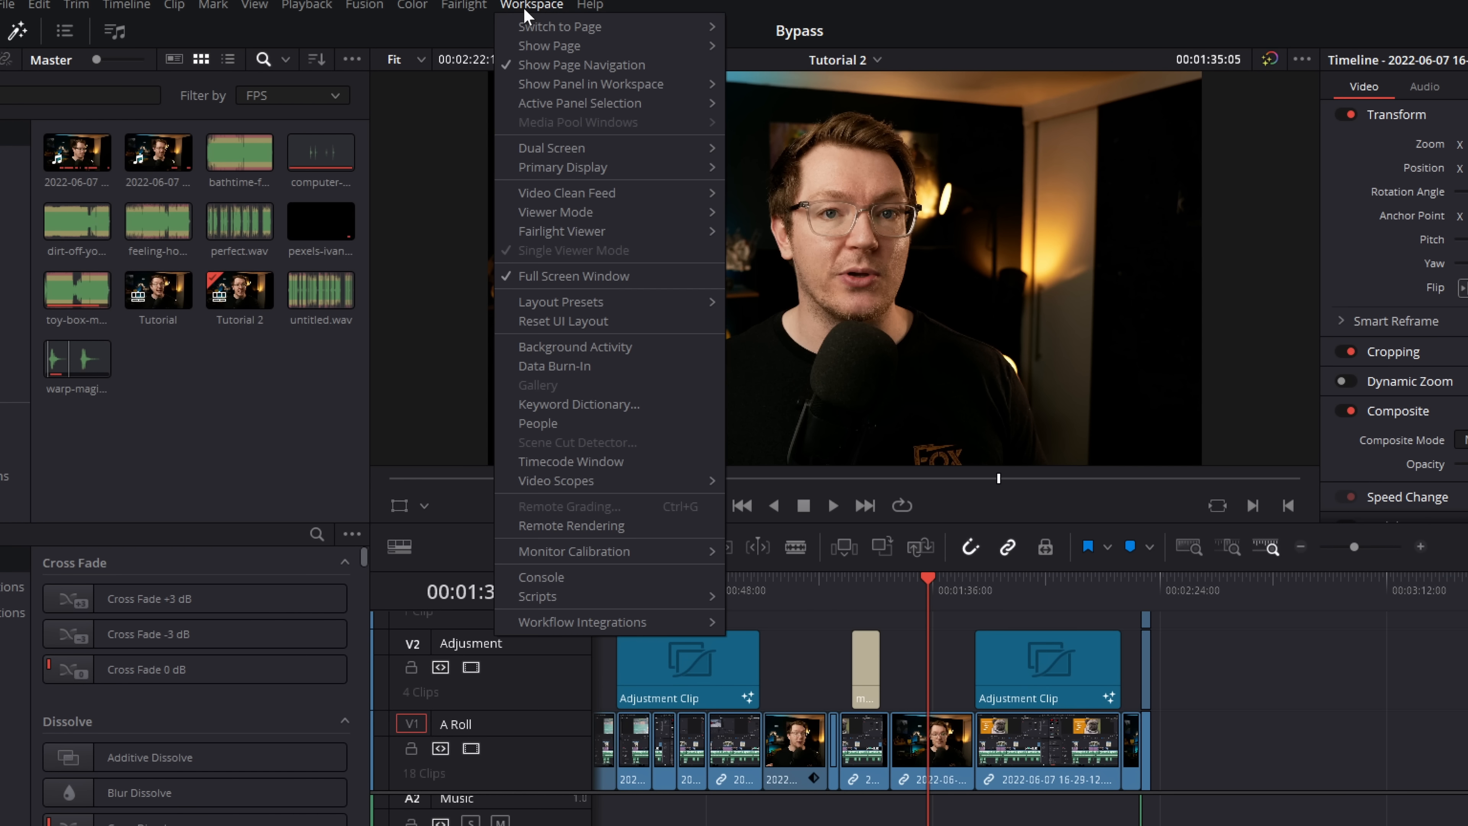
left_click(549, 45)
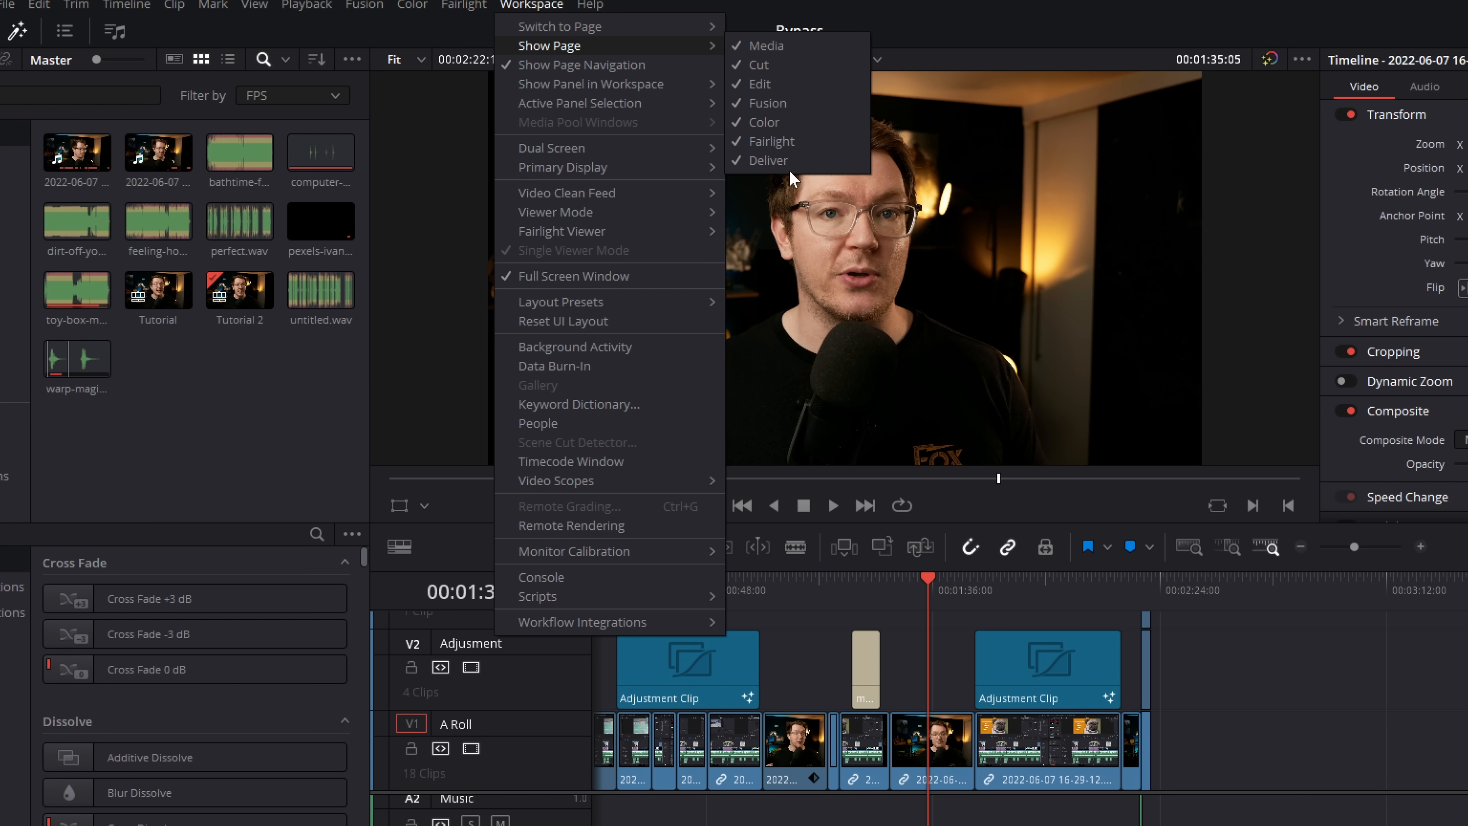
mouse_move(781, 64)
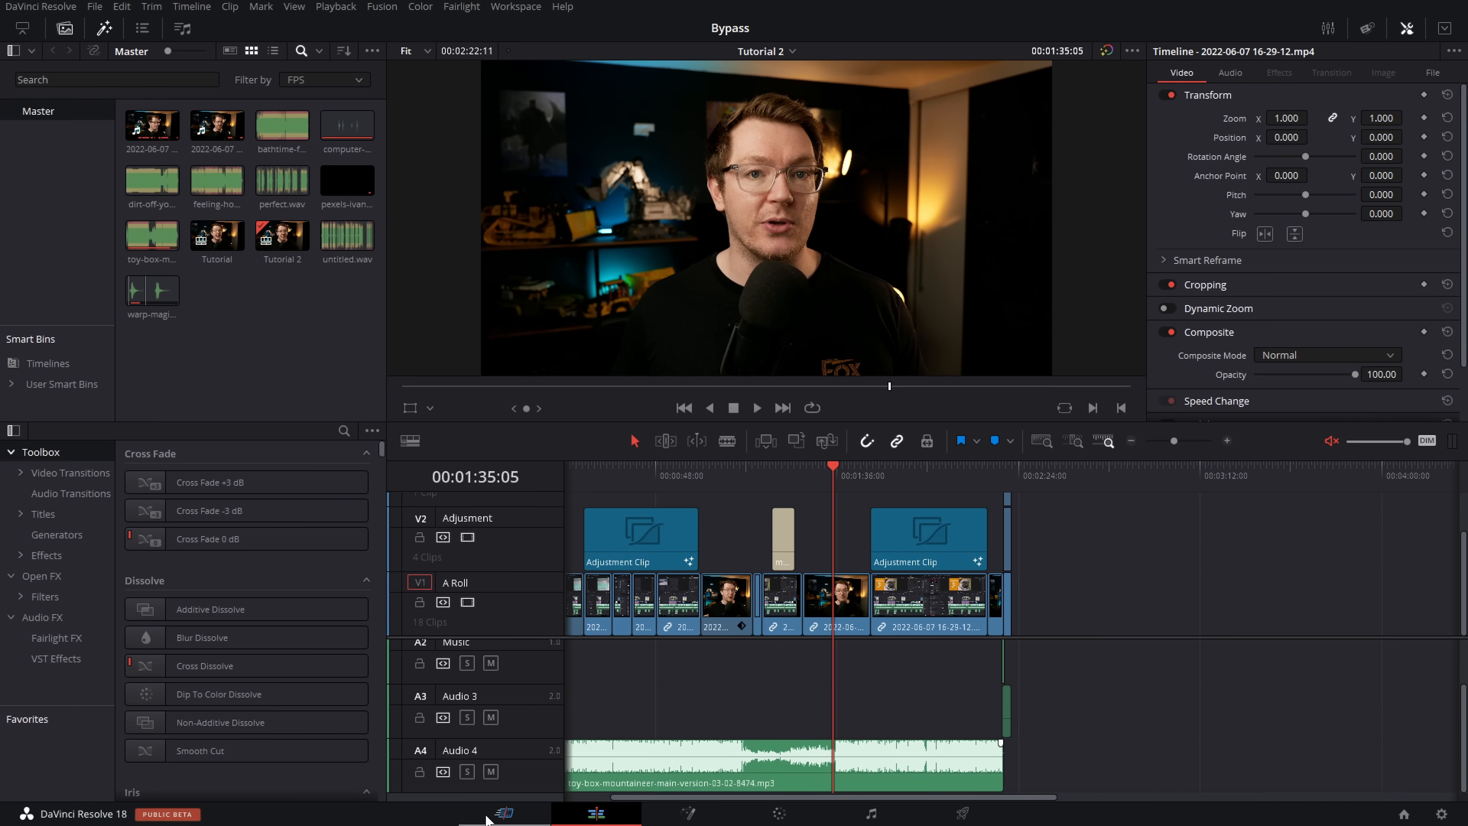
mouse_move(497, 810)
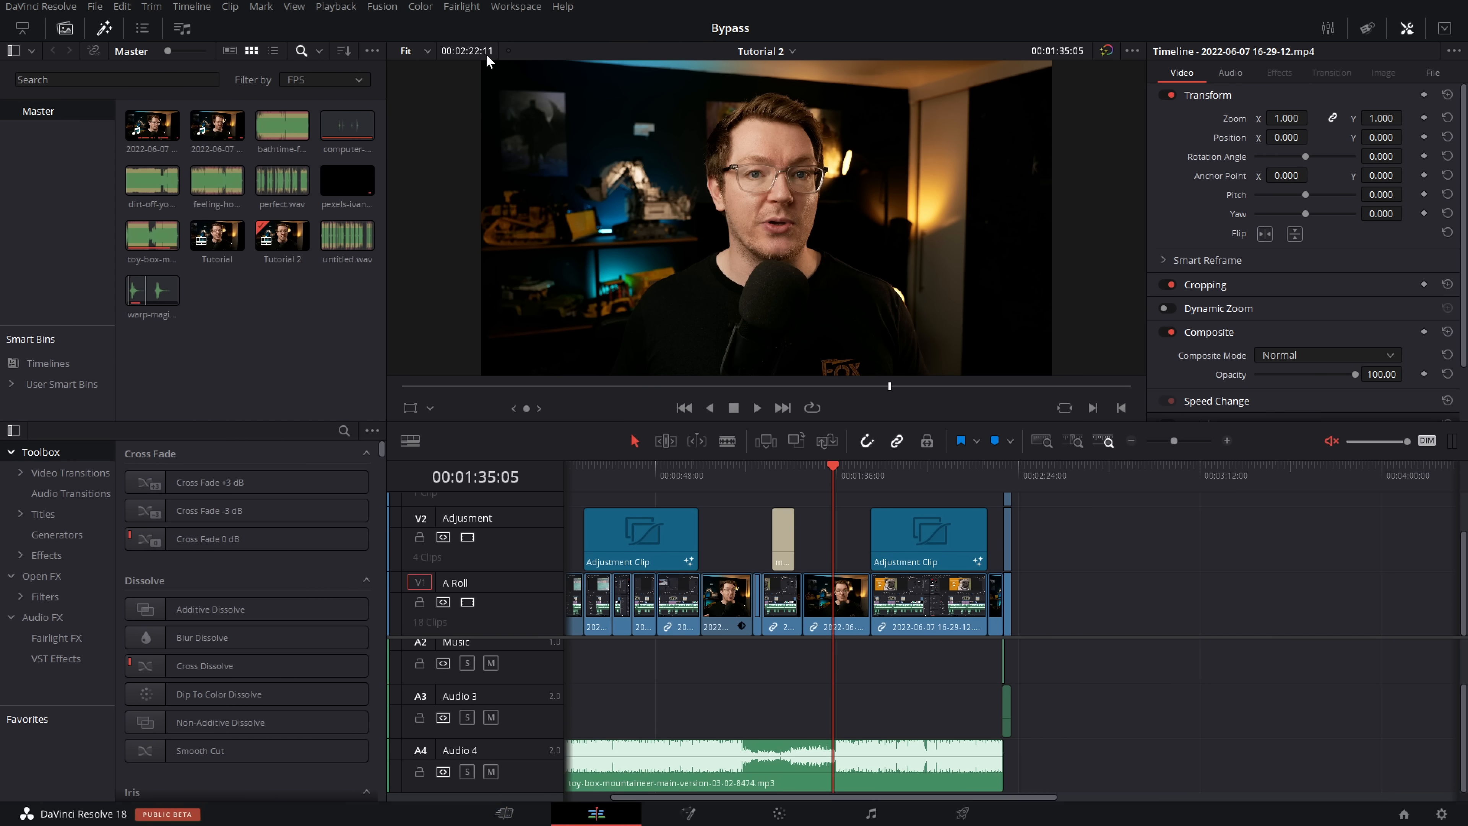
left_click(514, 7)
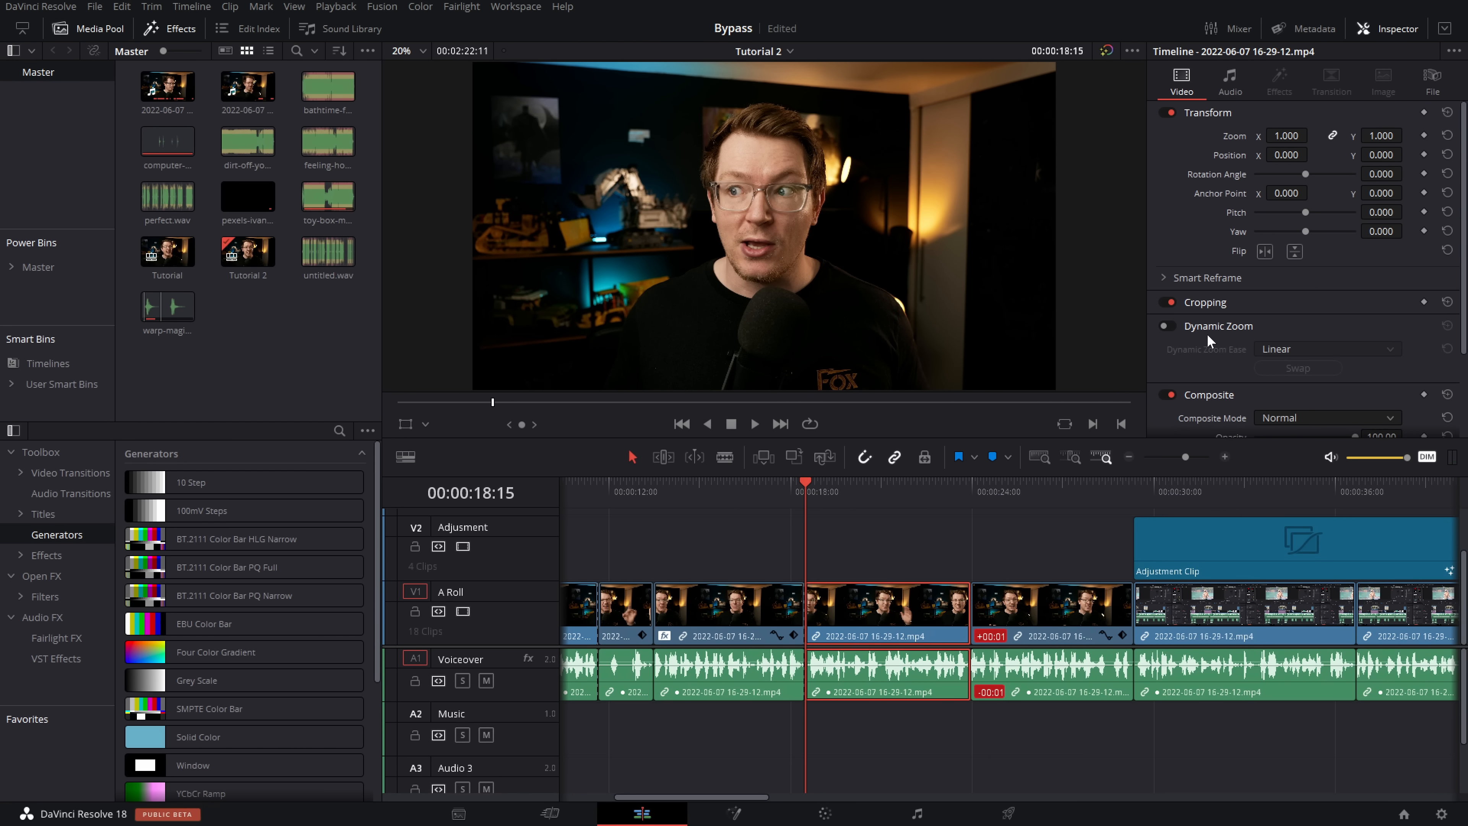
Enable Dynamic Zoom on the selected clip and switch the viewer overlay to Crop controls.
left_click(1167, 325)
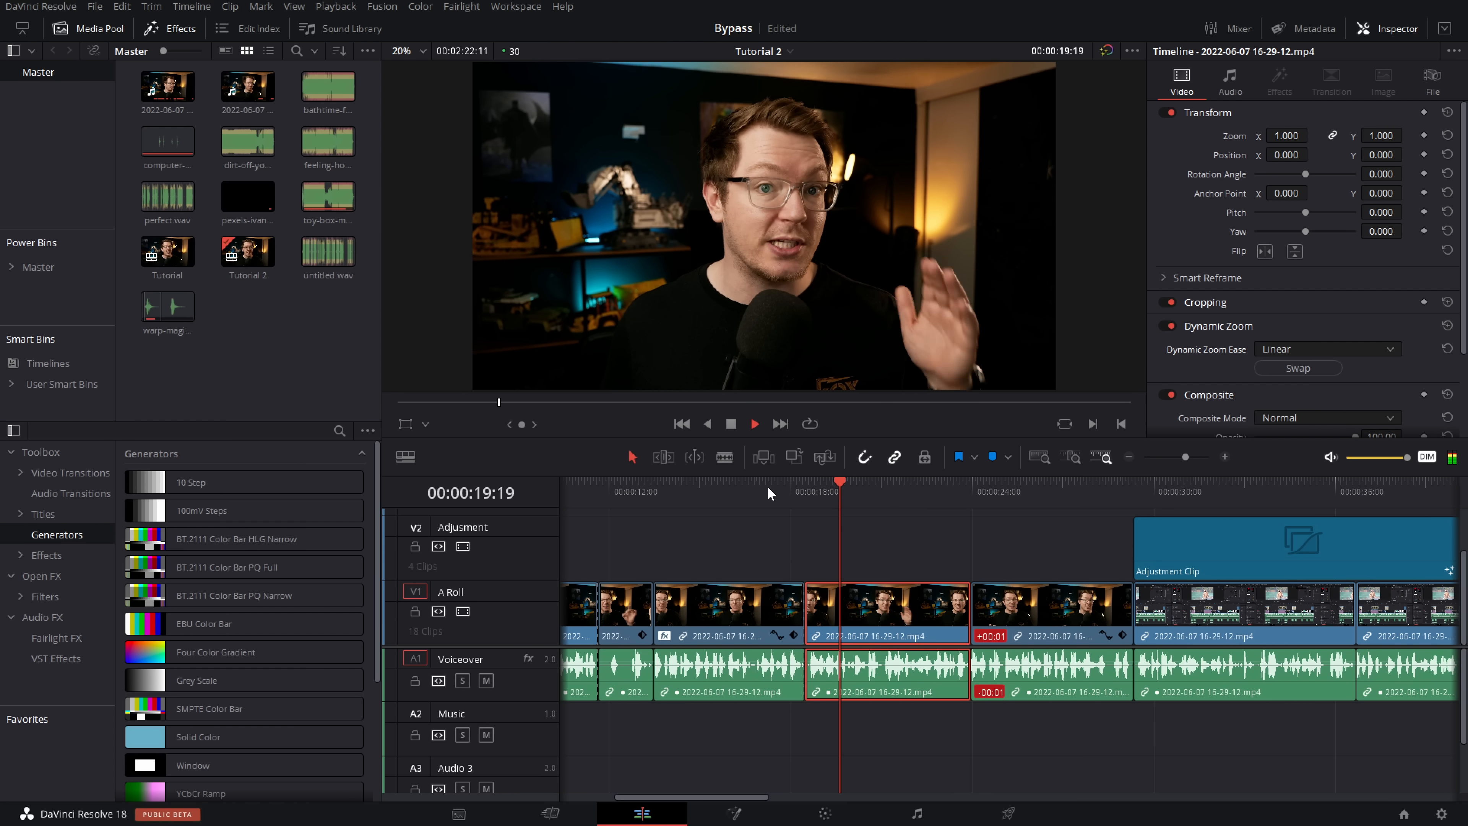
left_click(754, 423)
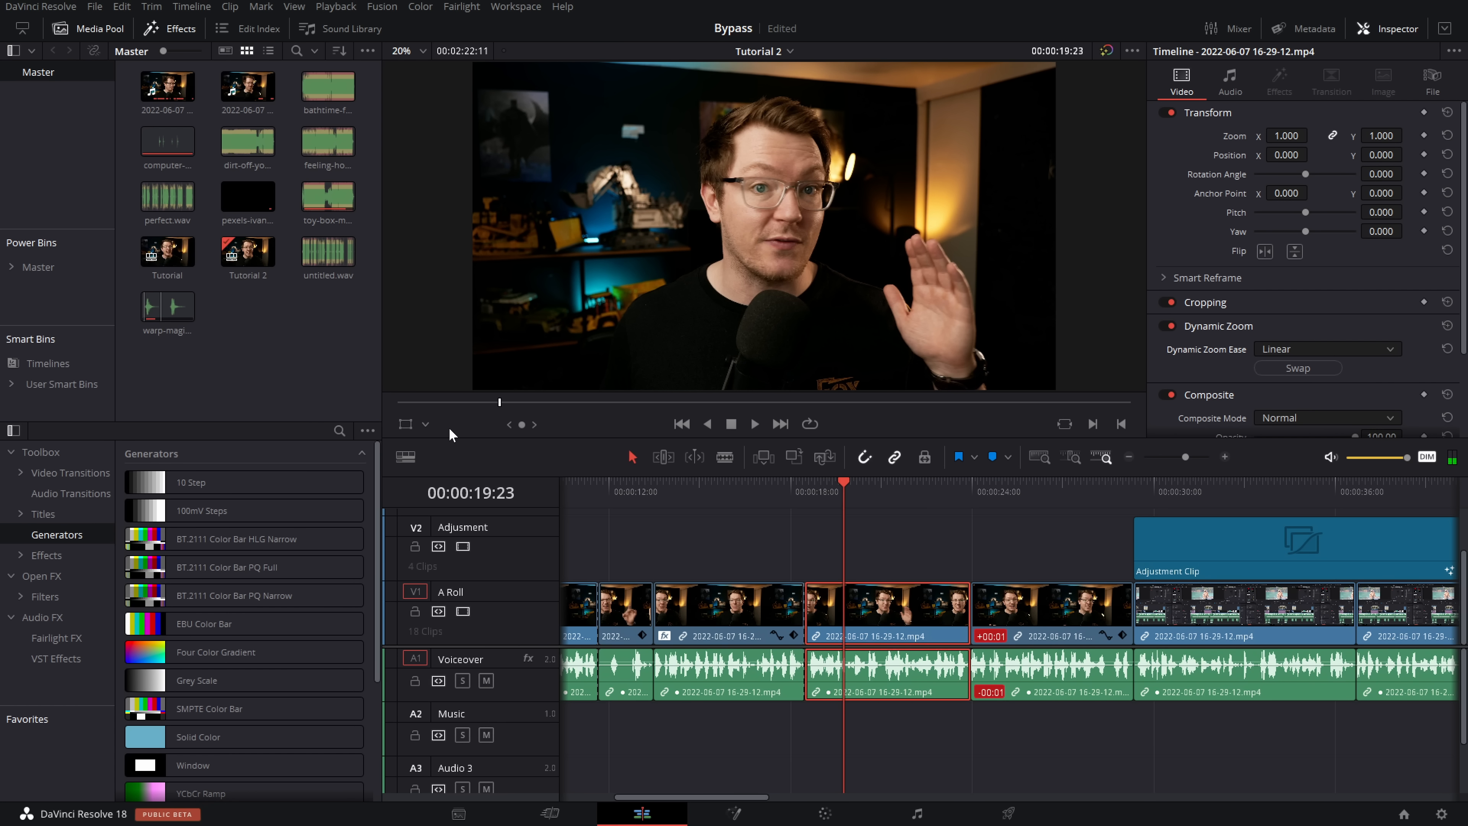
left_click(413, 424)
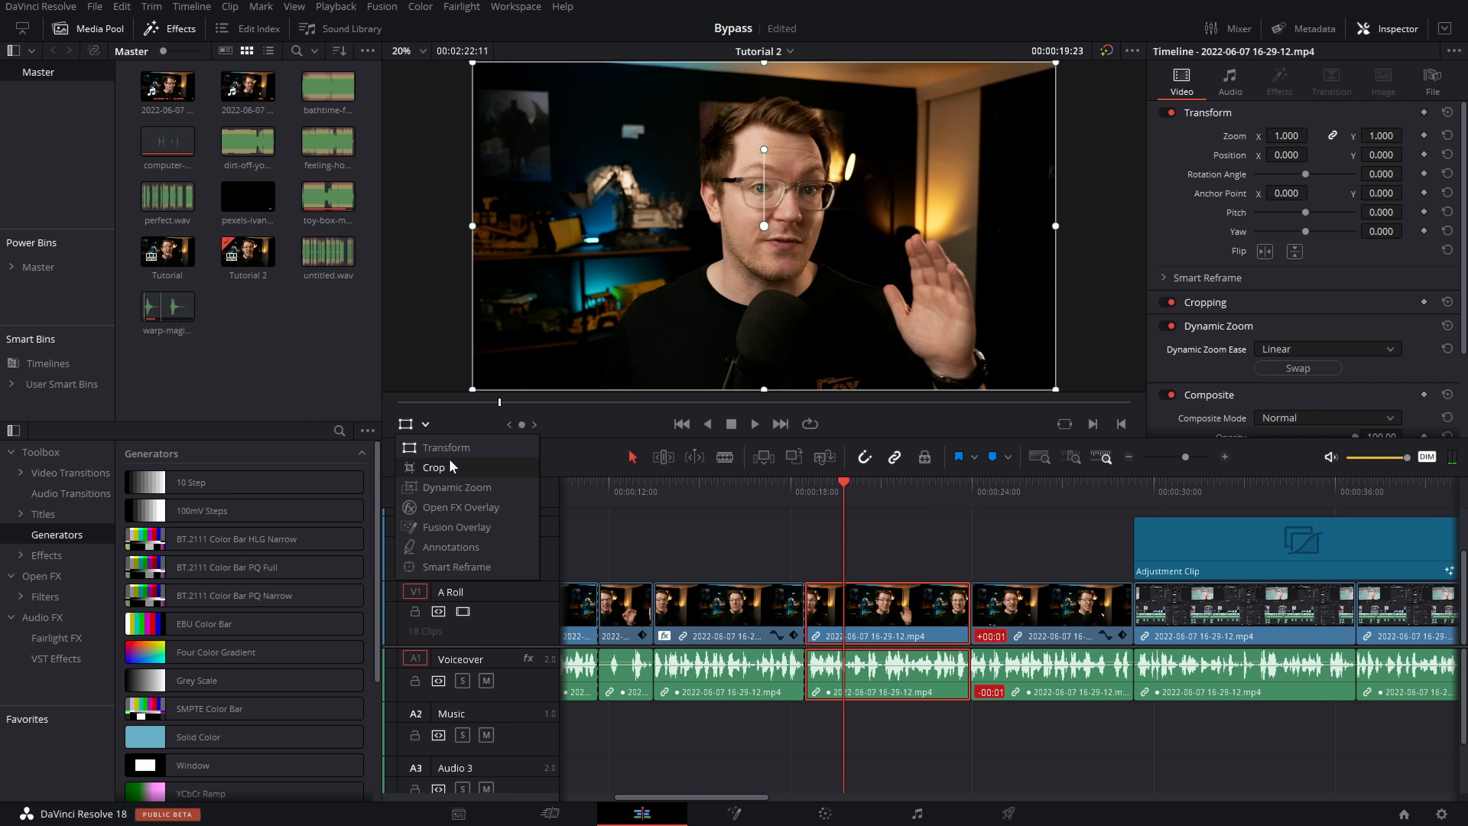
left_click(433, 467)
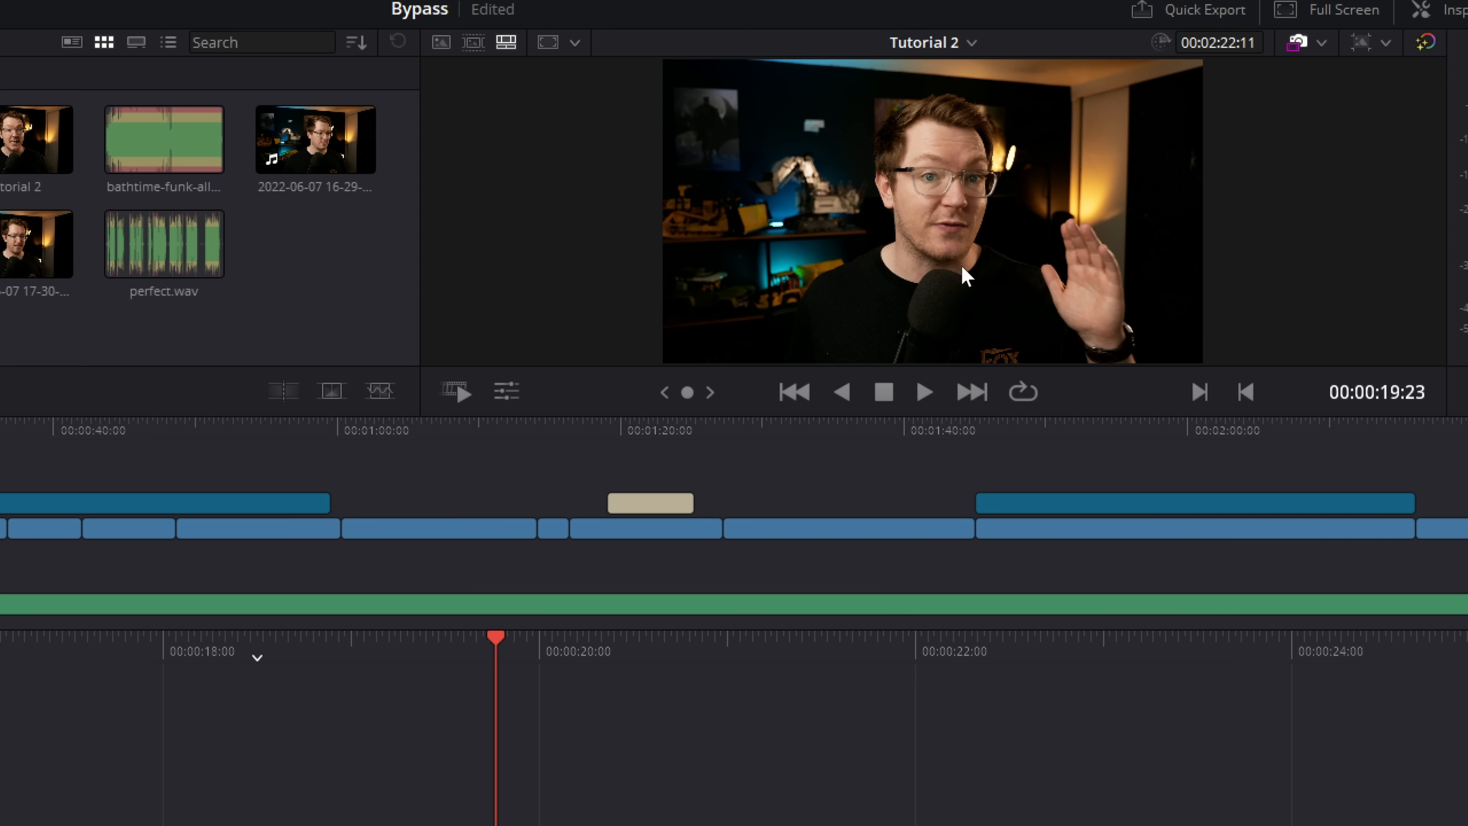
mouse_move(505, 390)
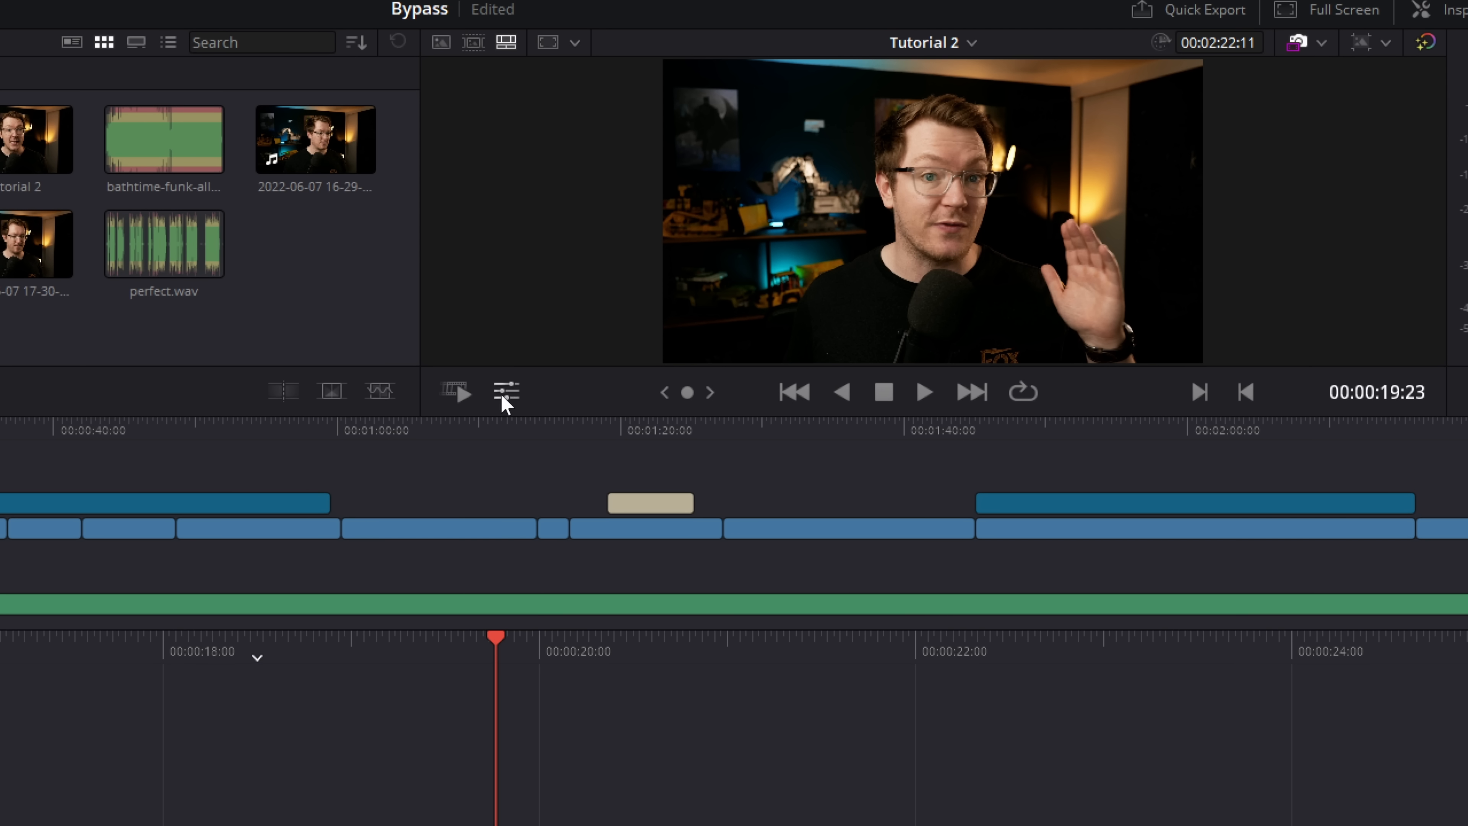
Adjust the clip's Dynamic Zoom start and end framing with eased keyframes from the Cut page clip tools.
left_click(505, 391)
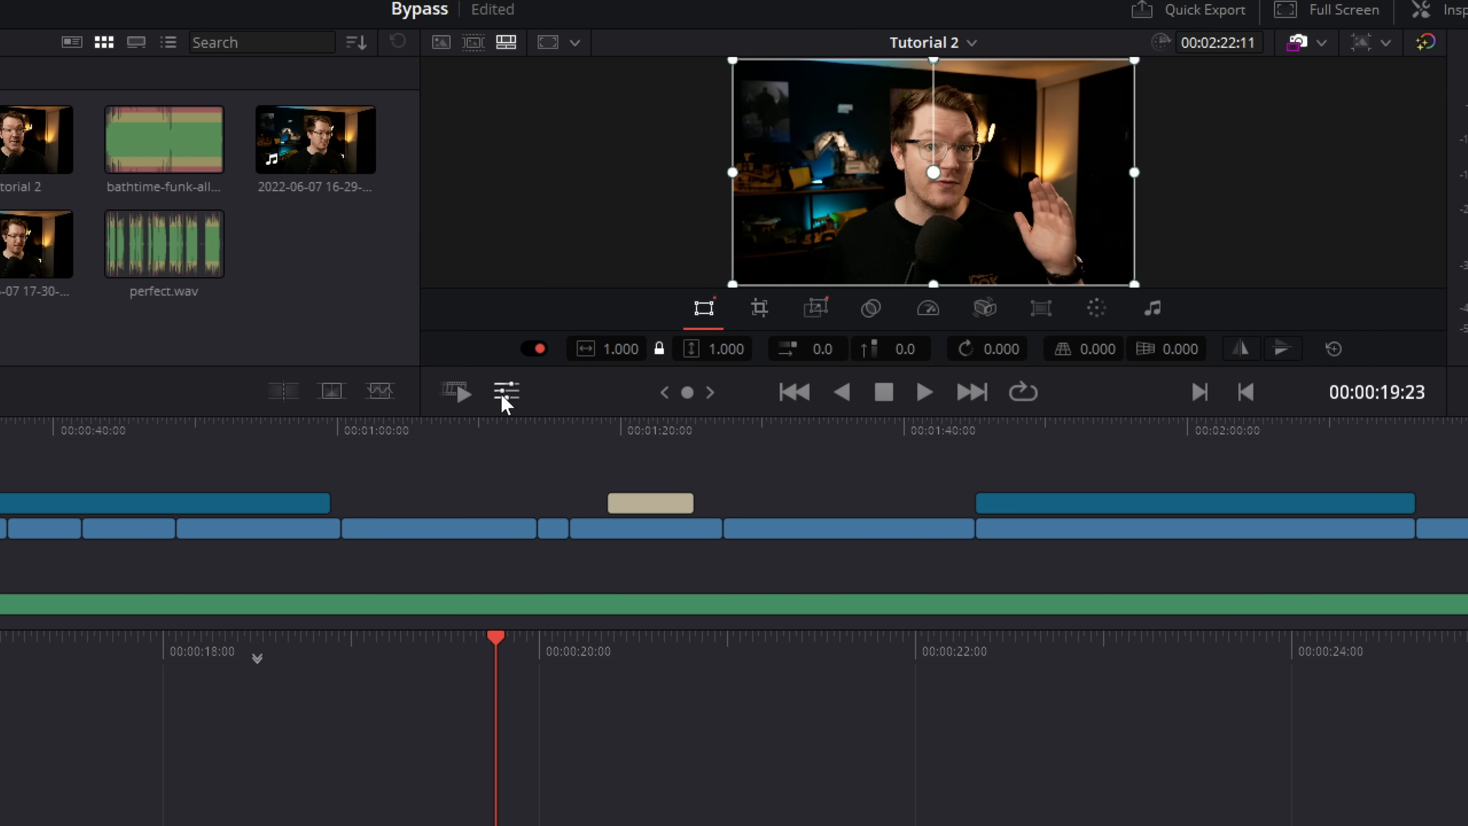
mouse_move(817, 308)
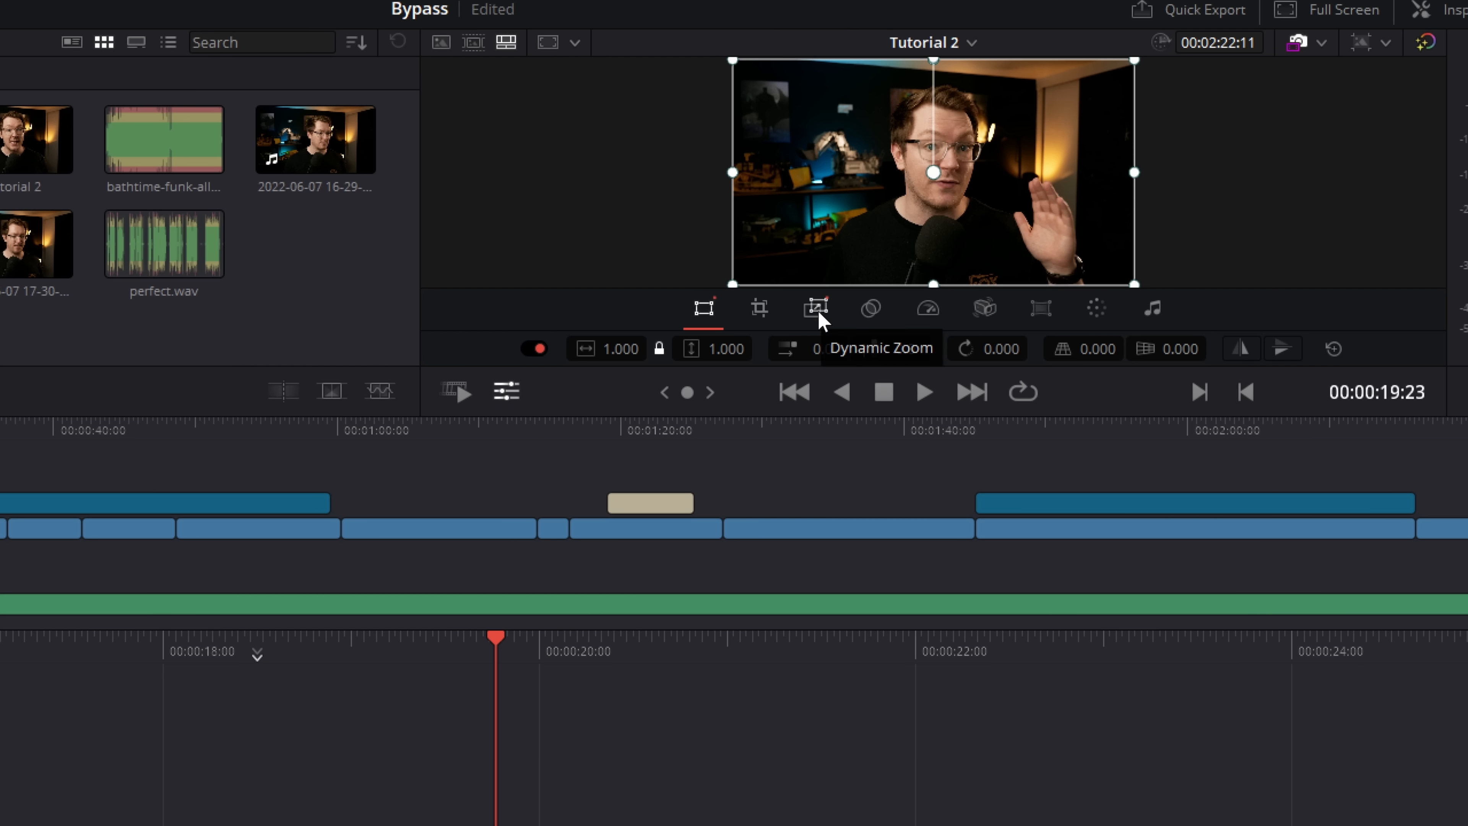
left_click(814, 309)
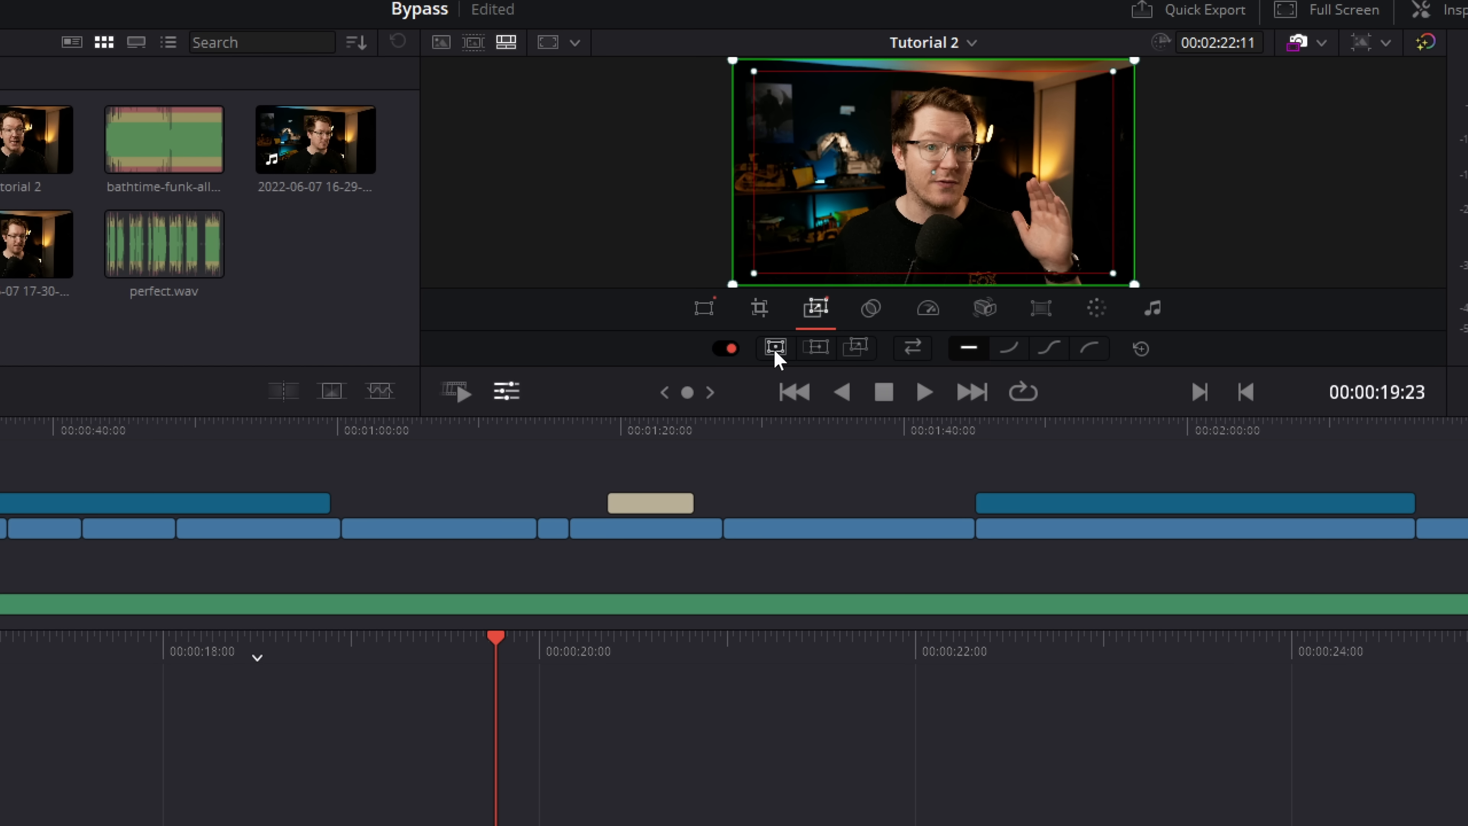
mouse_move(814, 347)
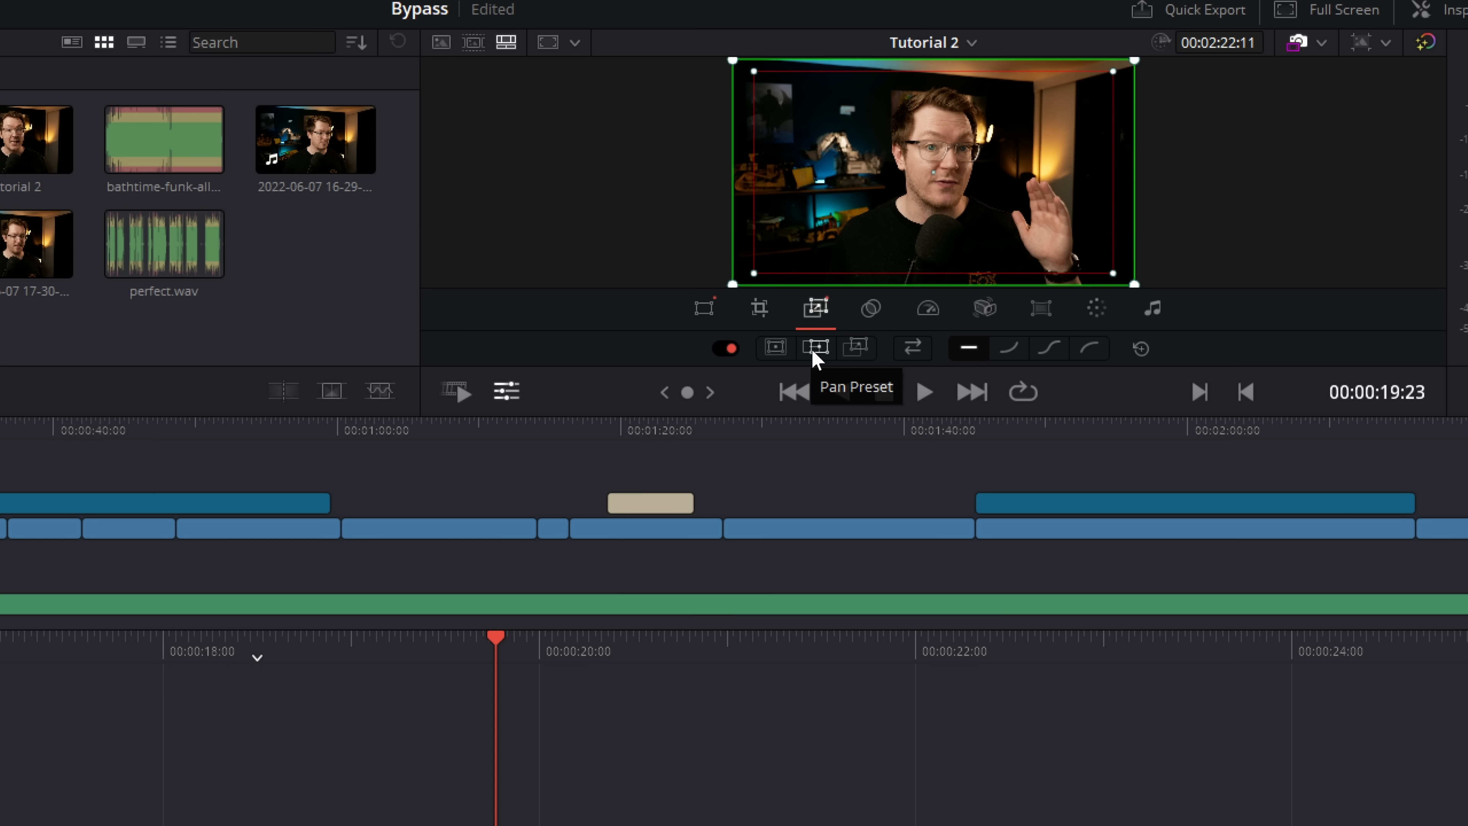
mouse_move(854, 351)
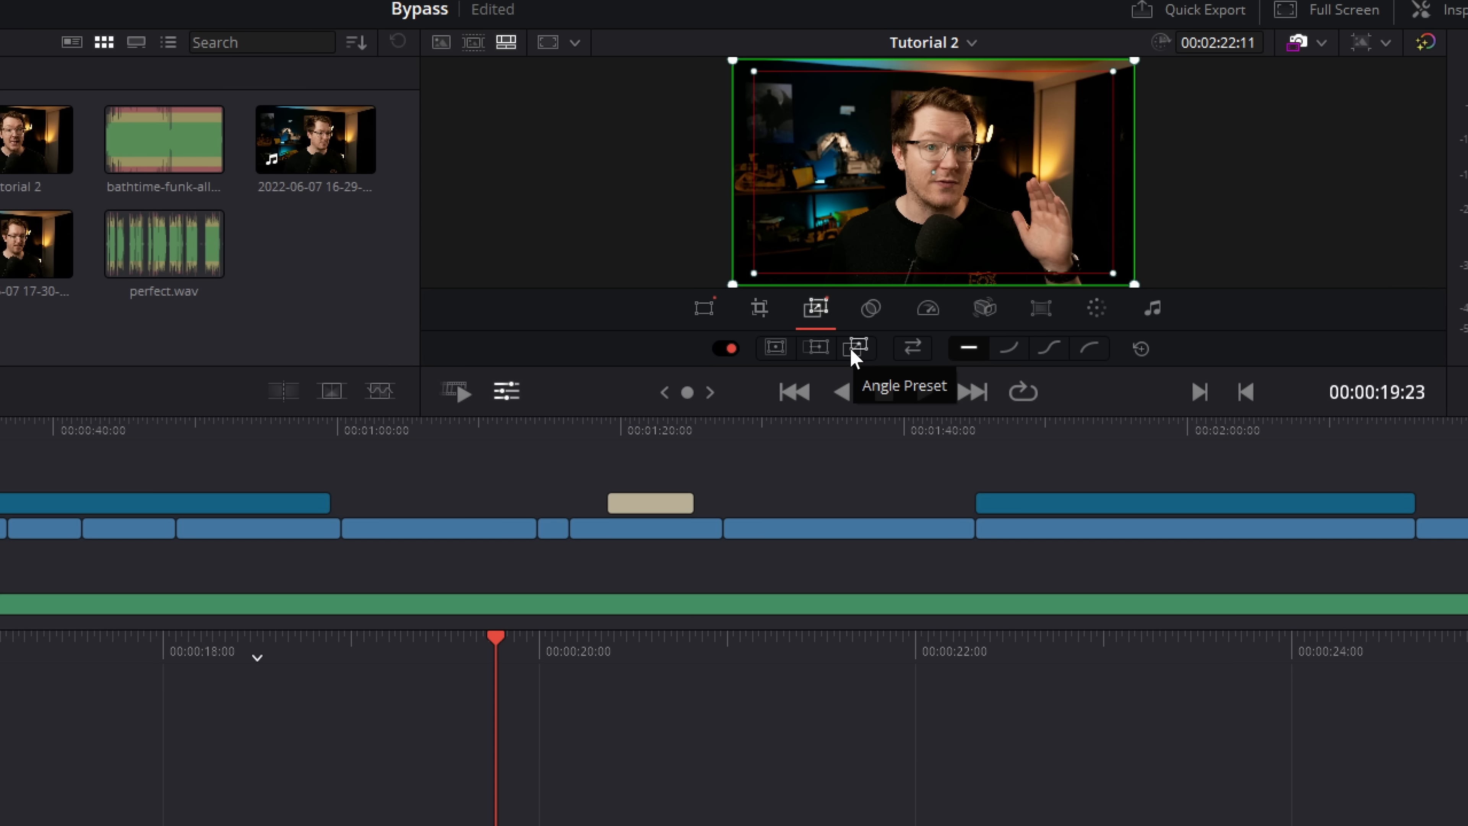
mouse_move(817, 358)
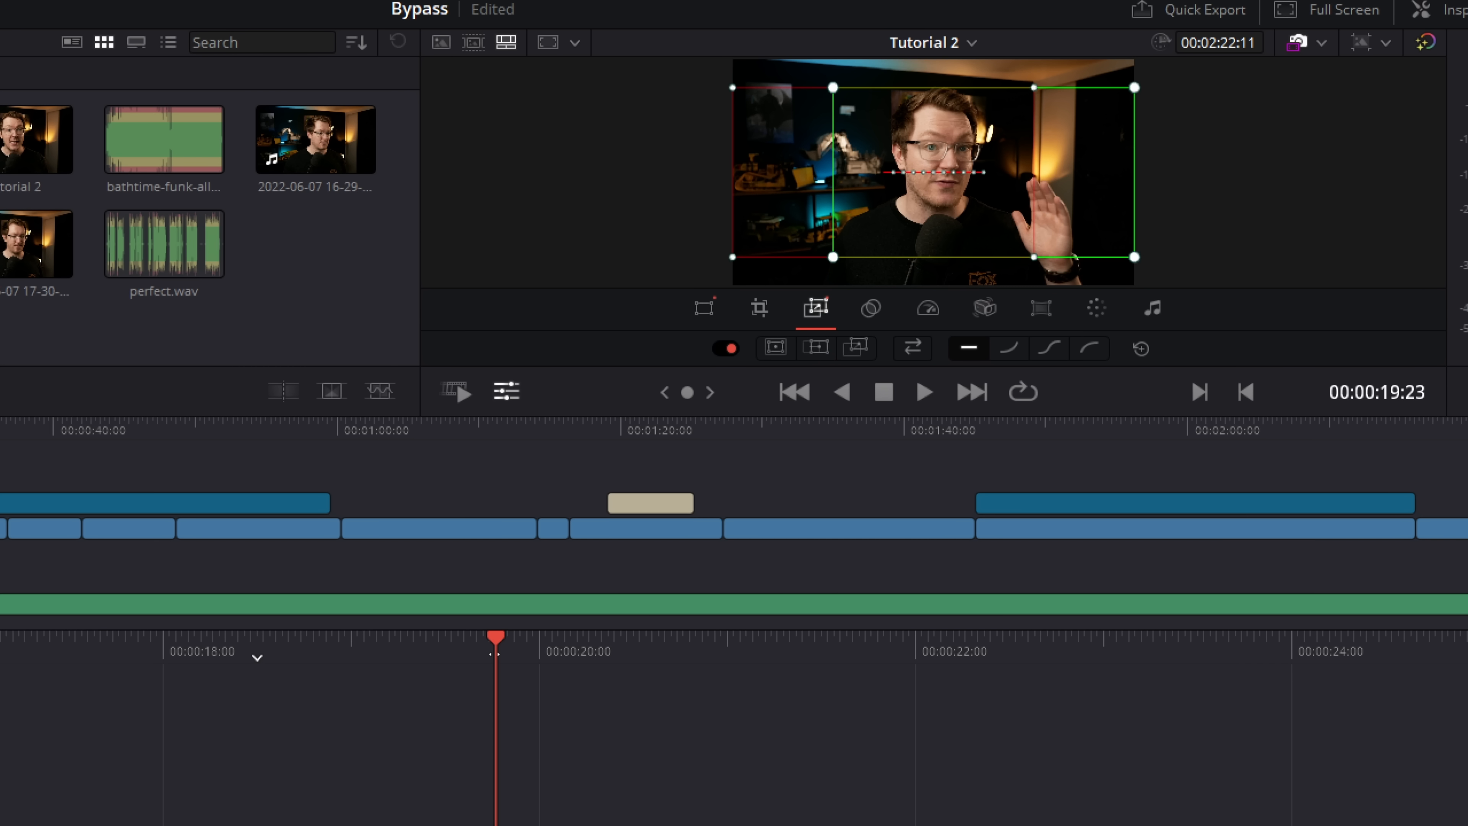
left_click(923, 392)
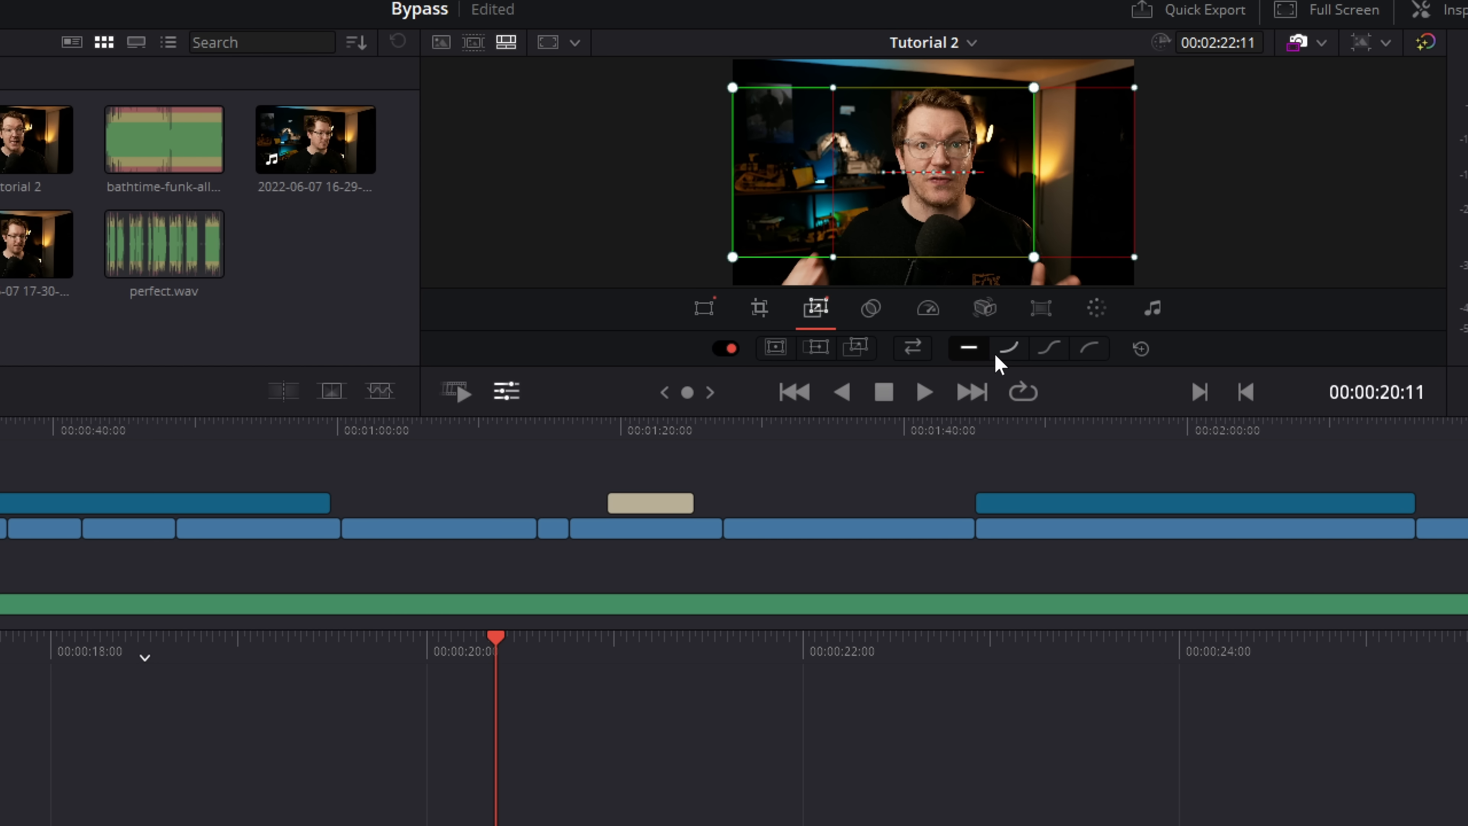
mouse_move(1009, 348)
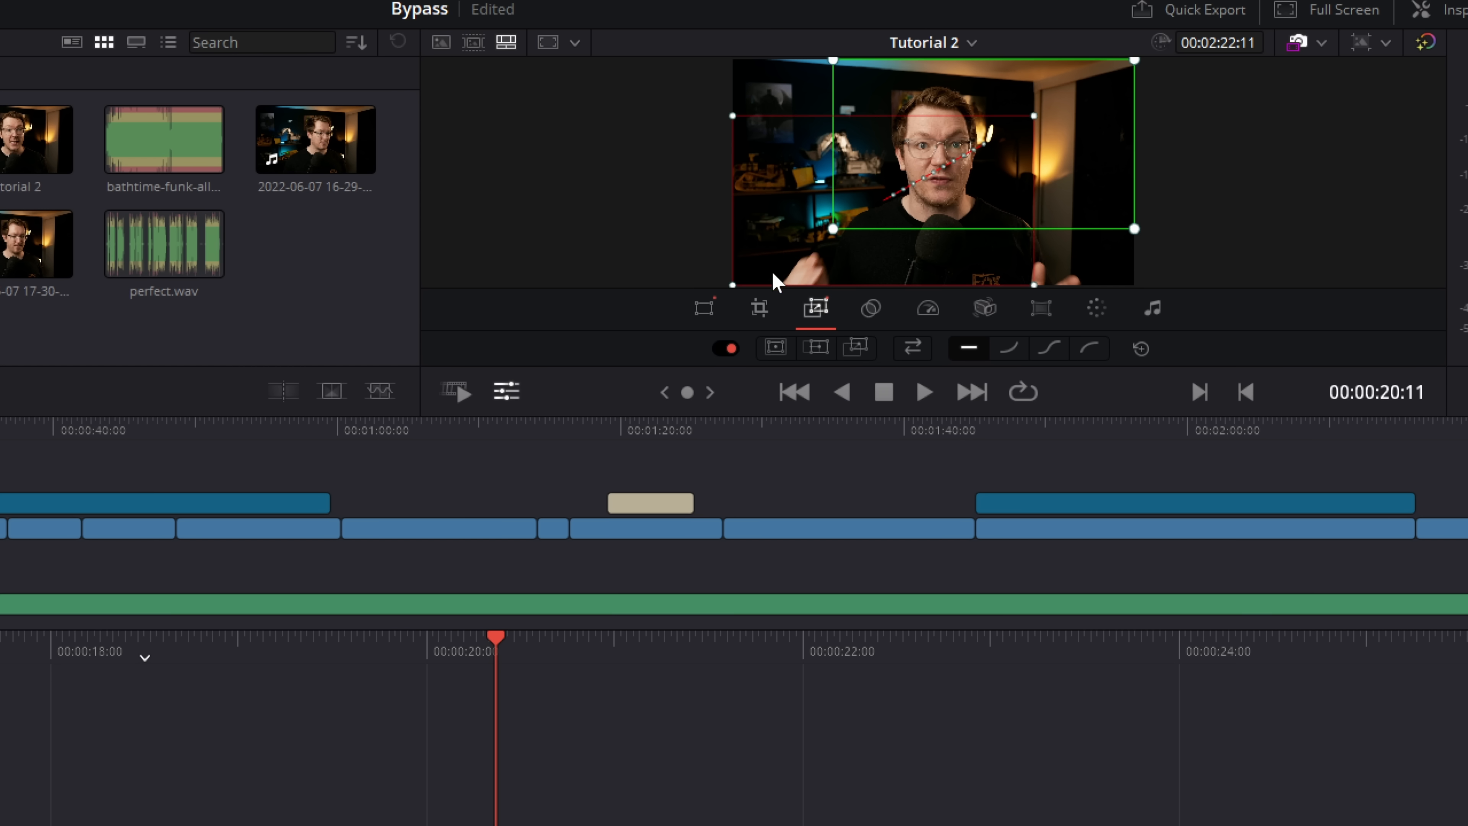
left_click(923, 392)
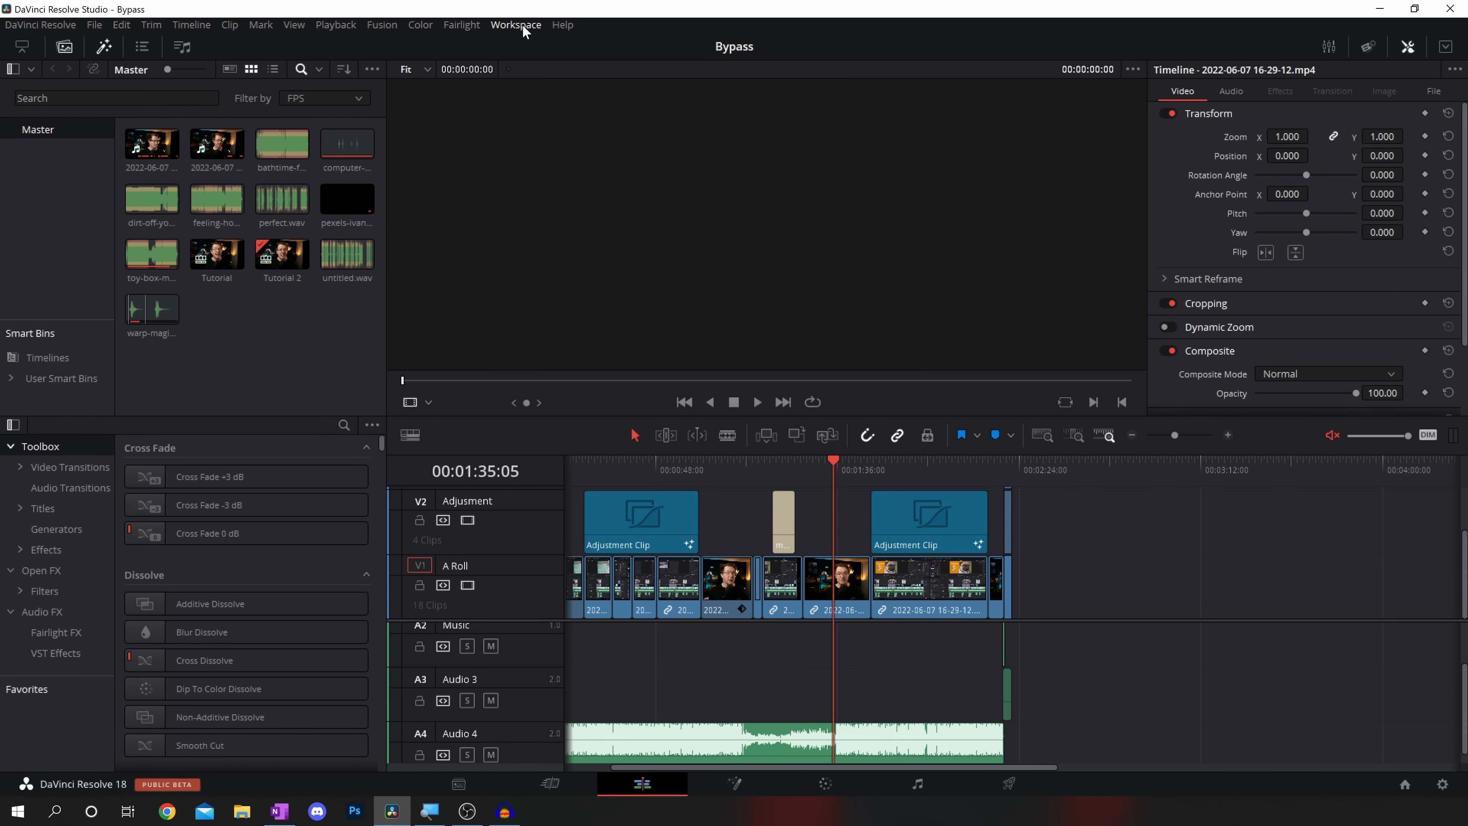
Switch the program to Full Screen Window from the Workspace menu.
left_click(515, 24)
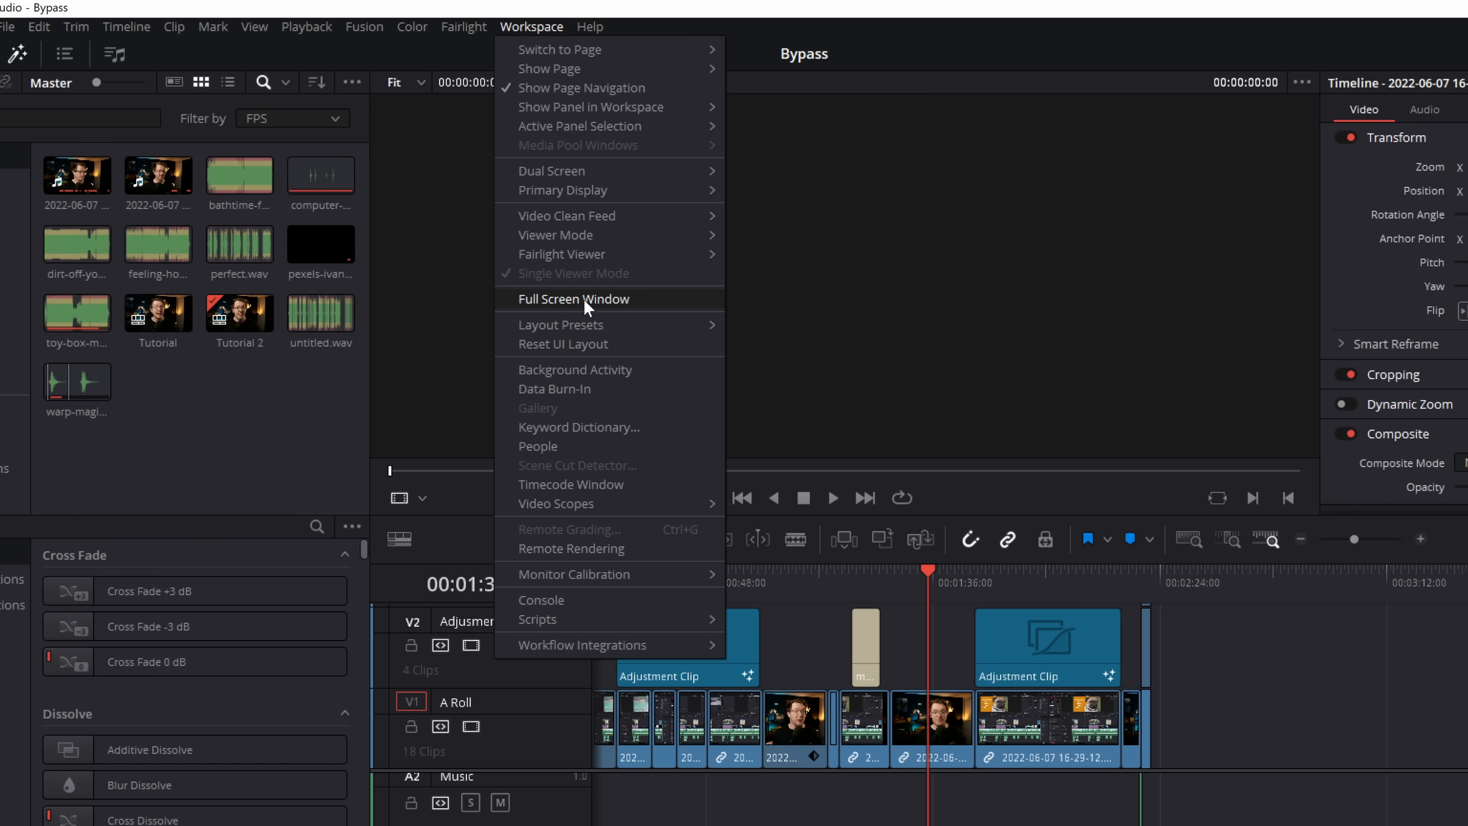
left_click(573, 299)
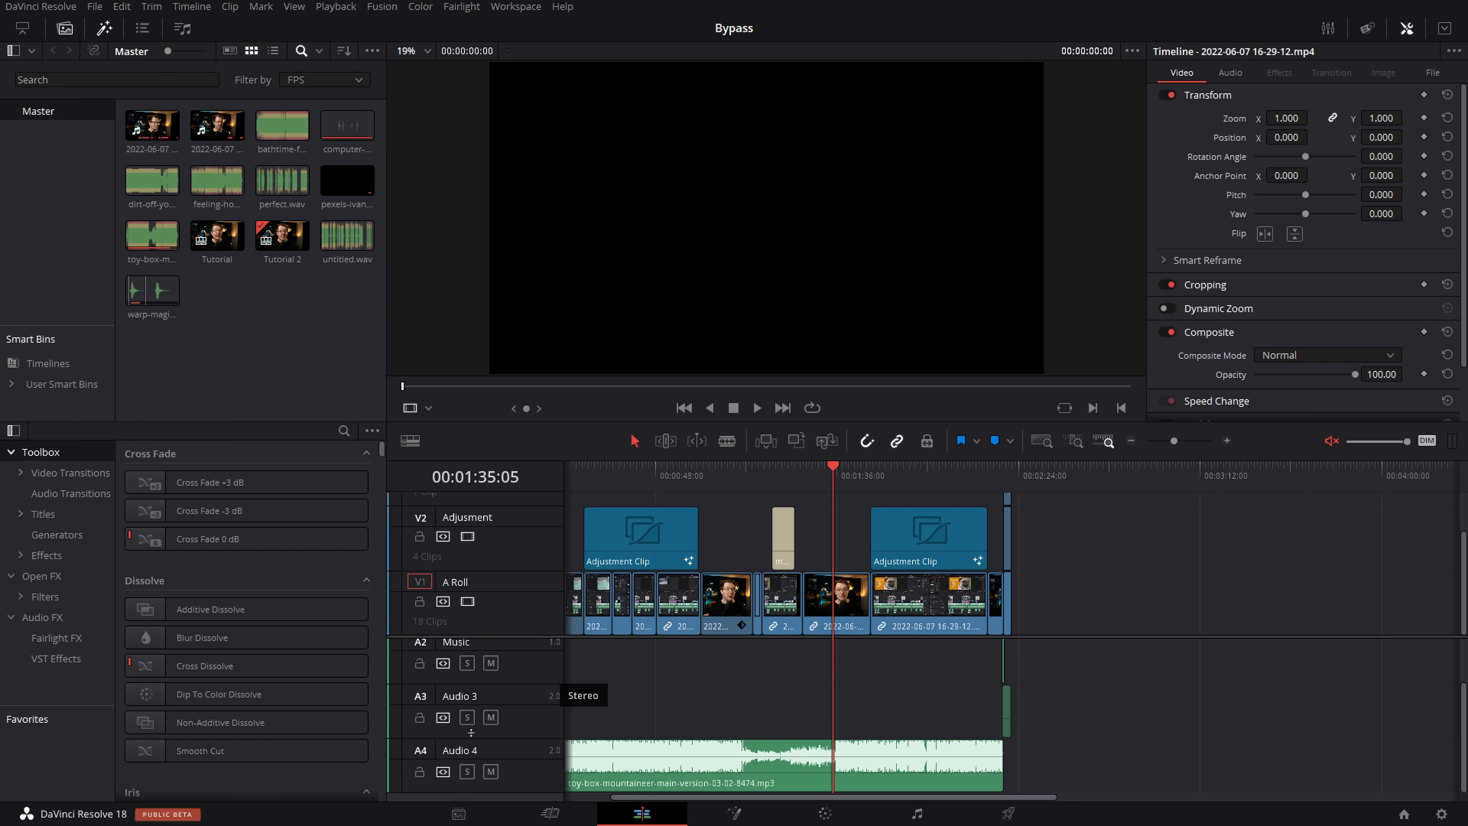
mouse_move(916, 389)
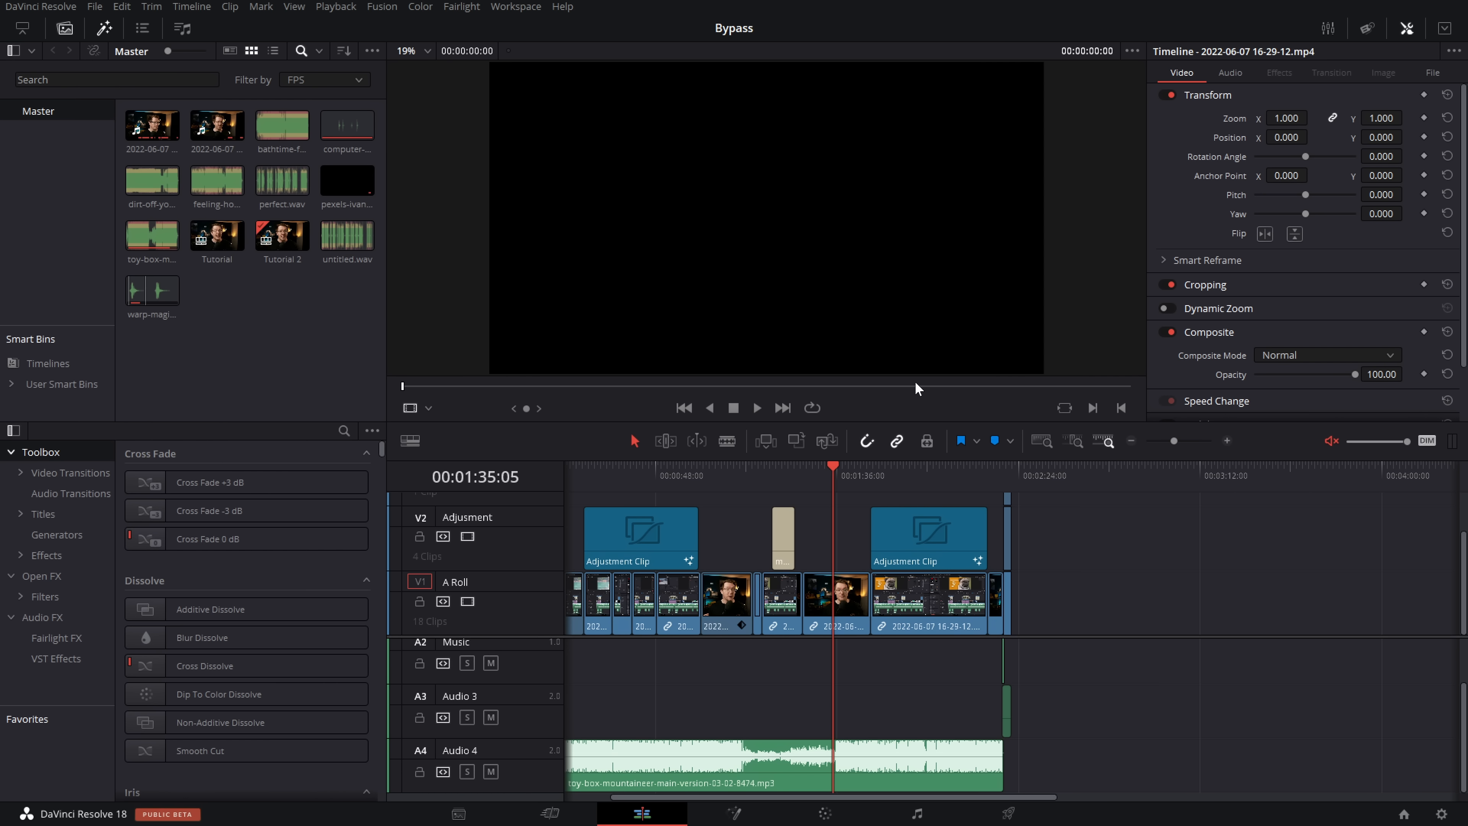
left_click(520, 7)
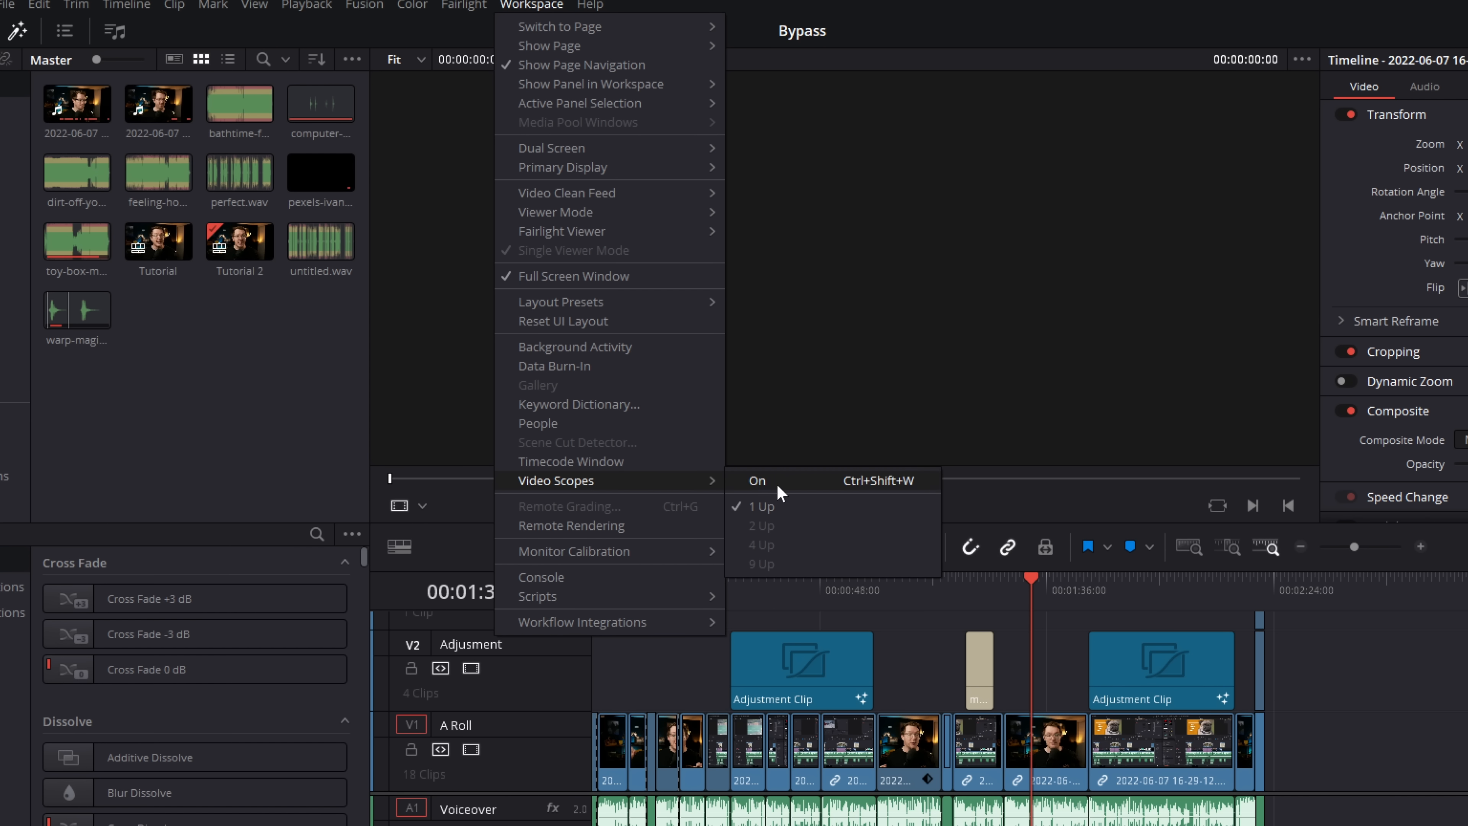
Turn on Video Scopes, set the floating window to Vectorscope, then close it after playback.
left_click(755, 479)
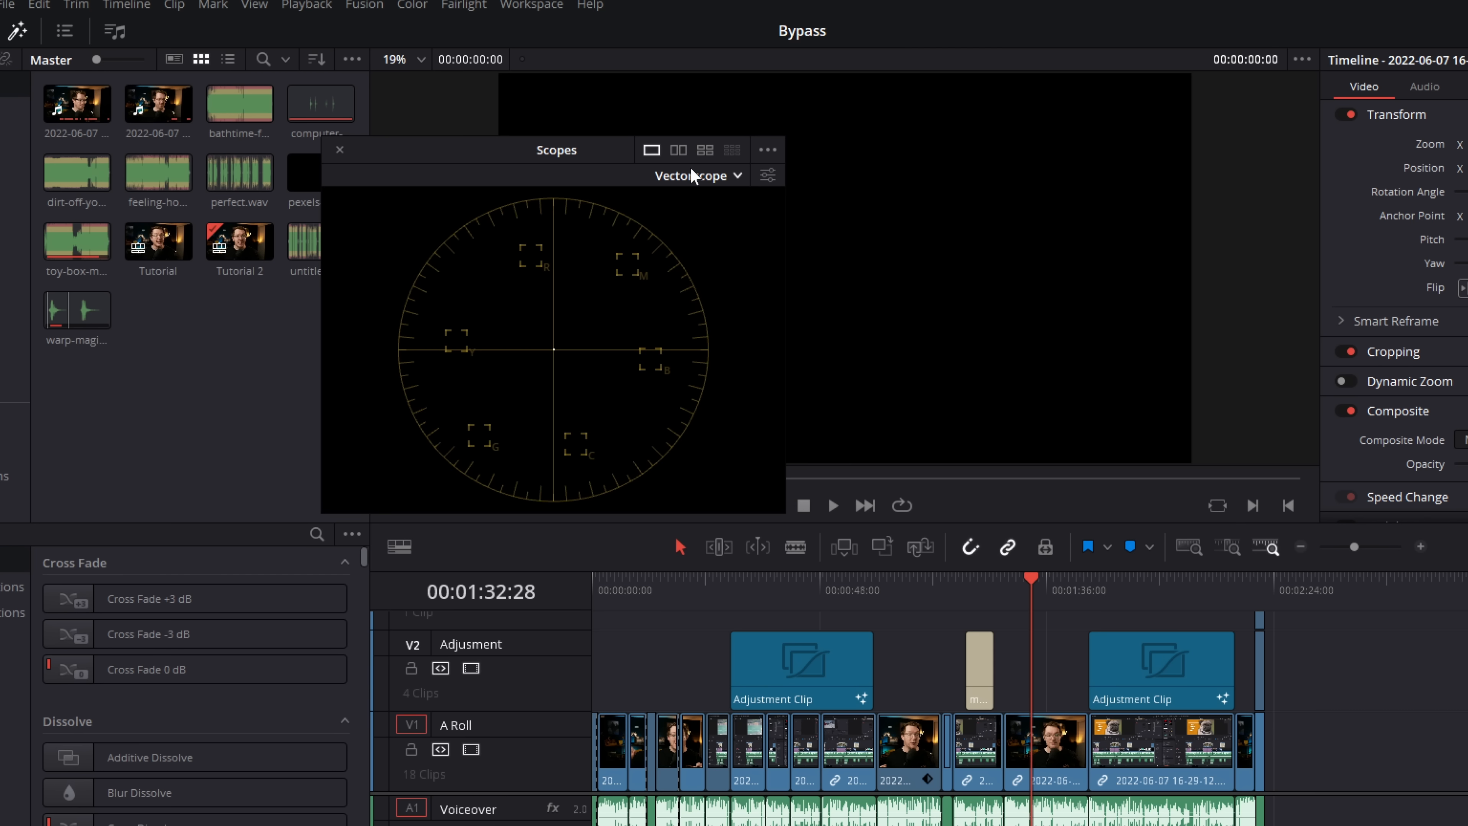
left_click(697, 175)
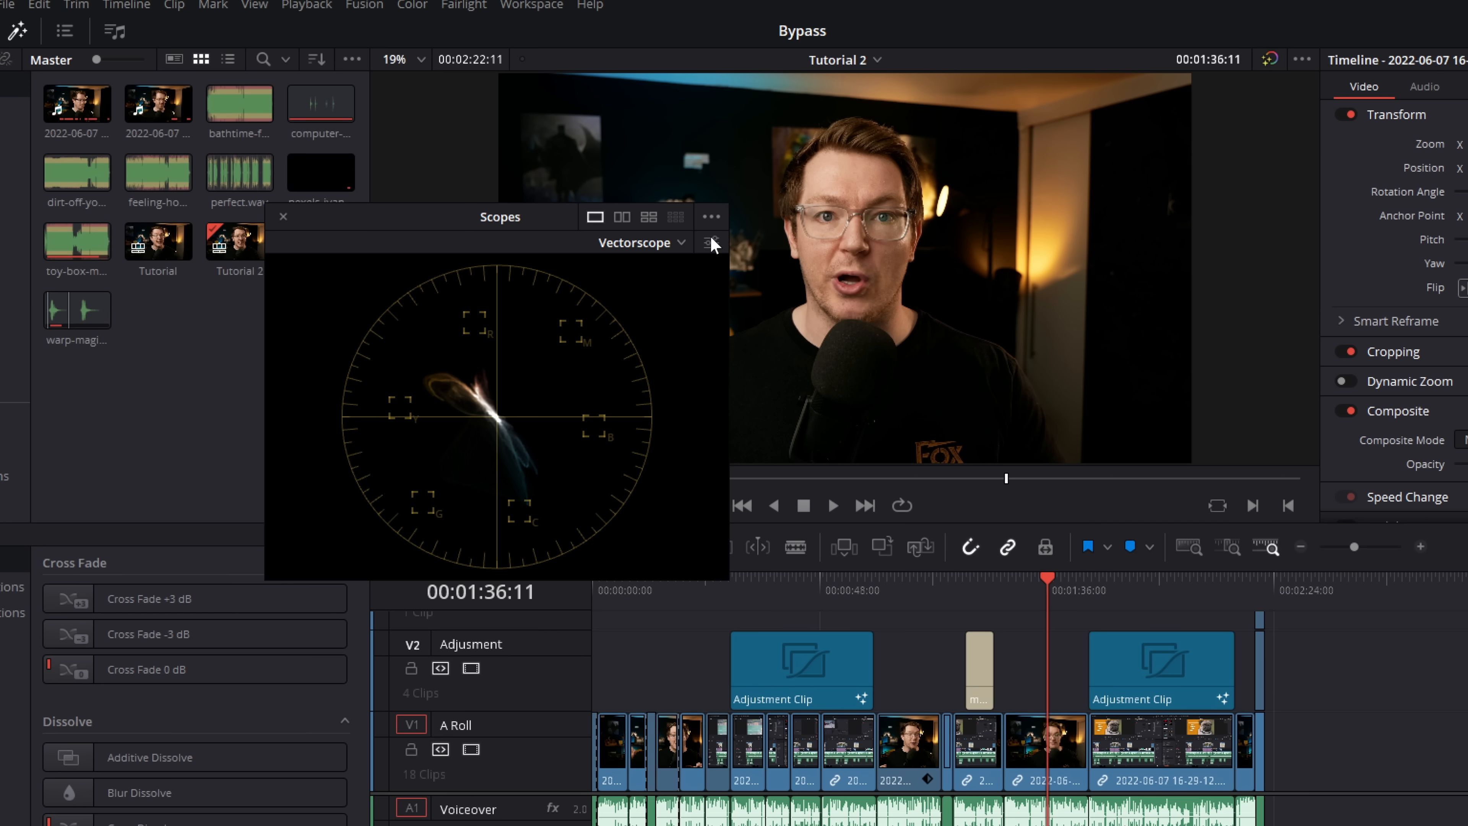
left_click(710, 243)
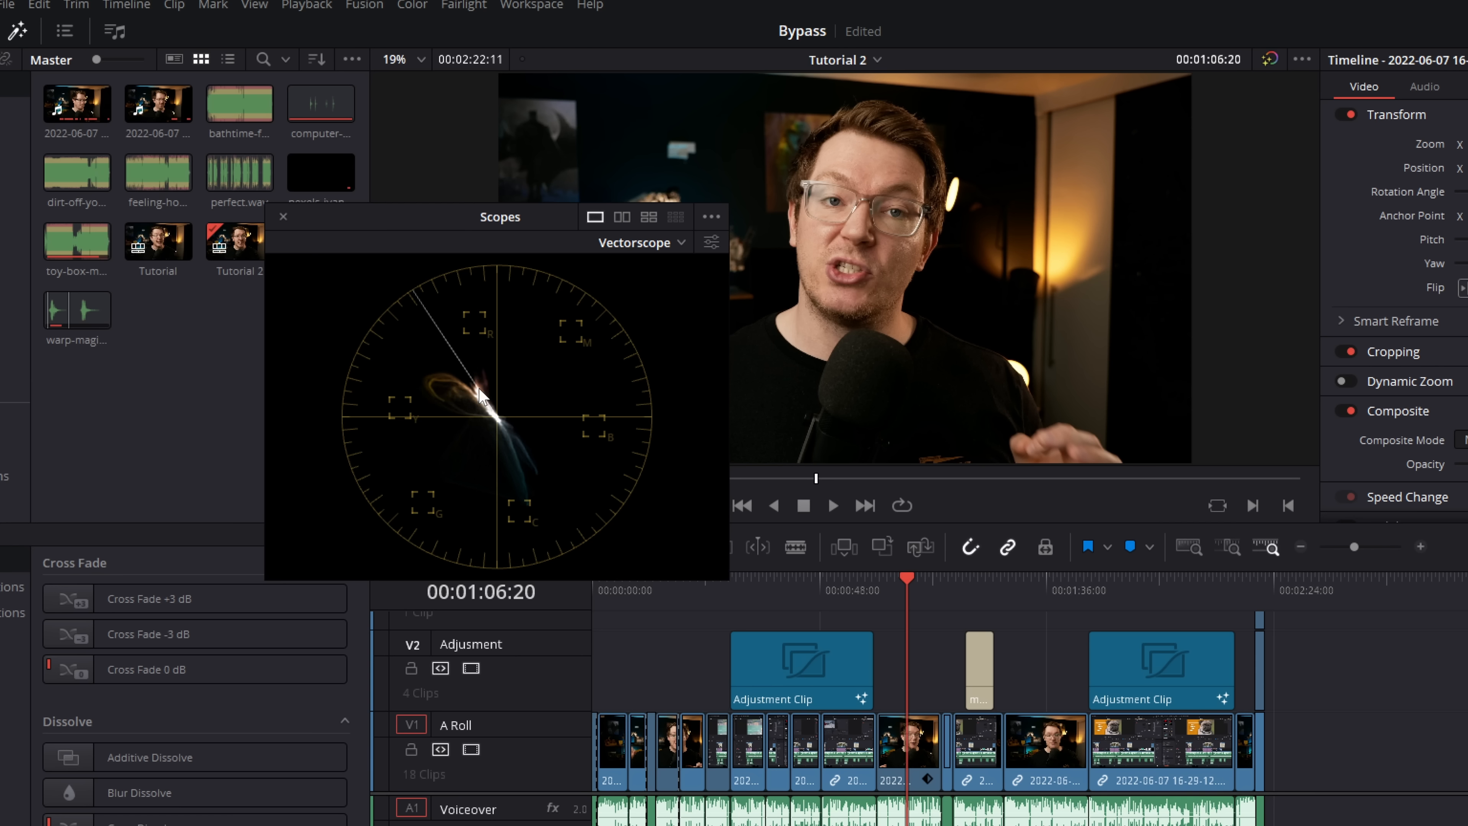
mouse_move(838, 209)
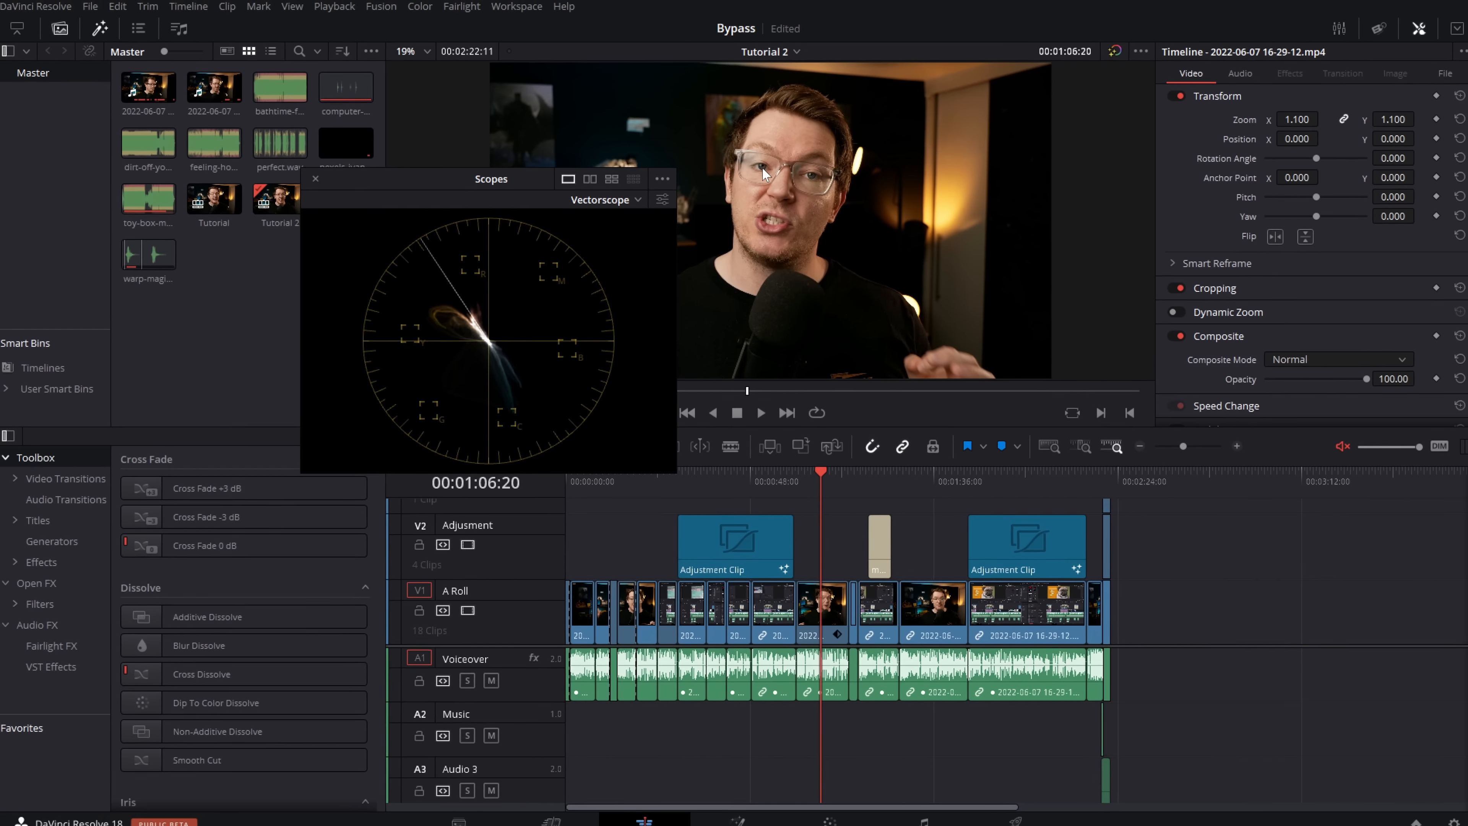
left_click(316, 179)
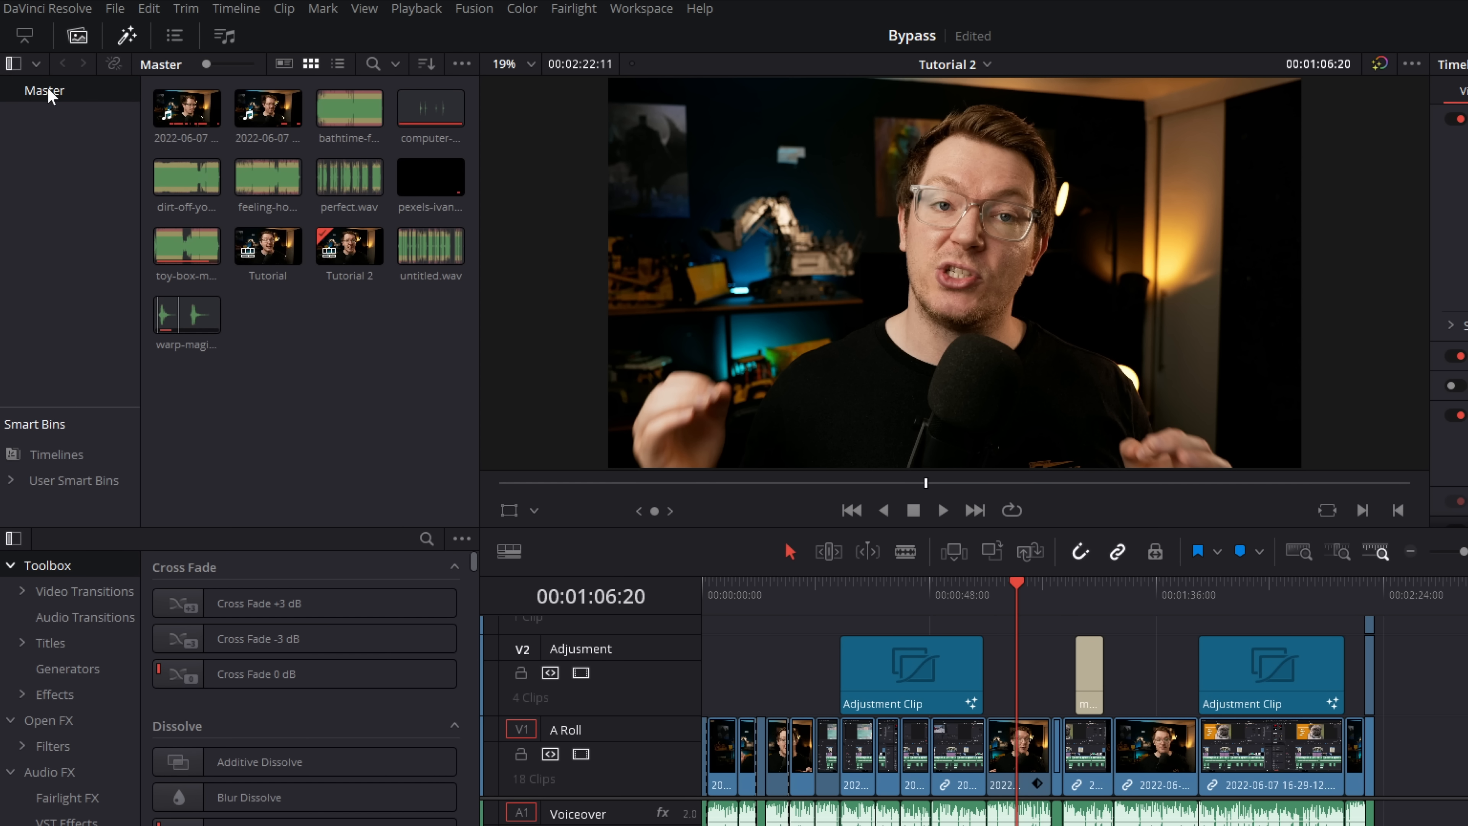
Open the Master bin as a new window and toggle the docked Media Pool panel off.
right_click(45, 91)
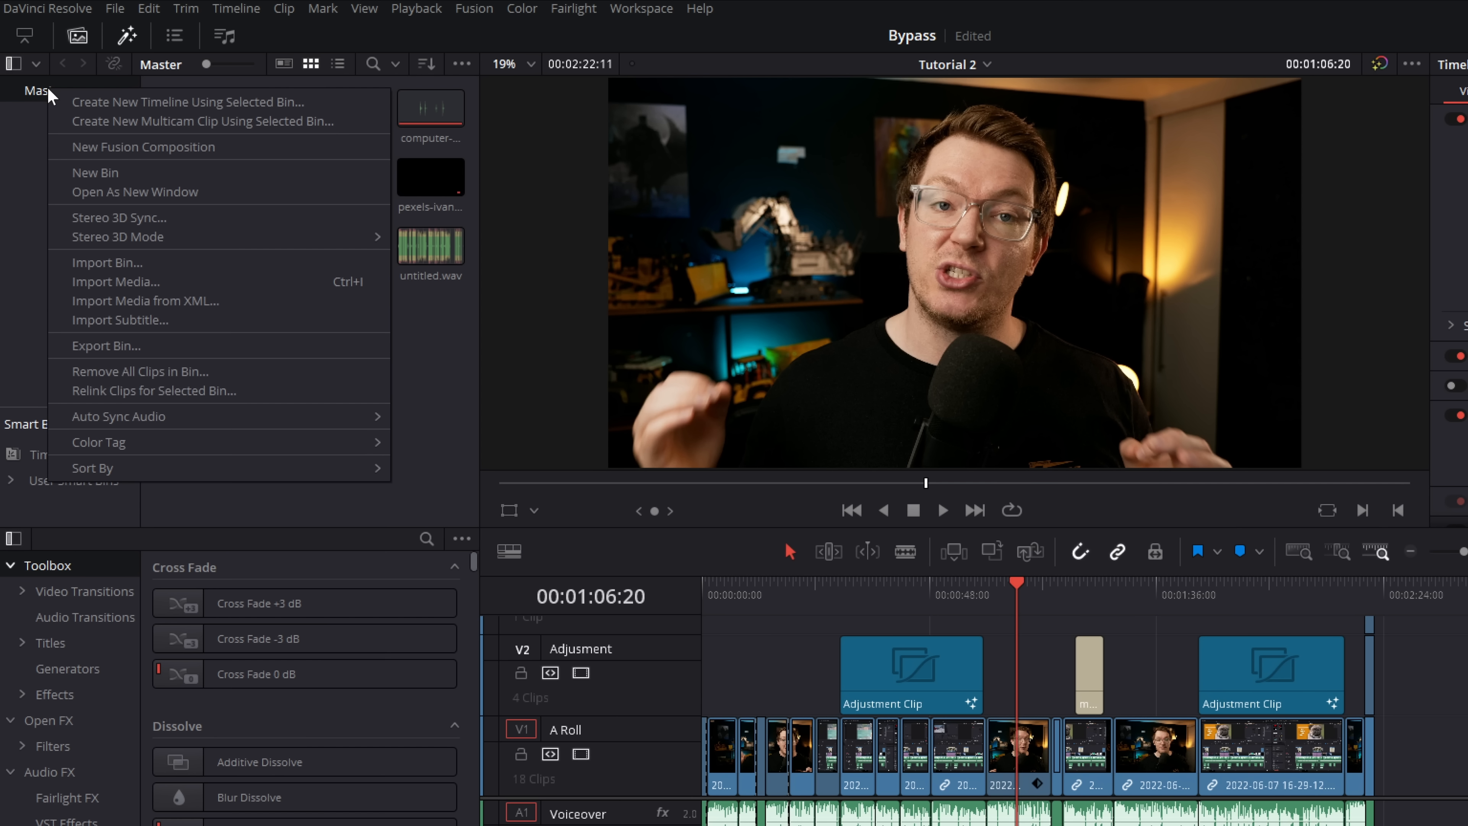
mouse_move(134, 192)
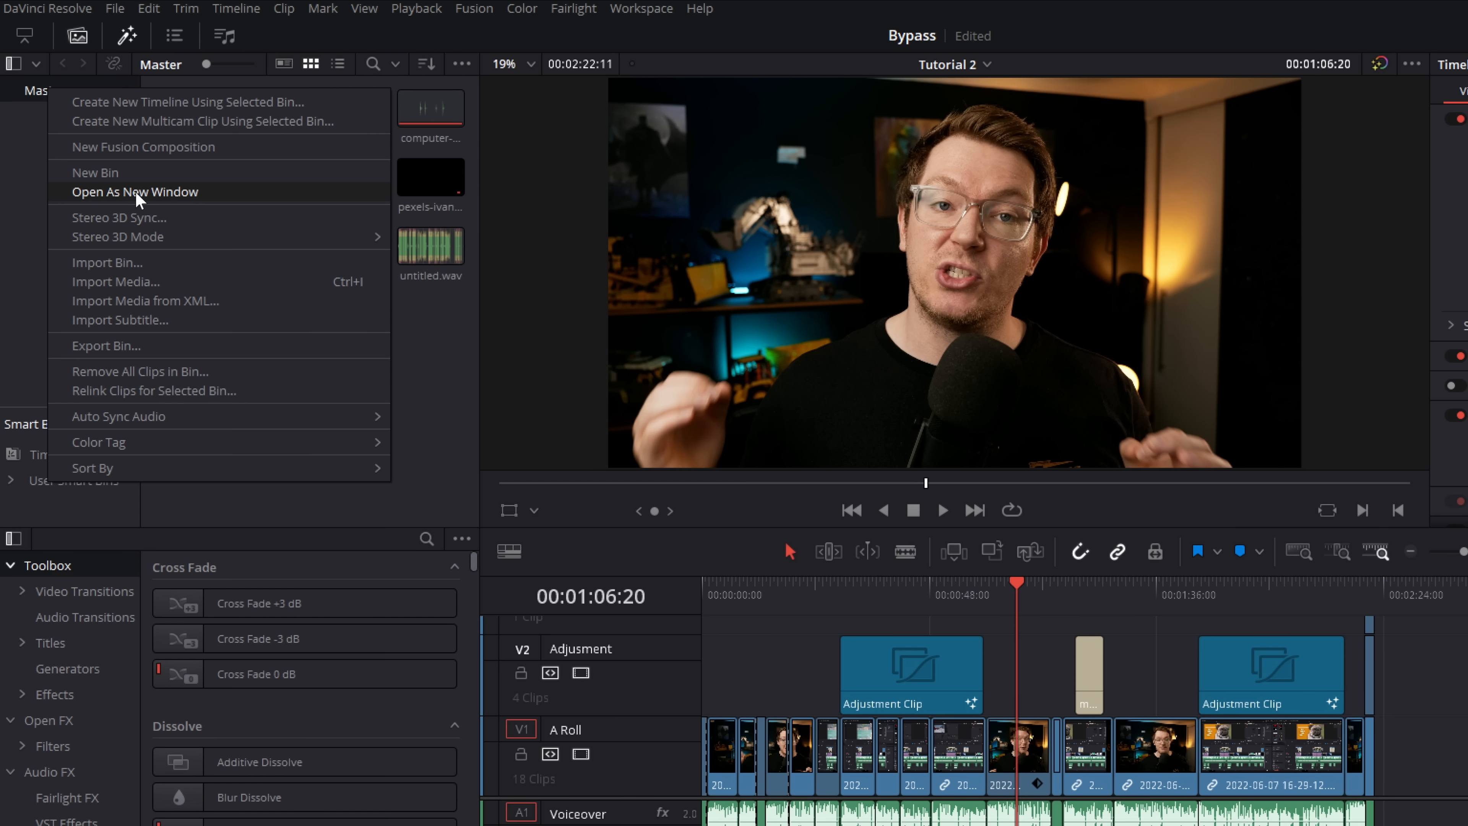
left_click(135, 192)
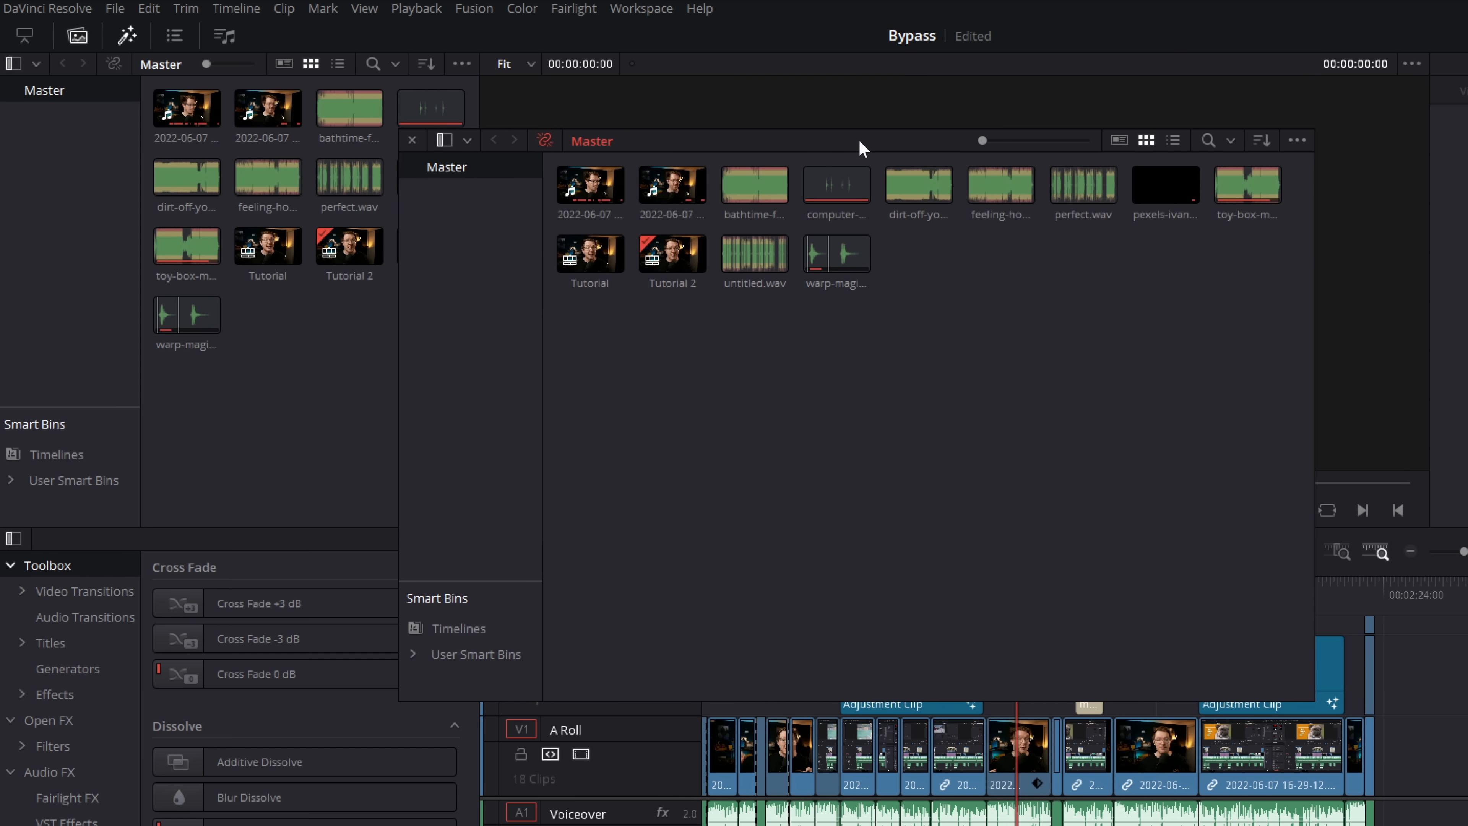
left_click(79, 36)
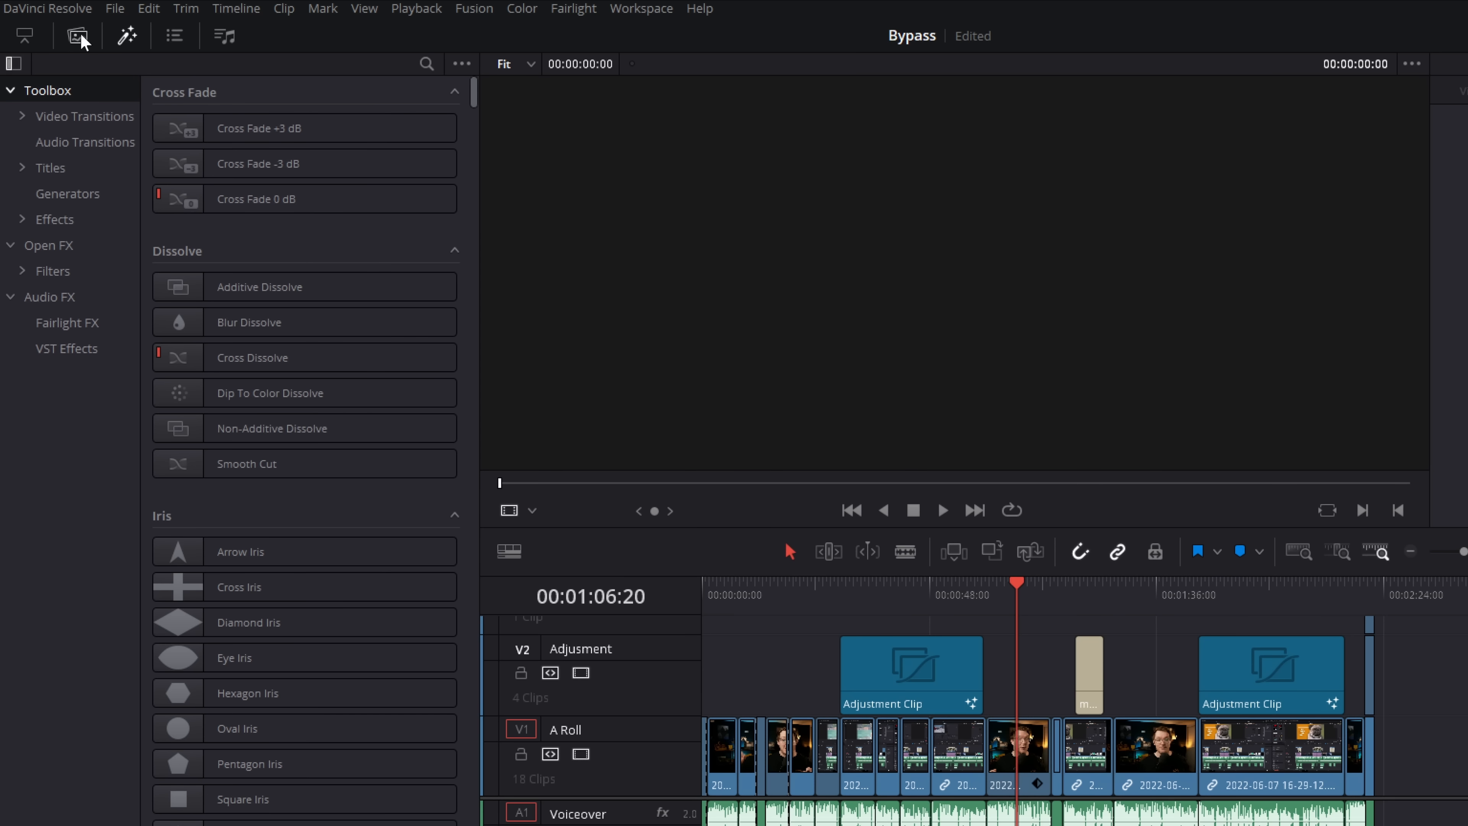
left_click(78, 36)
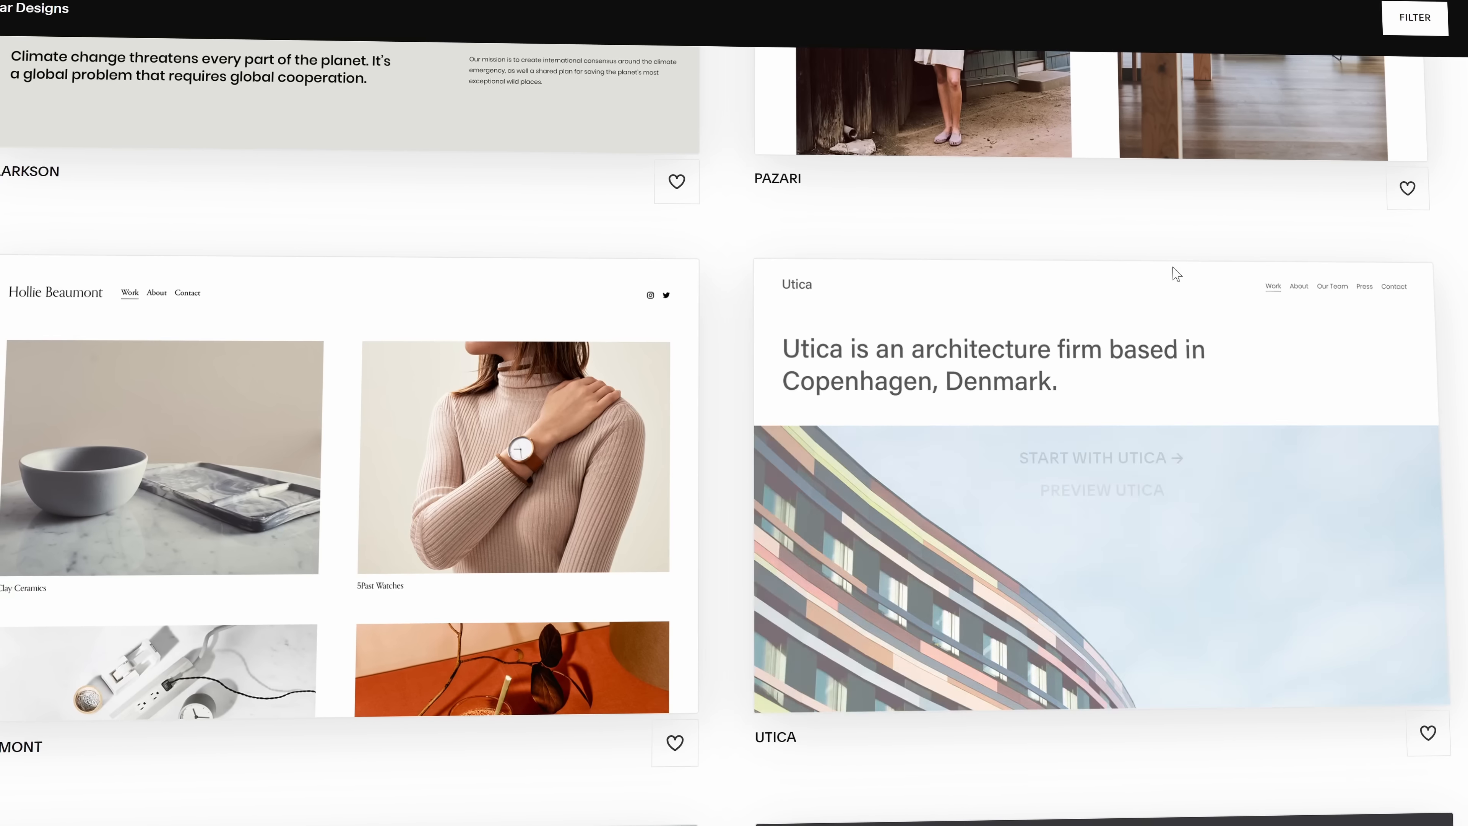
Browse the Squarespace template gallery, then bring up the Scheduling availability calendar.
scroll("down", 3)
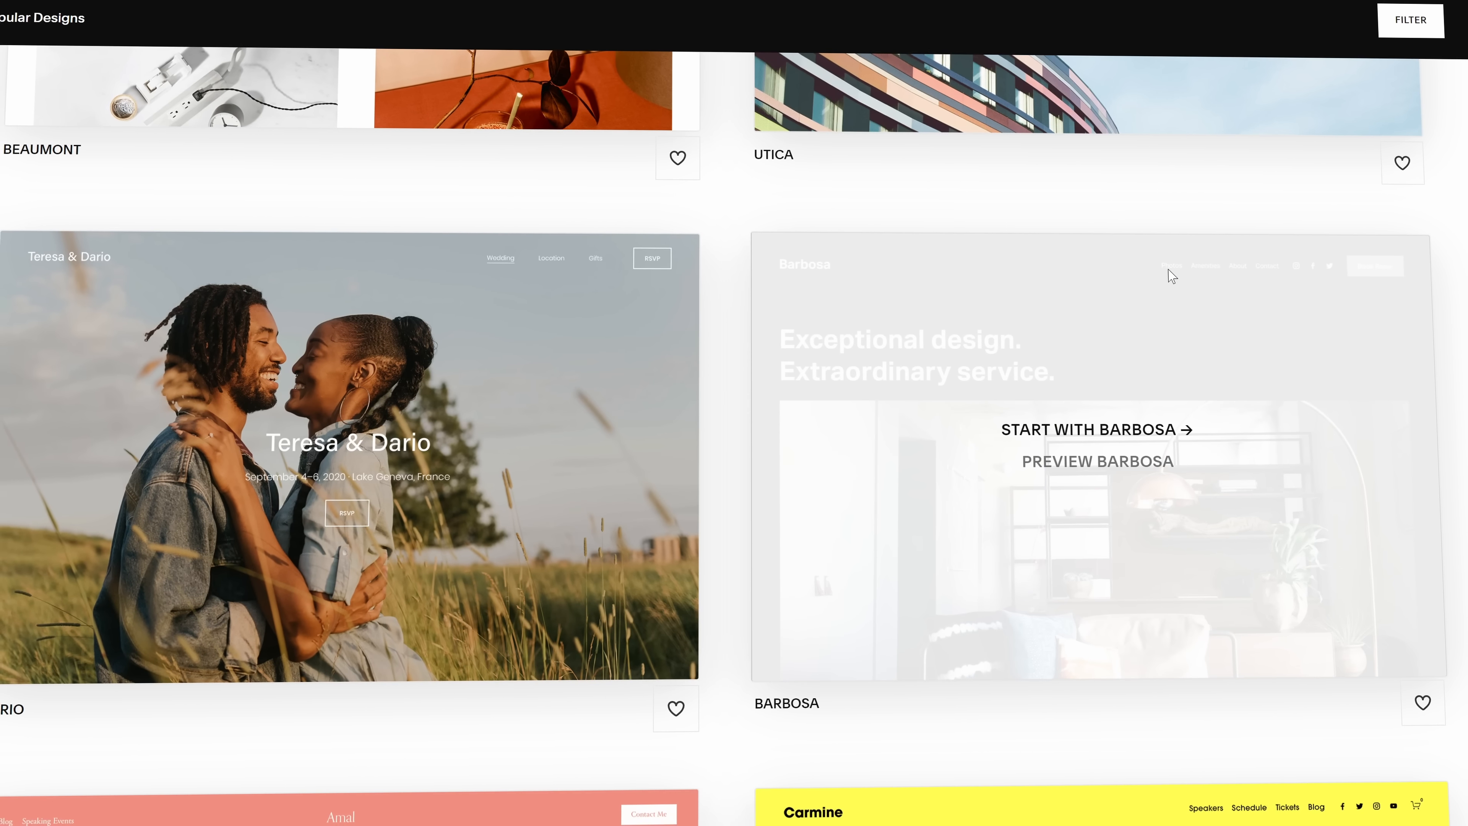
scroll("down", 3)
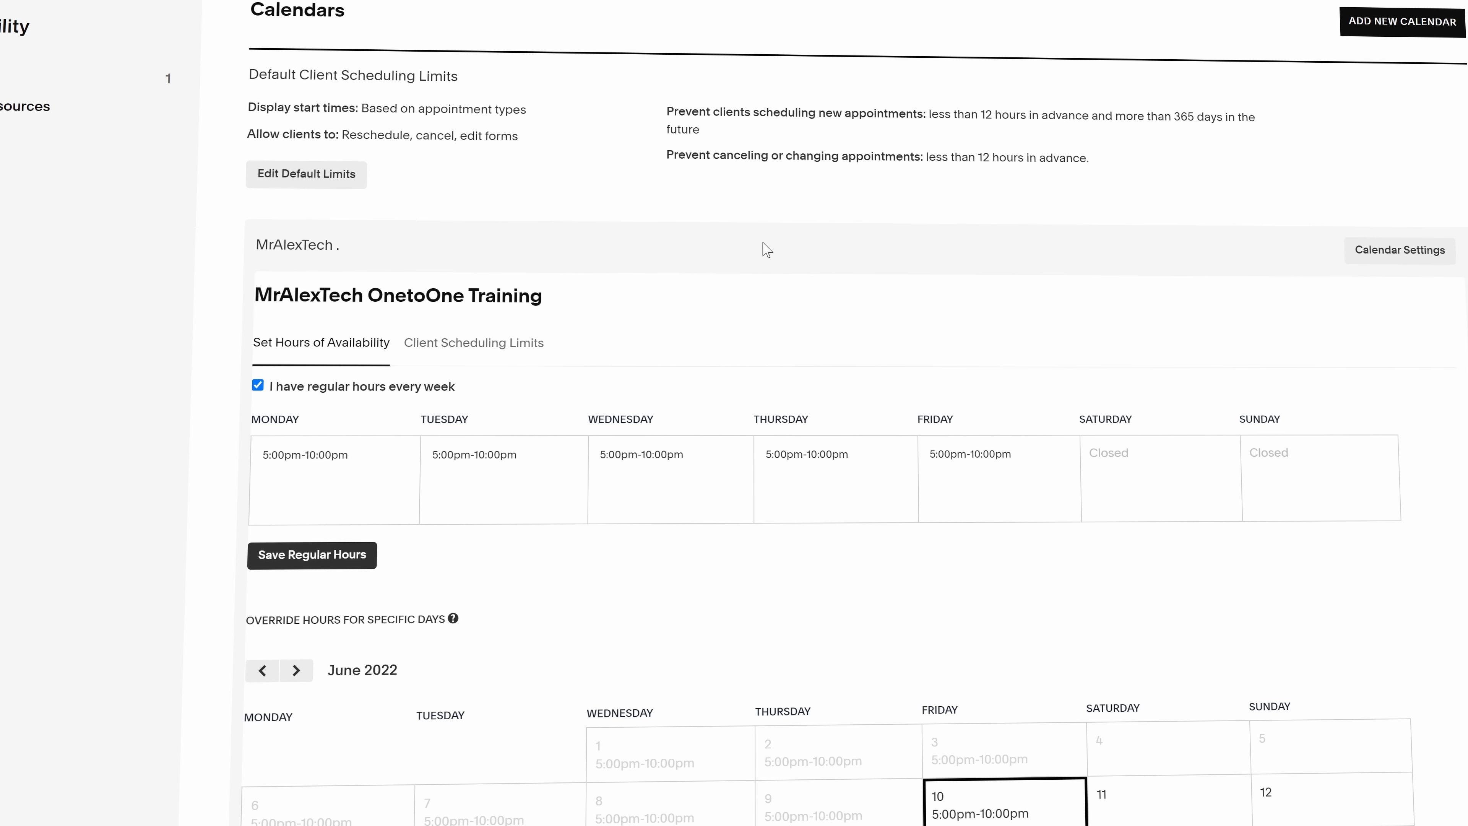
double_click(398, 297)
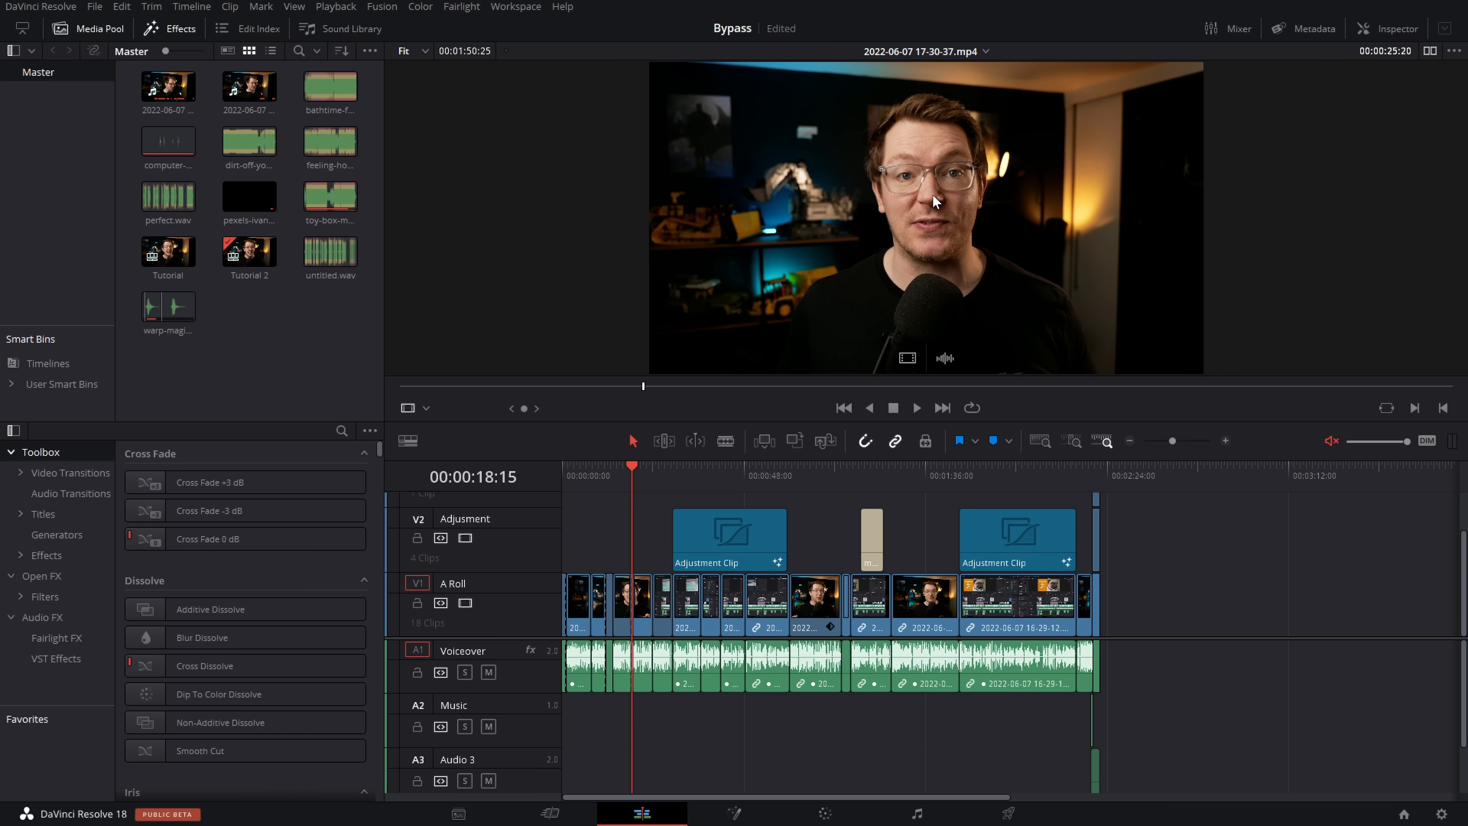
mouse_move(1377, 131)
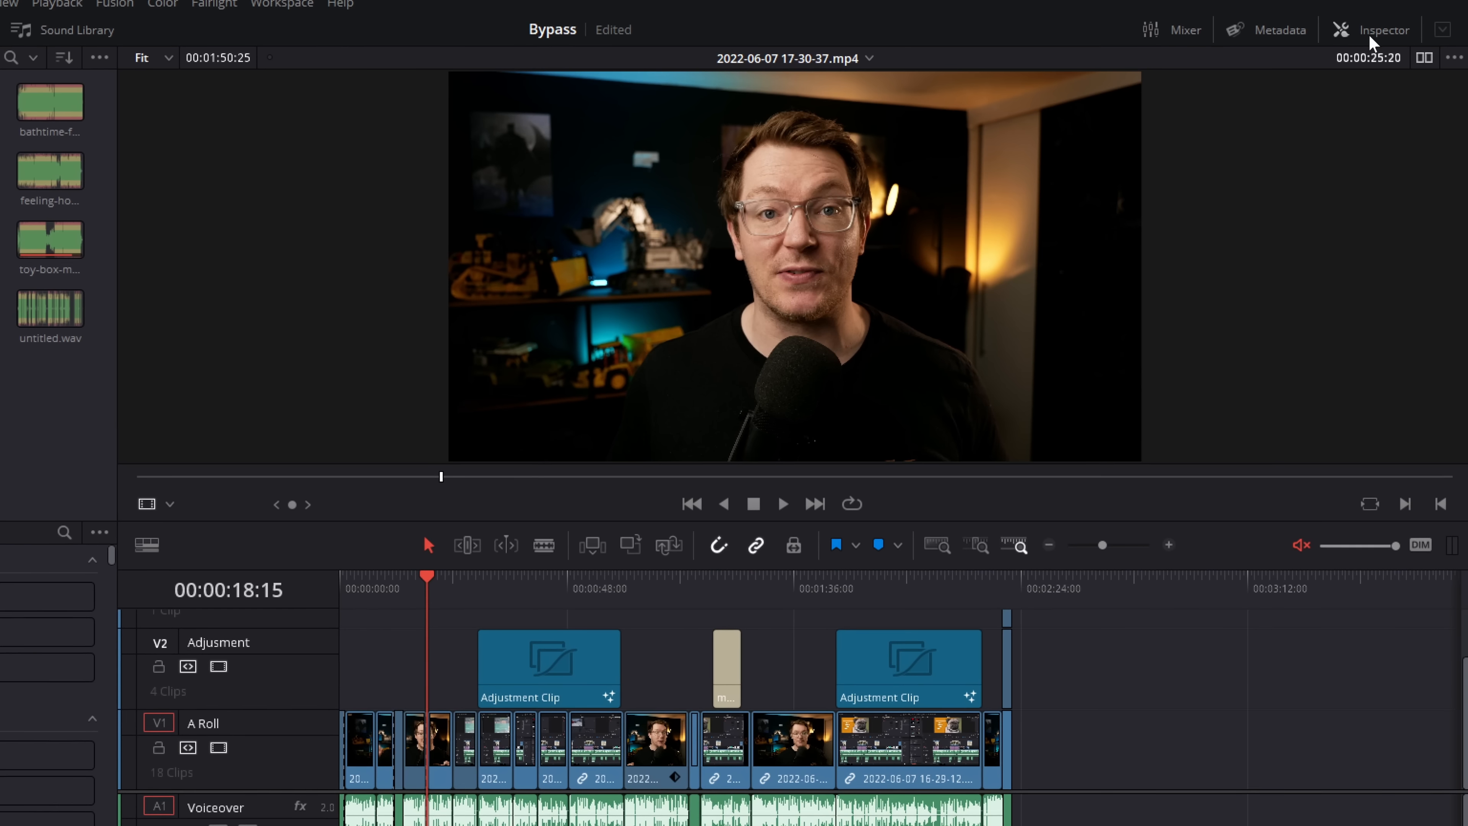
Toggle the Inspector on and off, then try dual viewer mode and return to single.
left_click(1377, 29)
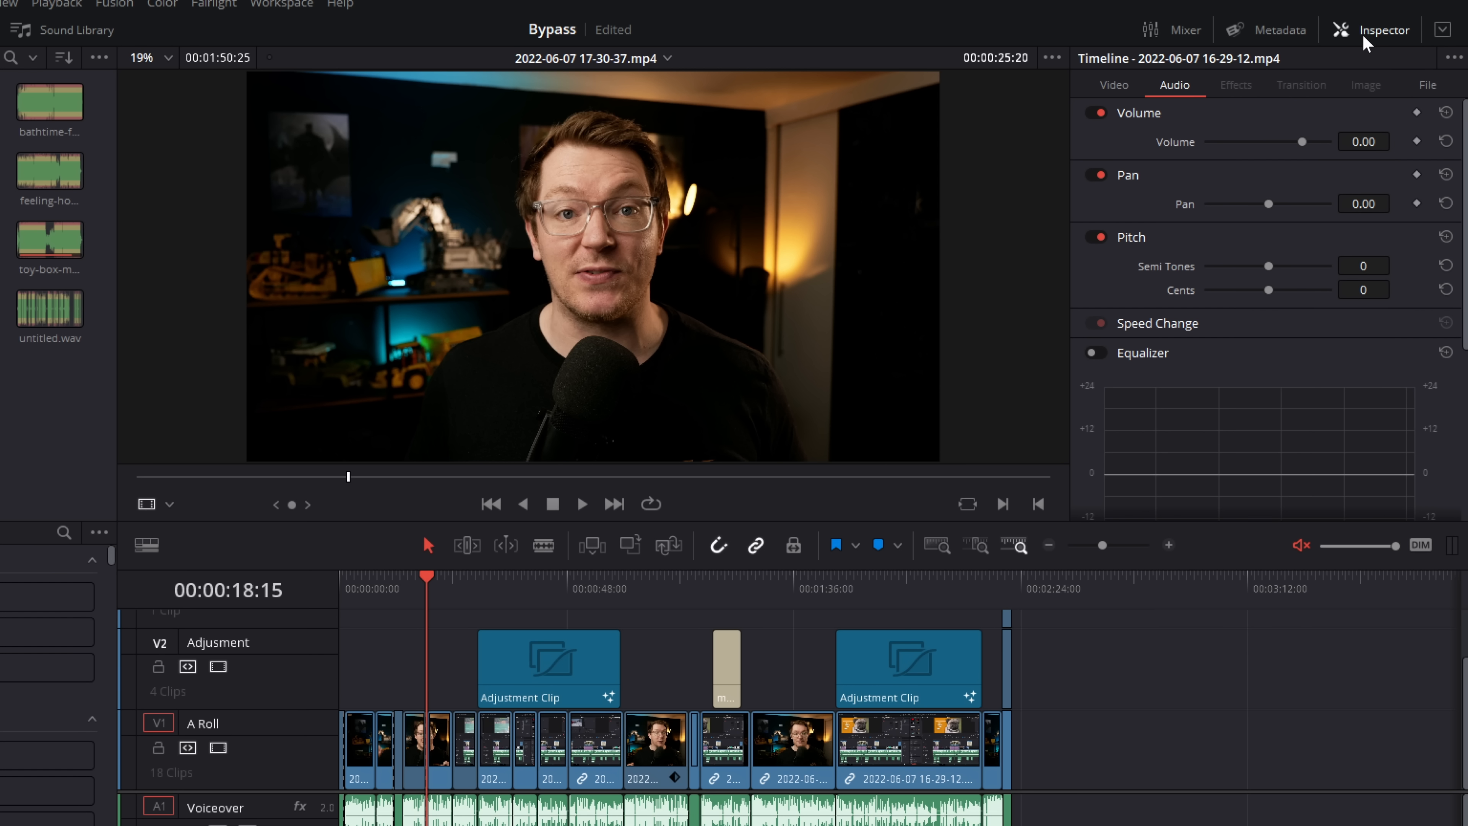
left_click(1376, 29)
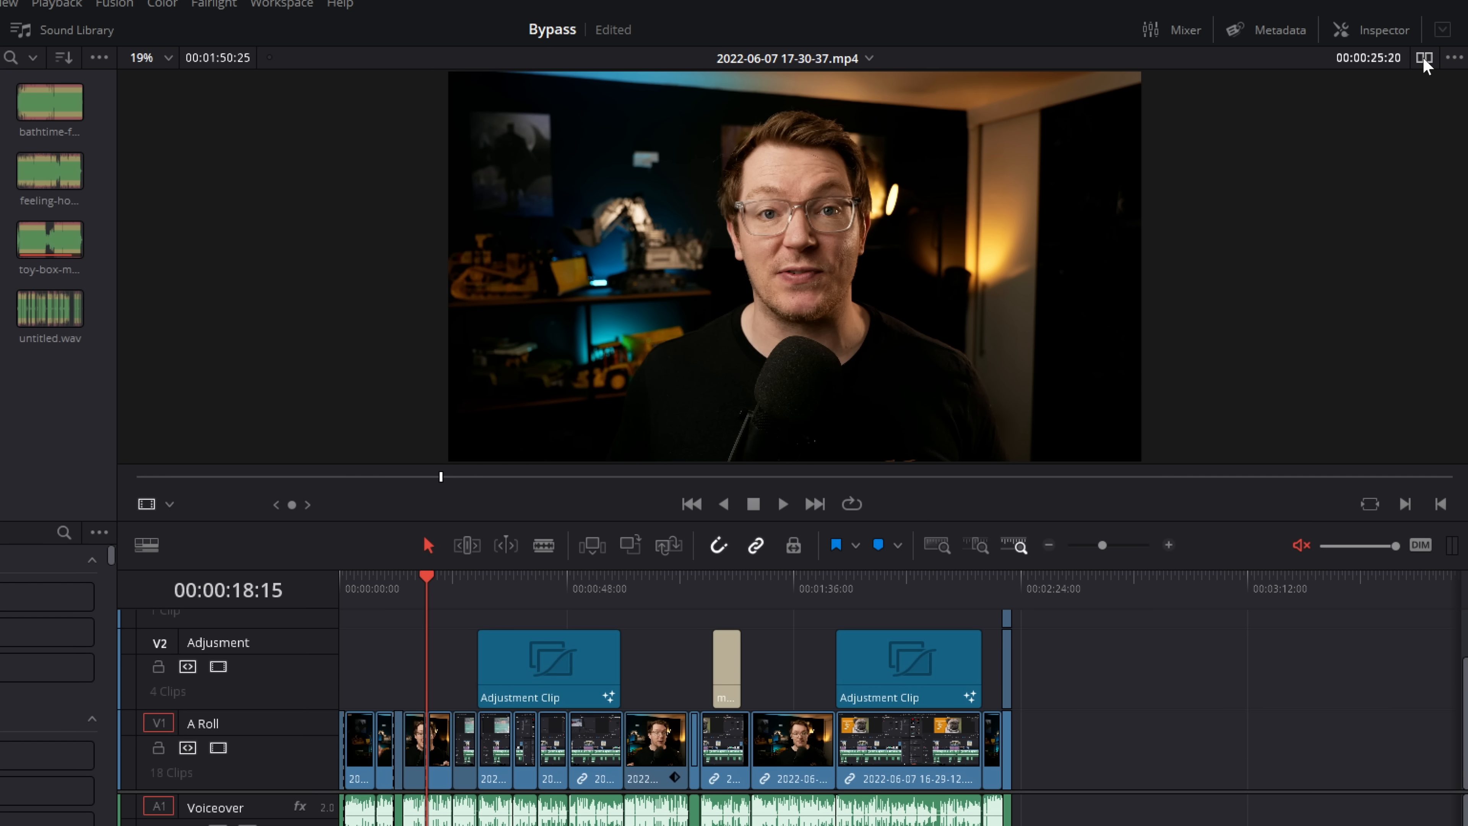
left_click(1424, 57)
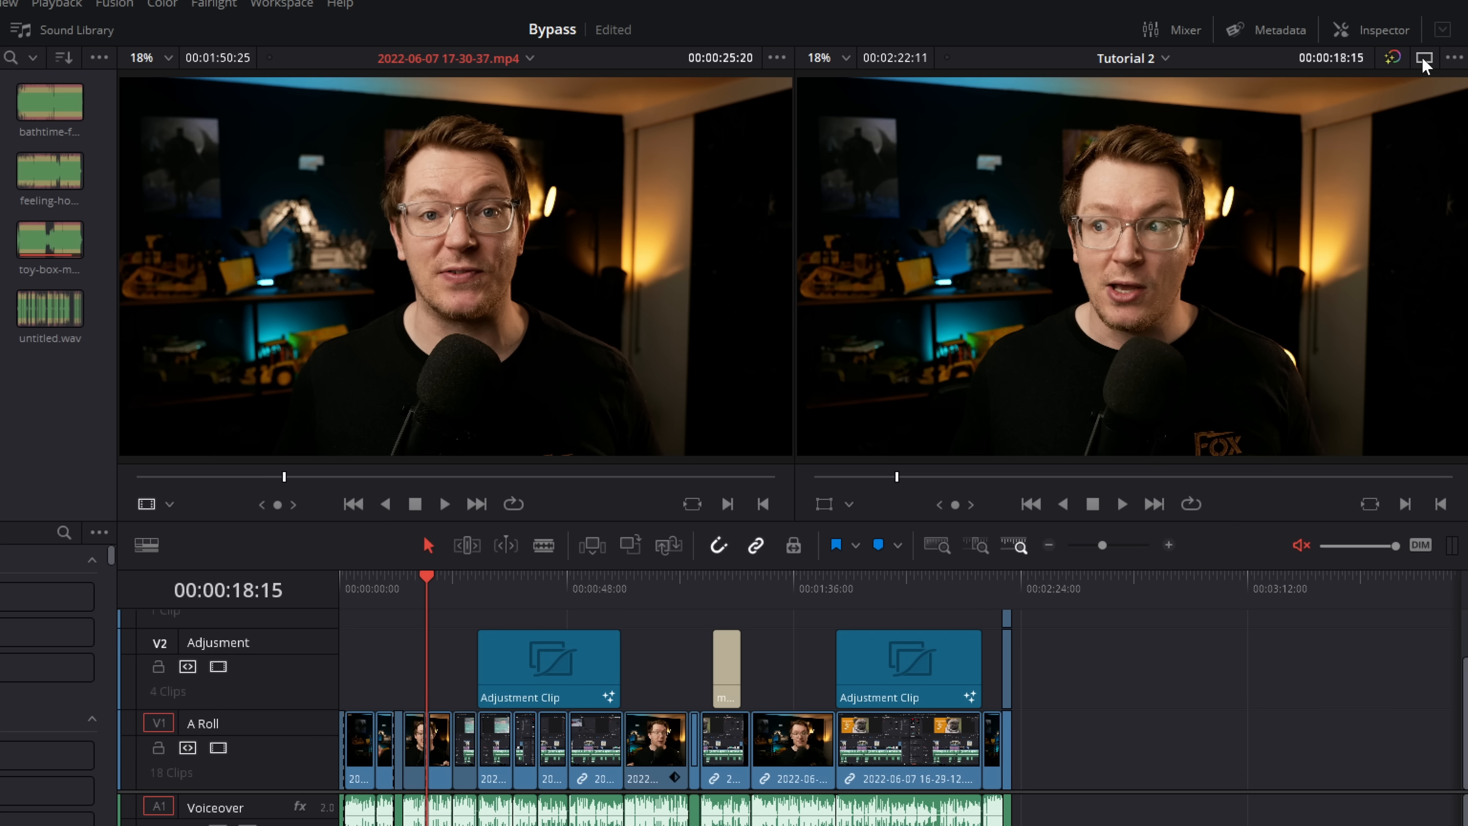
left_click(1424, 57)
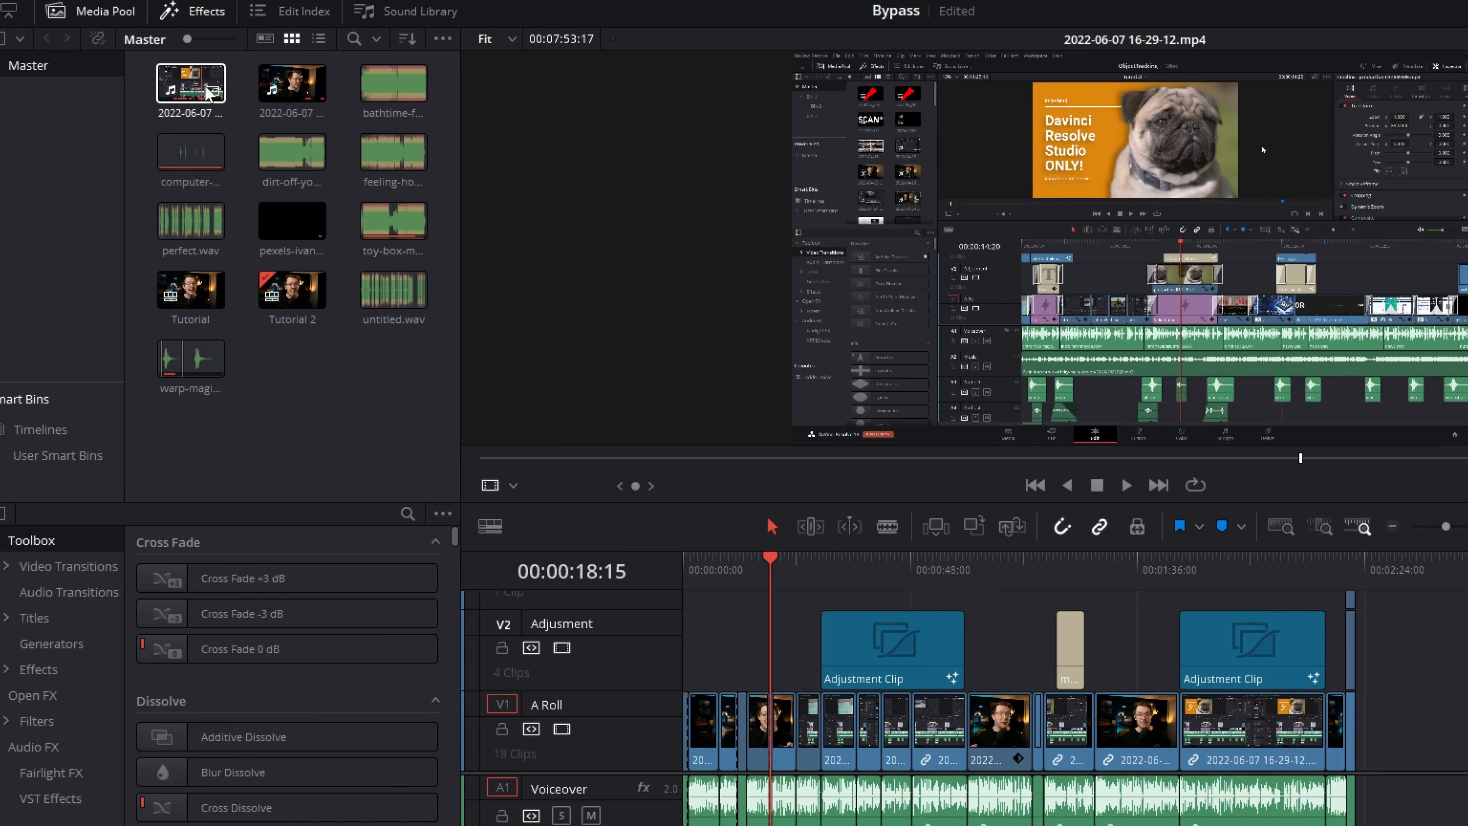
Preview a media pool clip beside the Tutorial 2 timeline in dual viewers, then load the first clip in a single viewer.
left_click(292, 83)
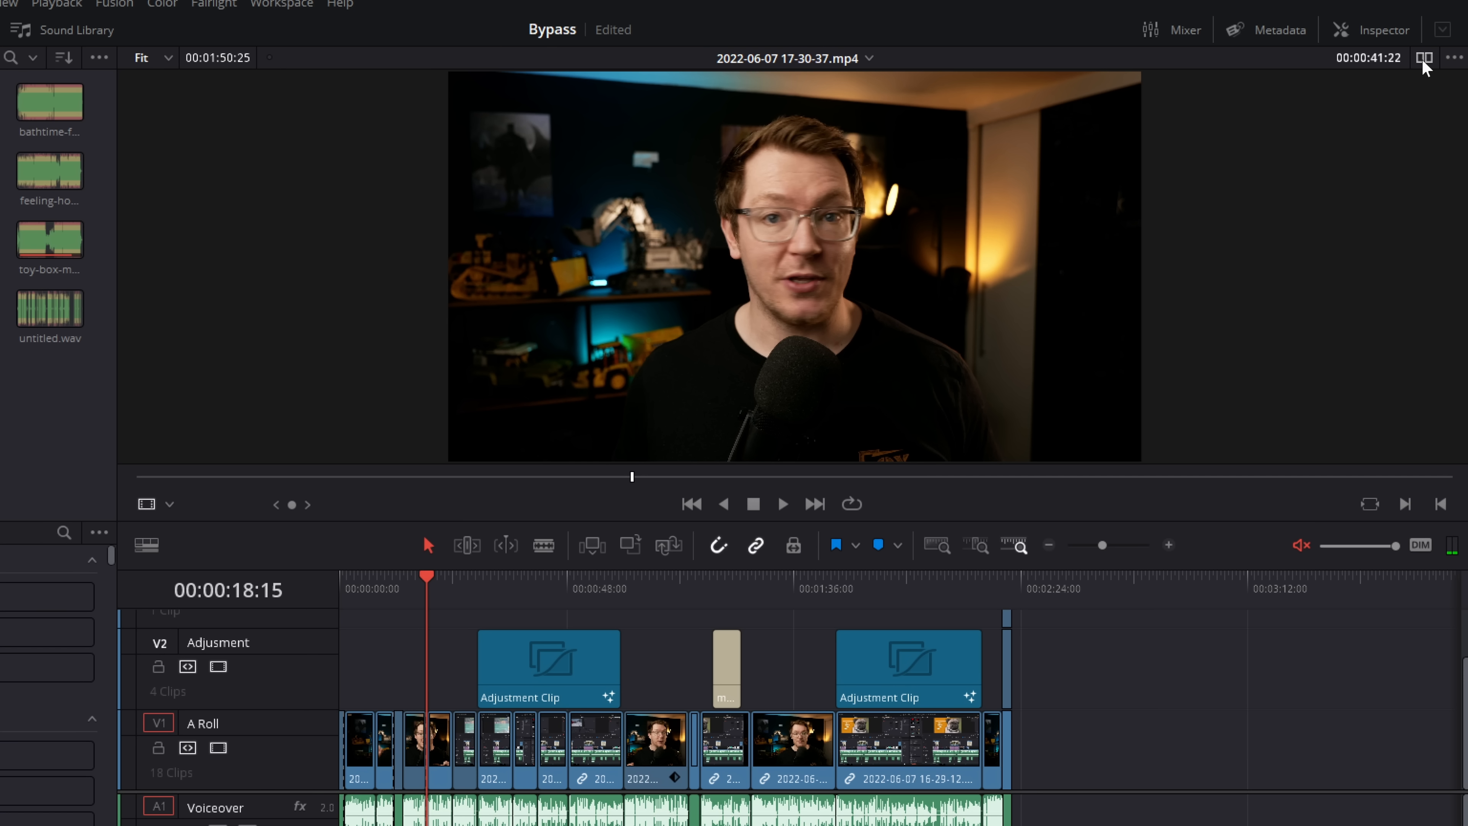
left_click(1424, 58)
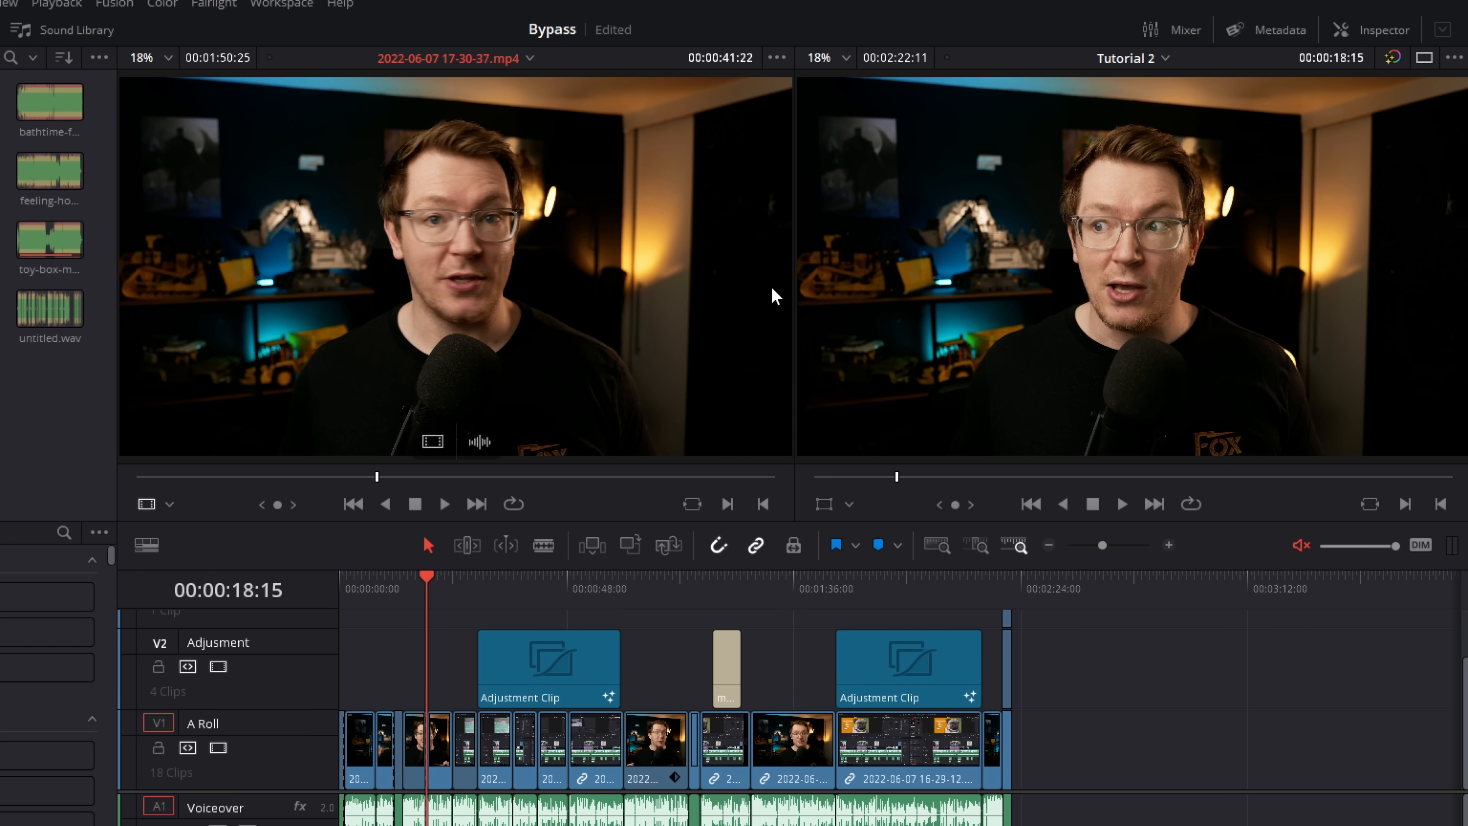
mouse_move(458, 318)
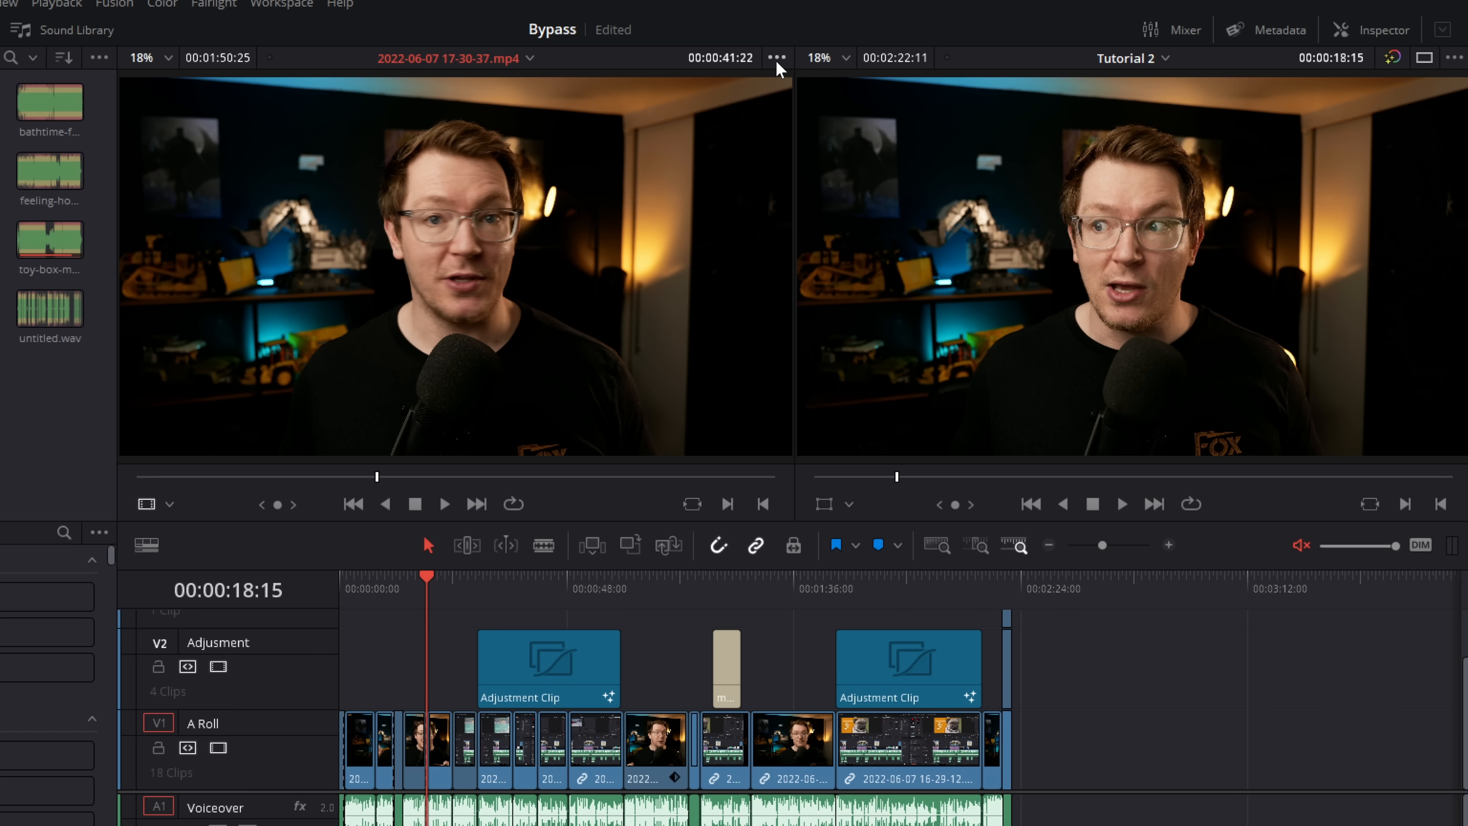
left_click(777, 58)
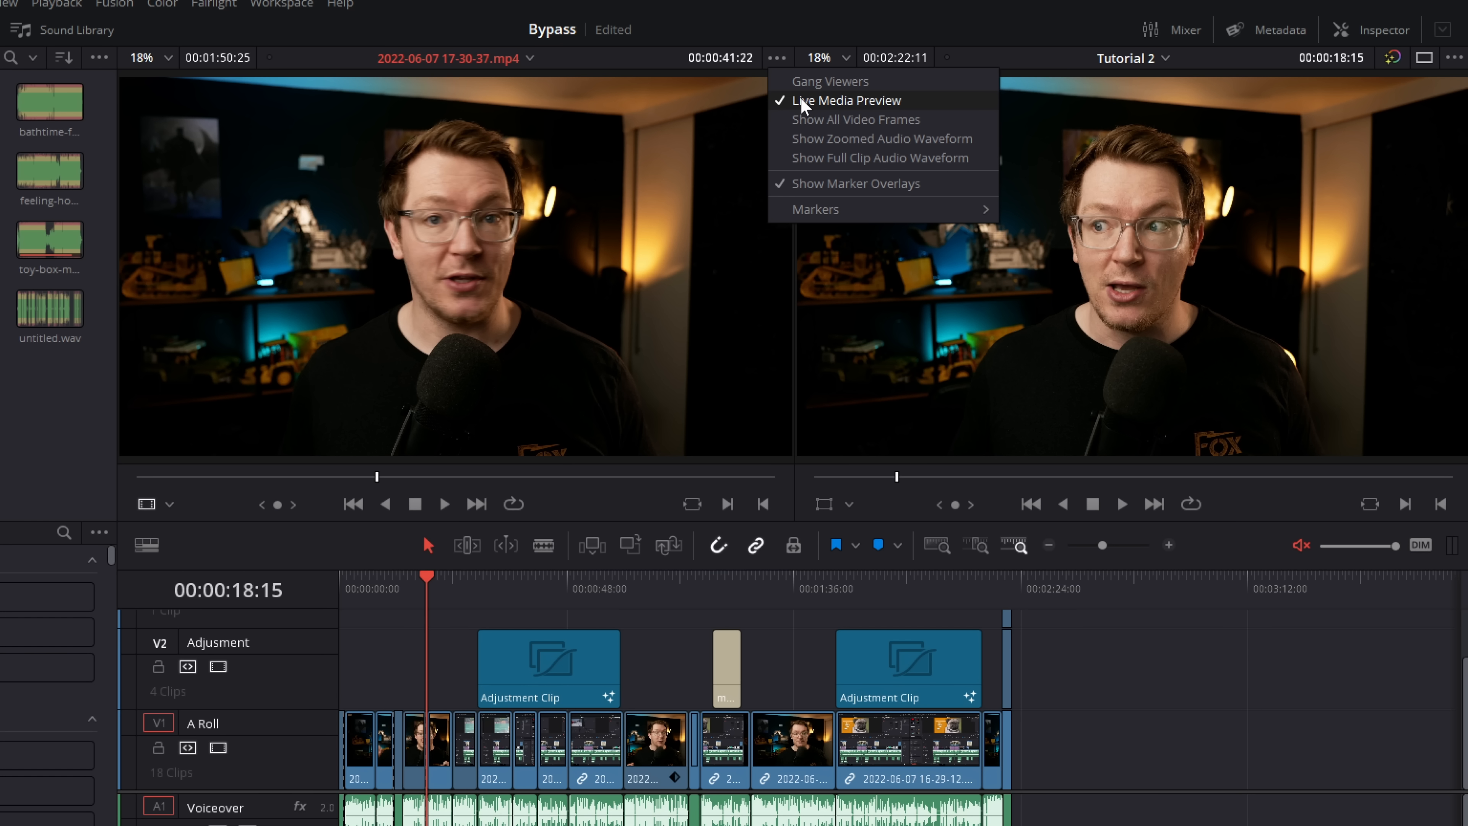
mouse_move(815, 110)
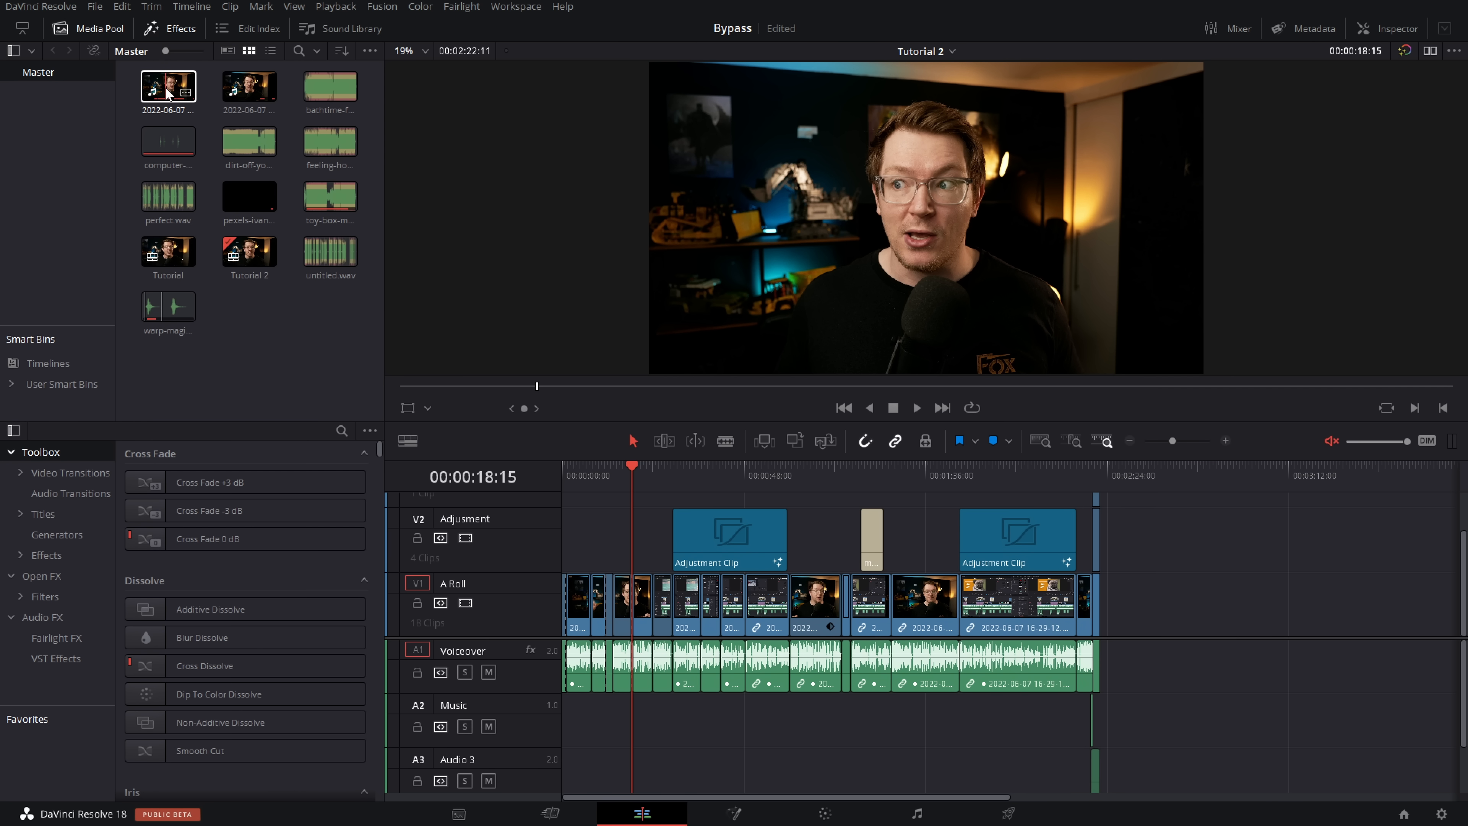
double_click(167, 87)
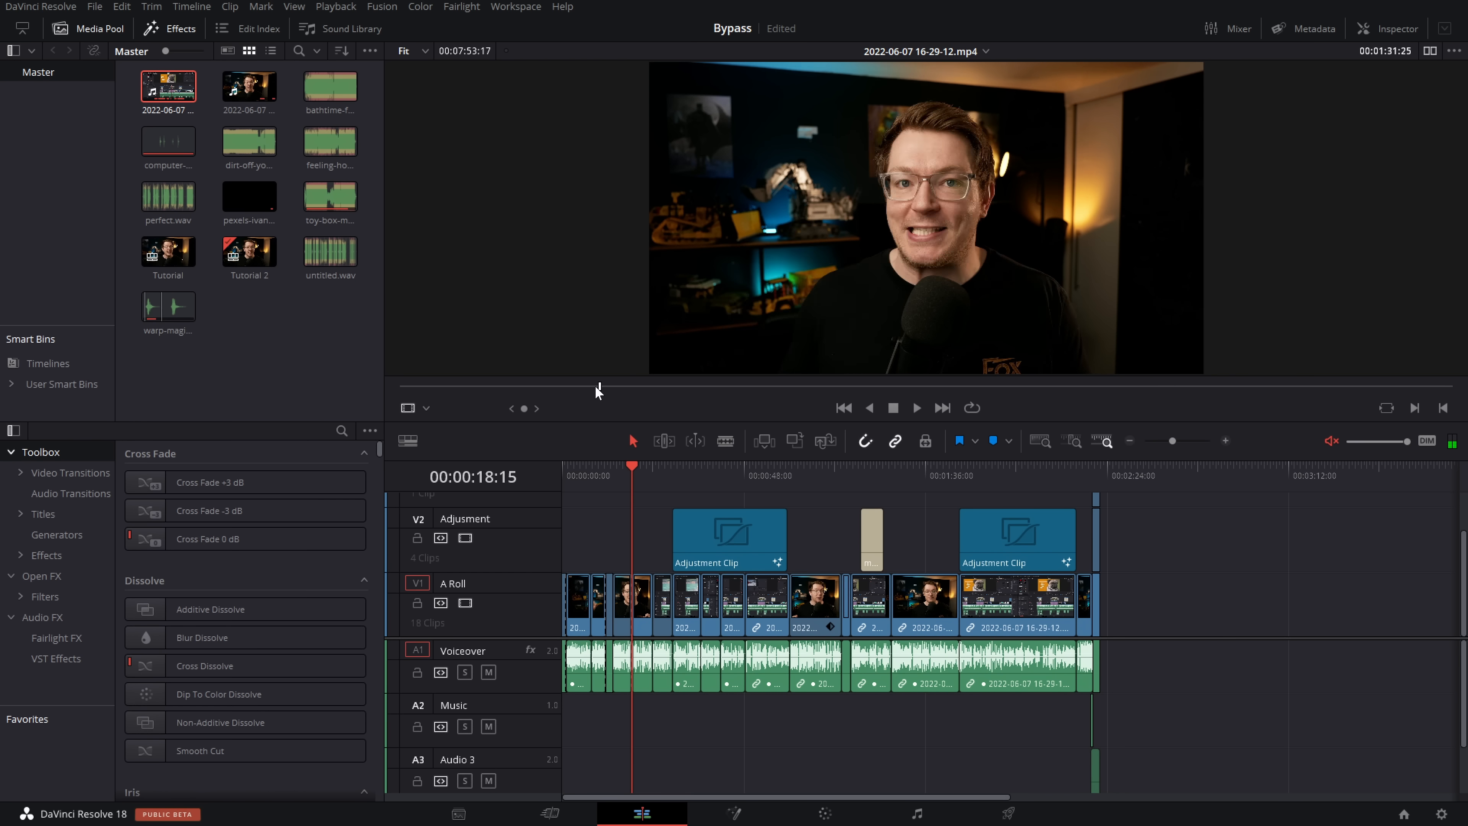
Drag the talking-head clip onto the viewer's Overwrite overlay to edit it in at the playhead.
left_click(250, 139)
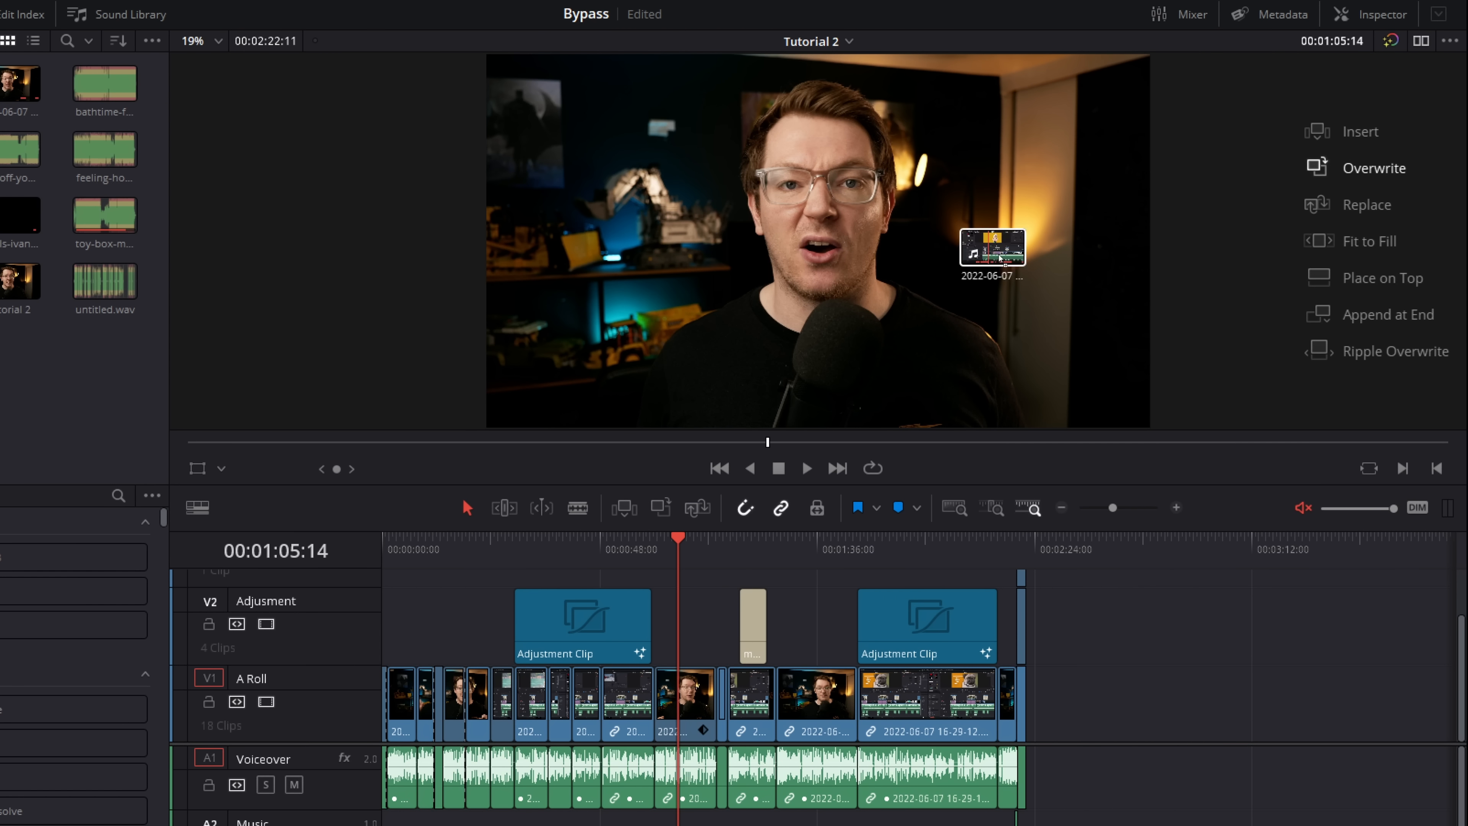
left_click_drag(992, 247, 1376, 145)
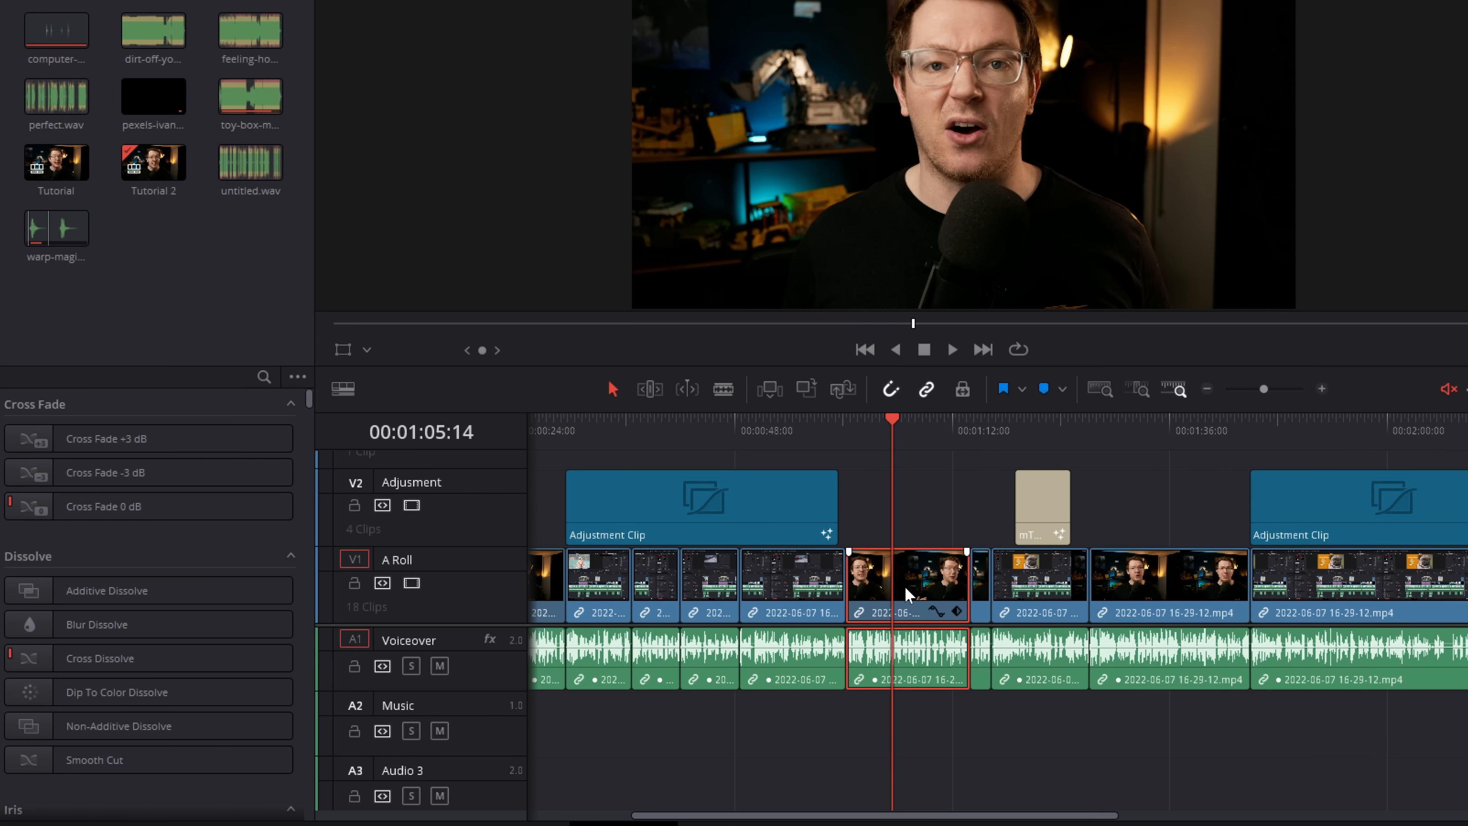
Swap the selected talking-head clip with its neighbour in the A Roll track via Ctrl+Shift+.
key("ctrl+shift")
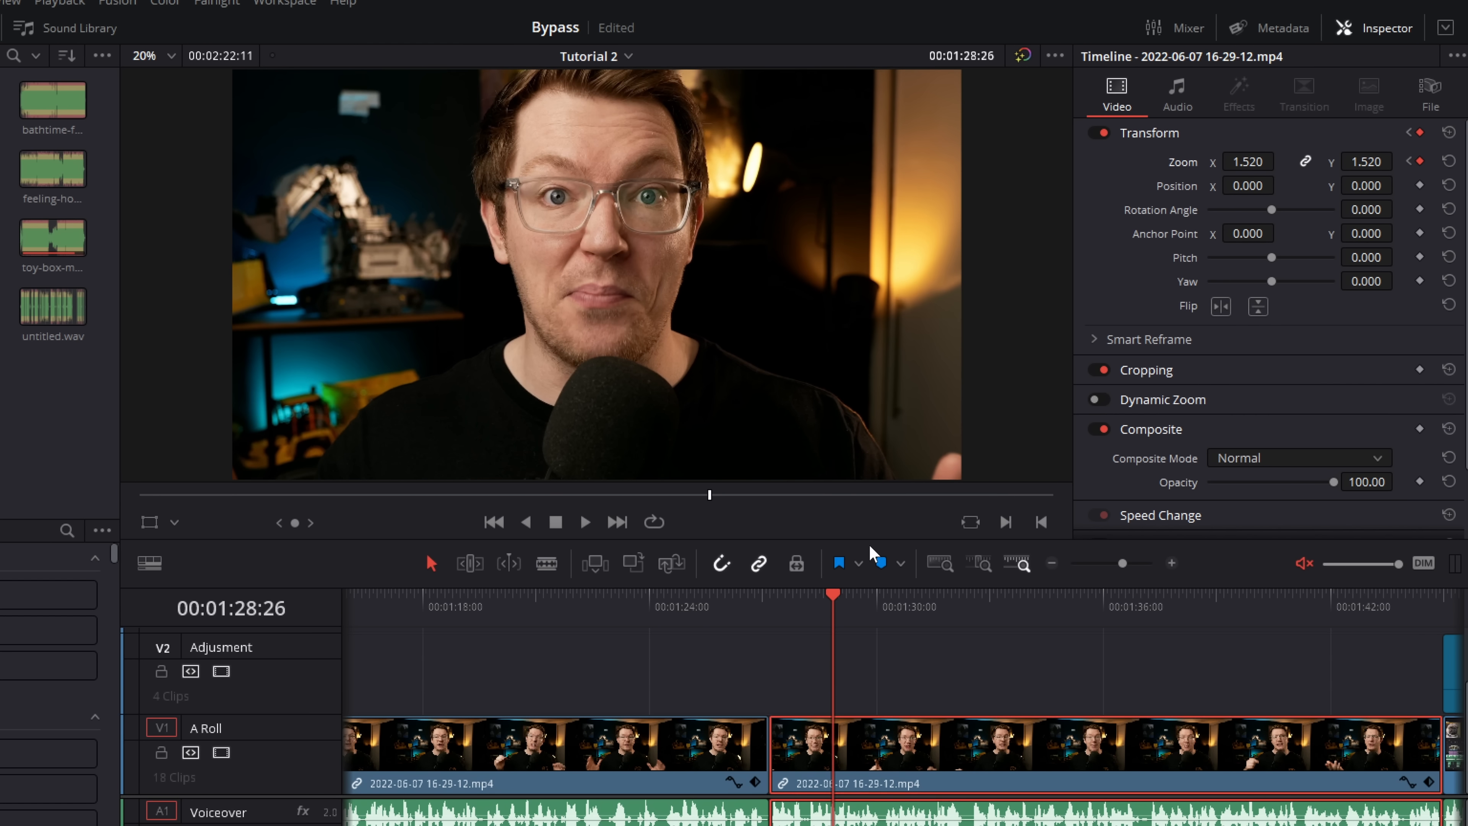
Play the zoom animation from 1.000 to 1.520 and jump between its keyframes with the navigation arrows.
left_click(584, 522)
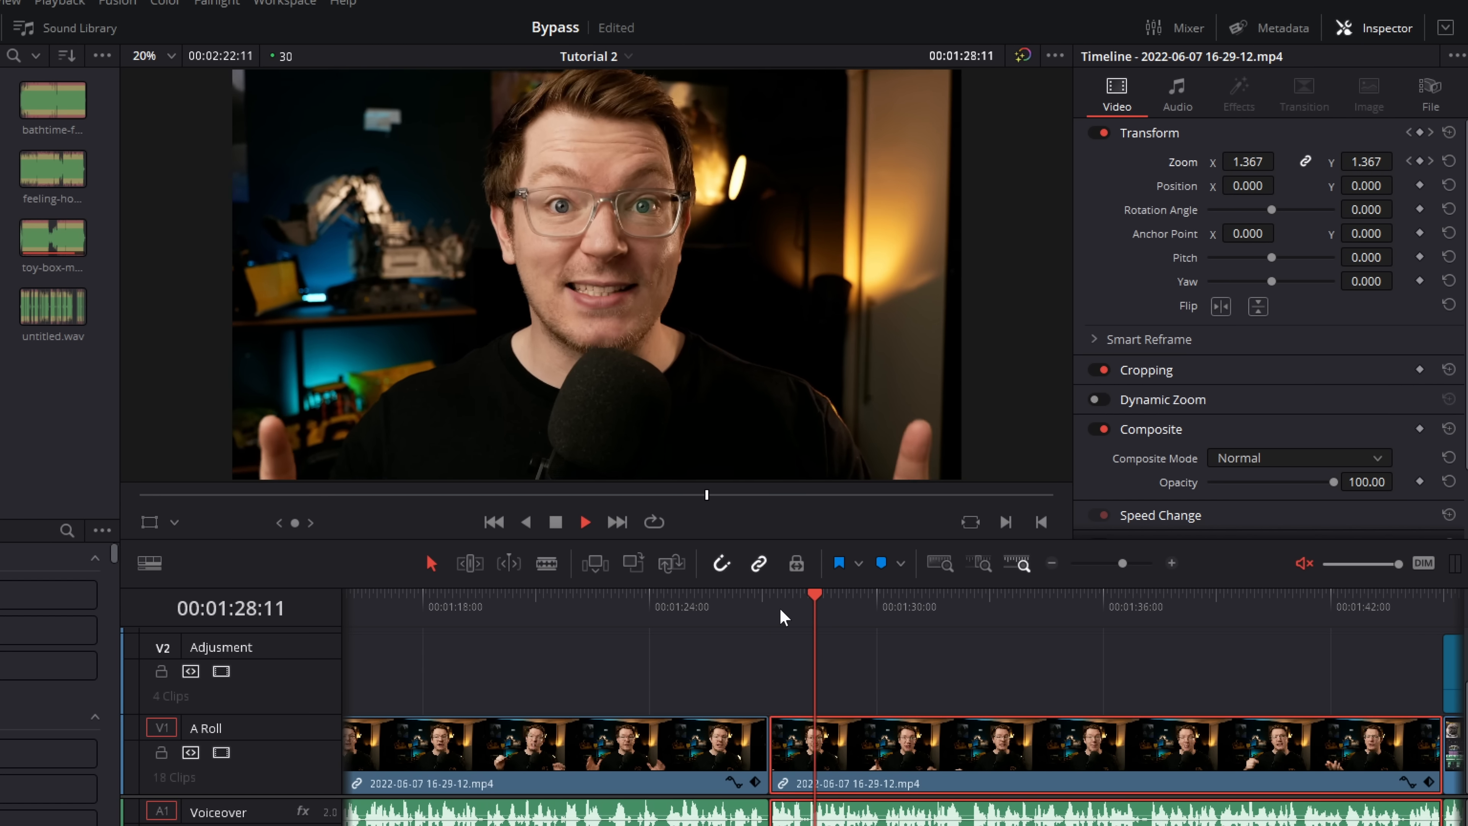
left_click(770, 595)
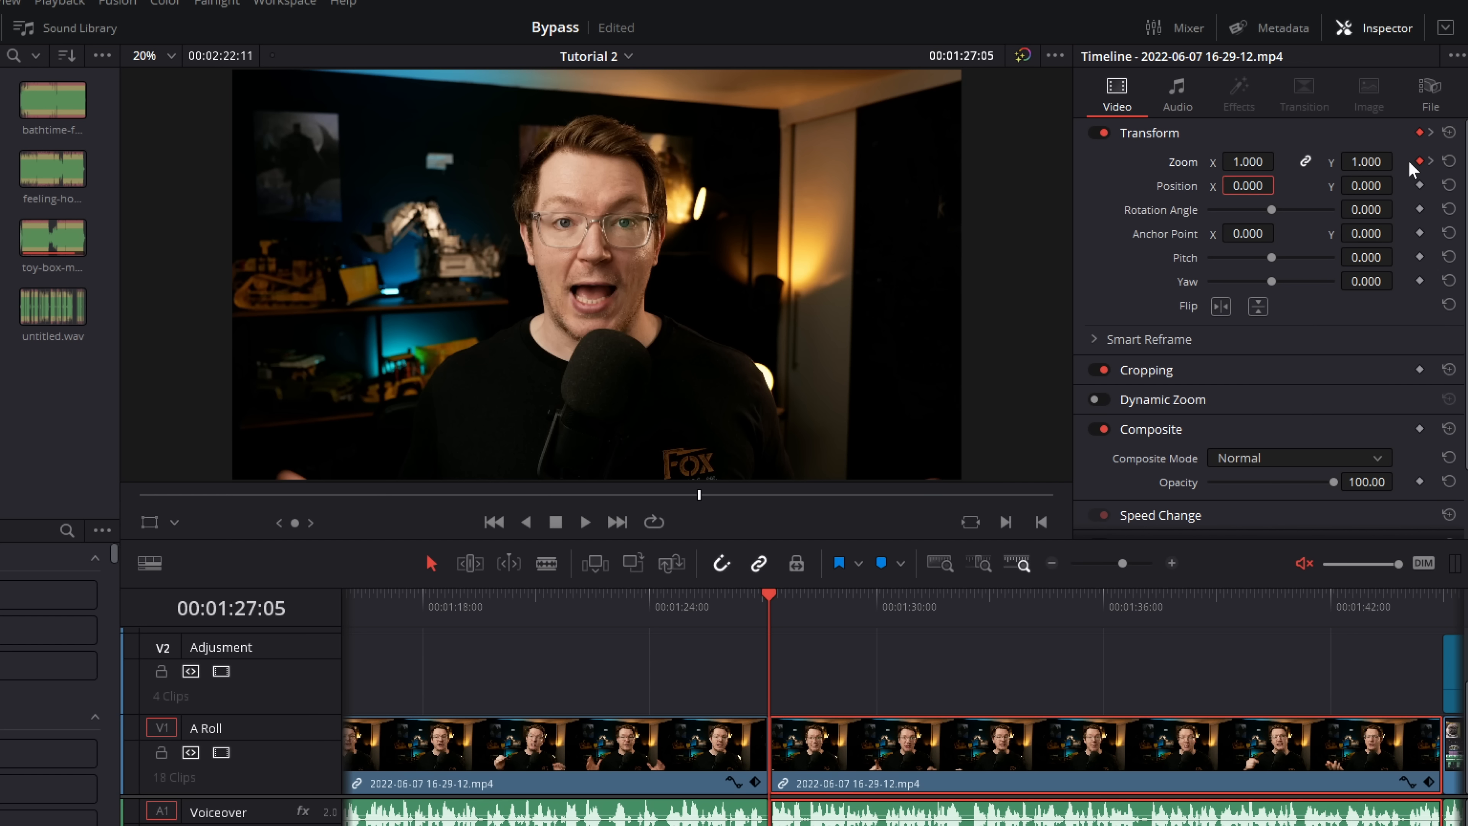
mouse_move(1419, 166)
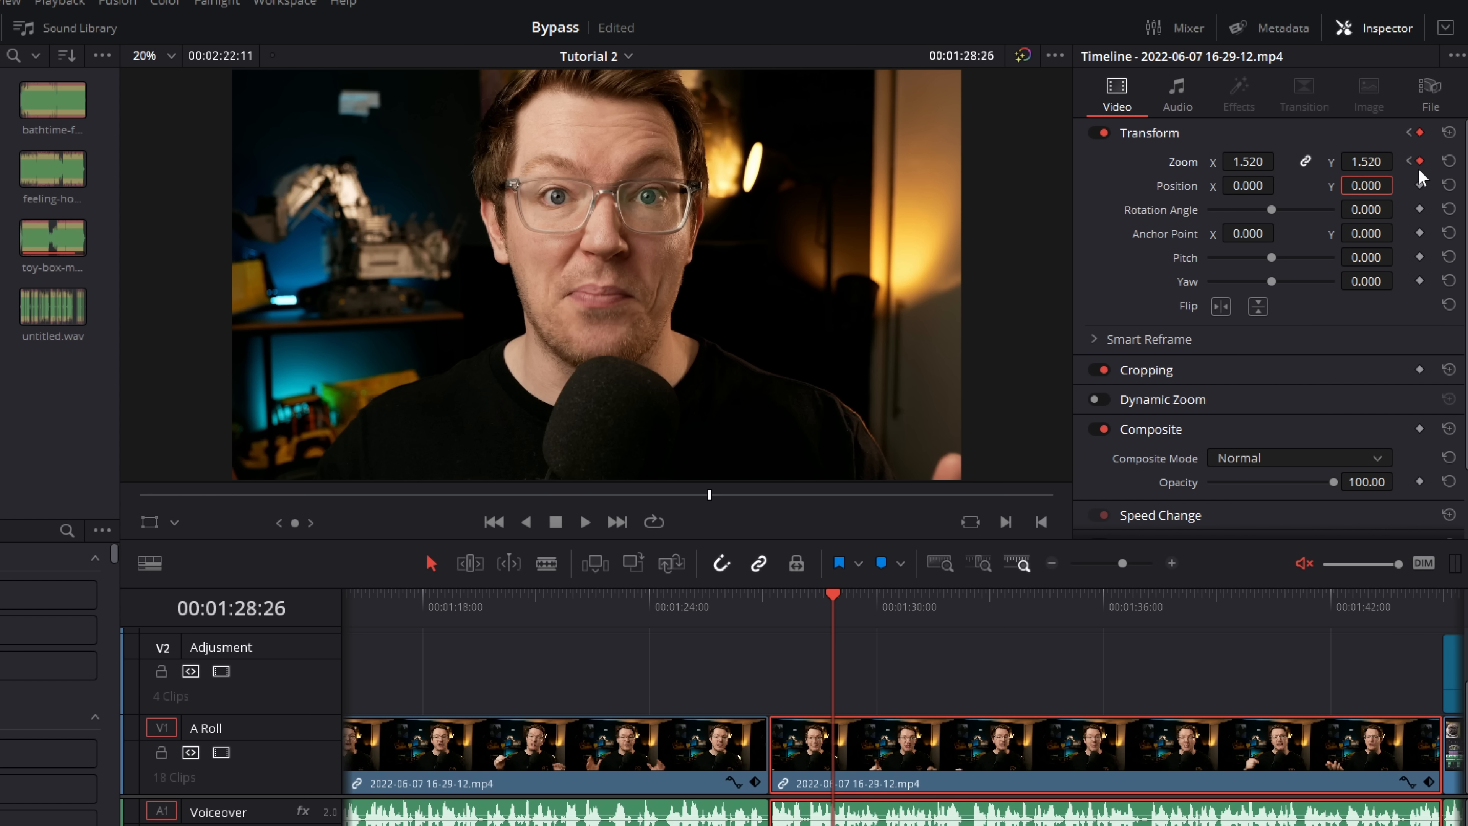
left_click(1418, 161)
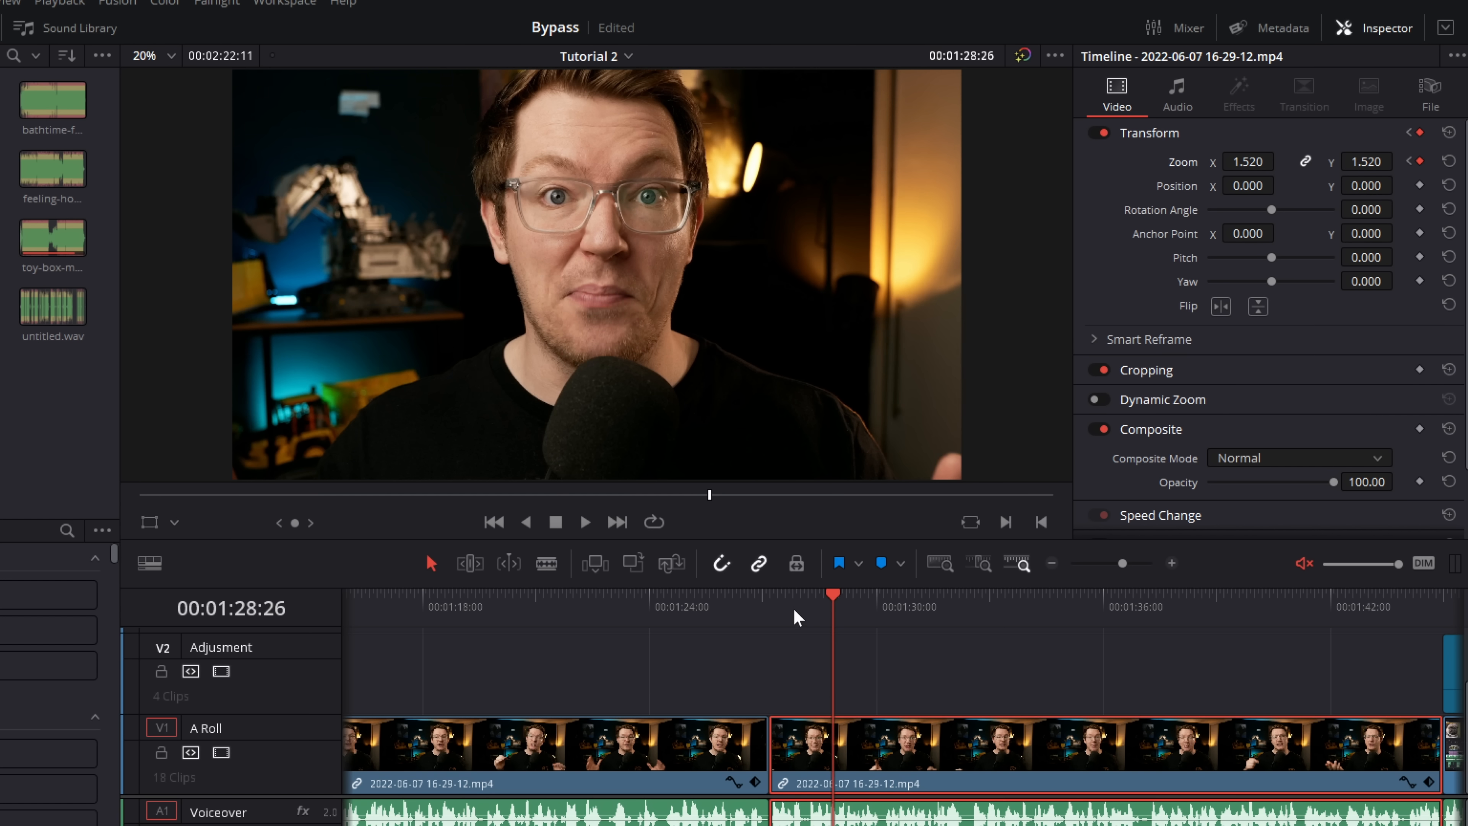
left_click(584, 522)
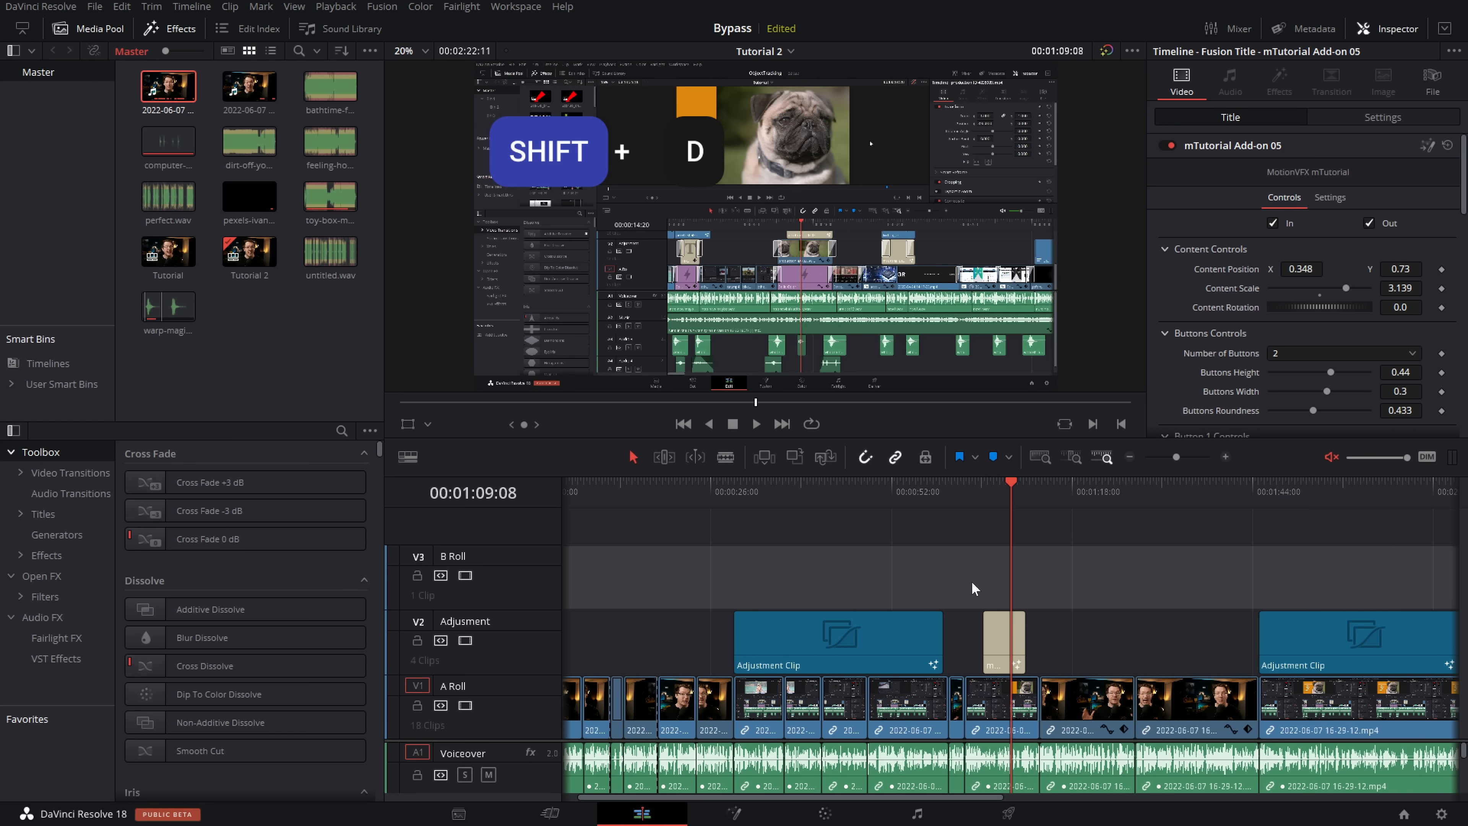
mouse_move(760, 258)
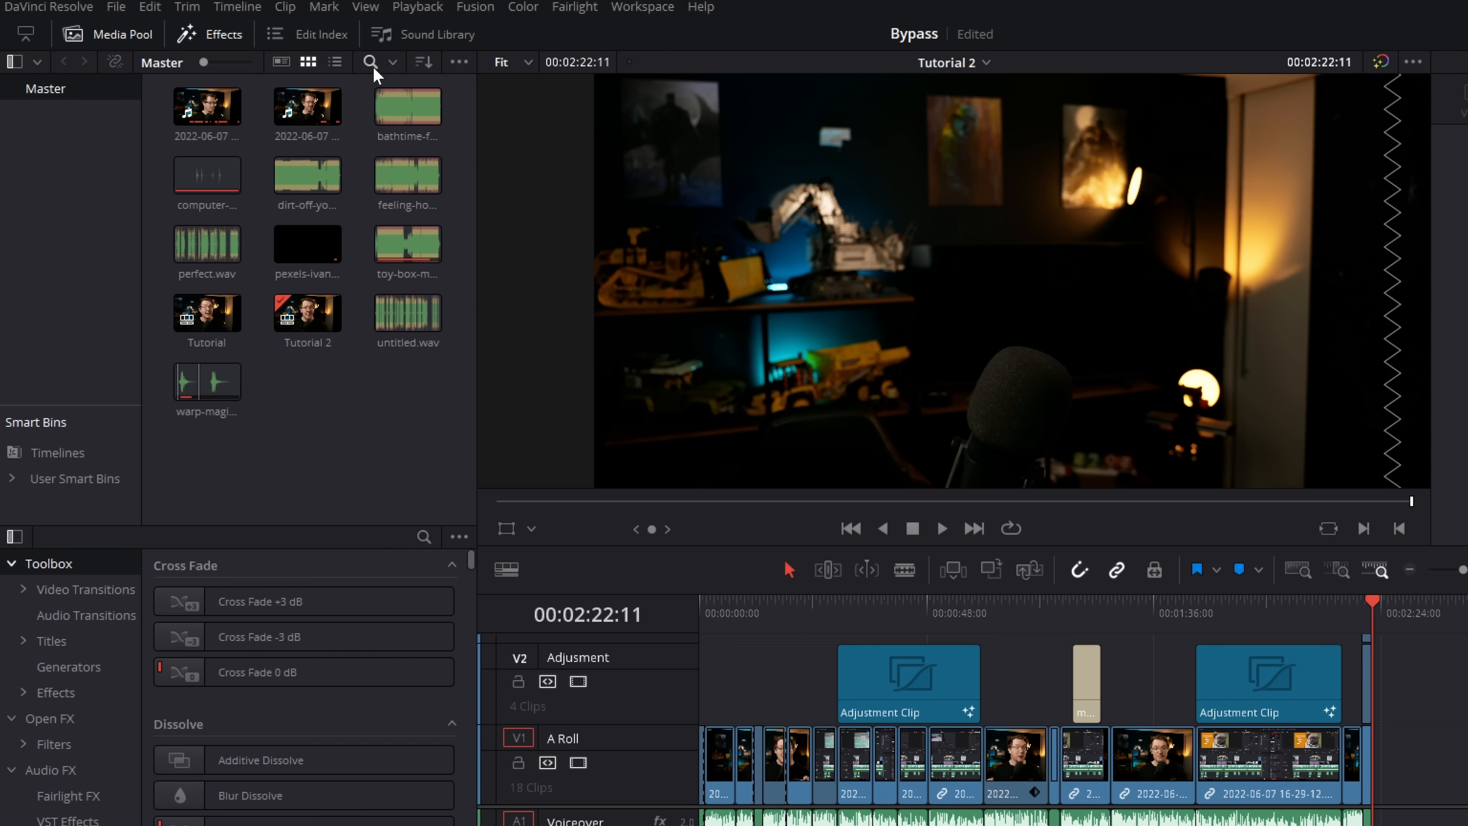
Search the media pool for 'bath' to find the bathtime clip.
left_click(371, 62)
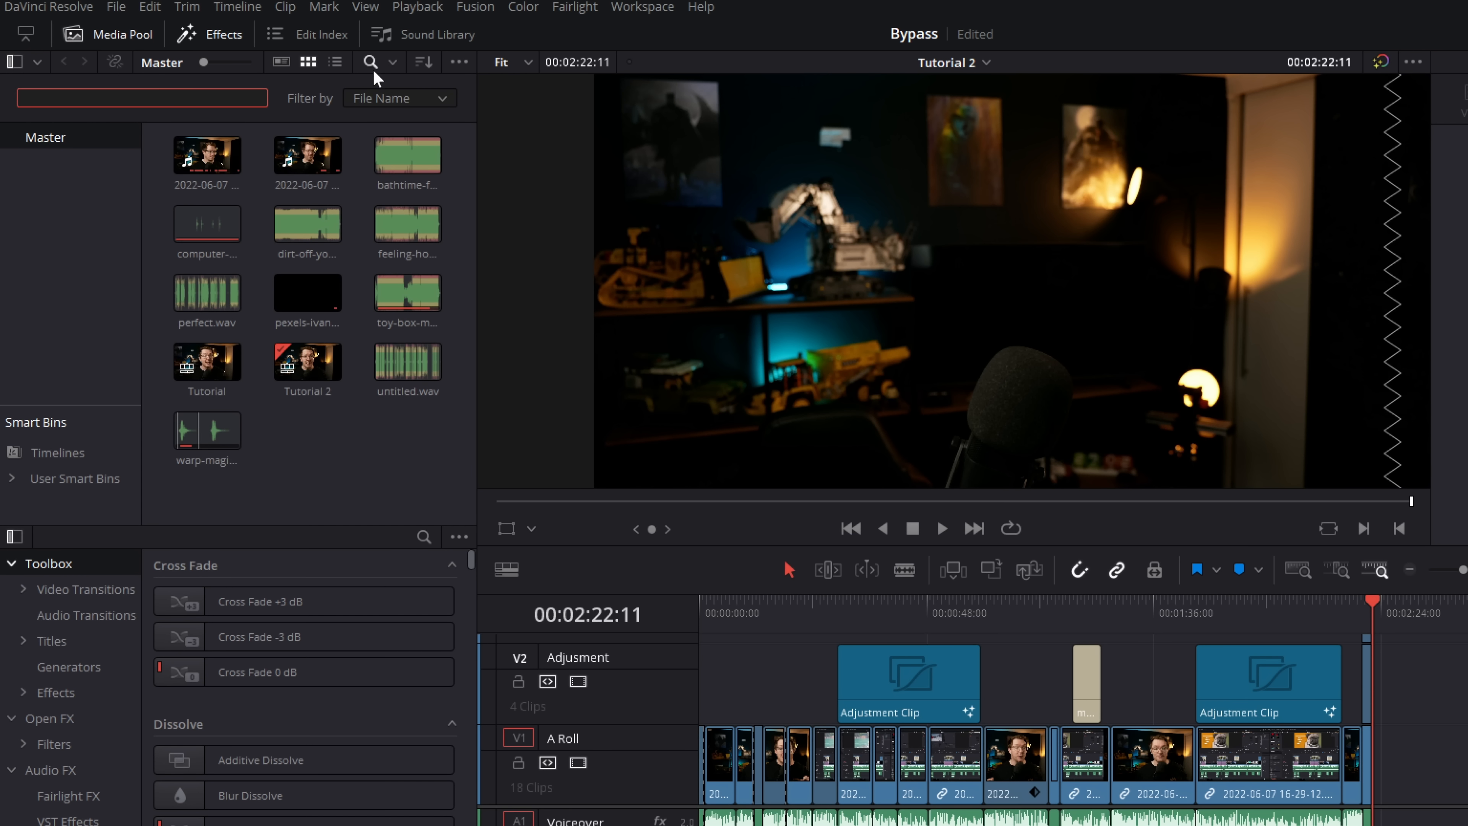
left_click(140, 97)
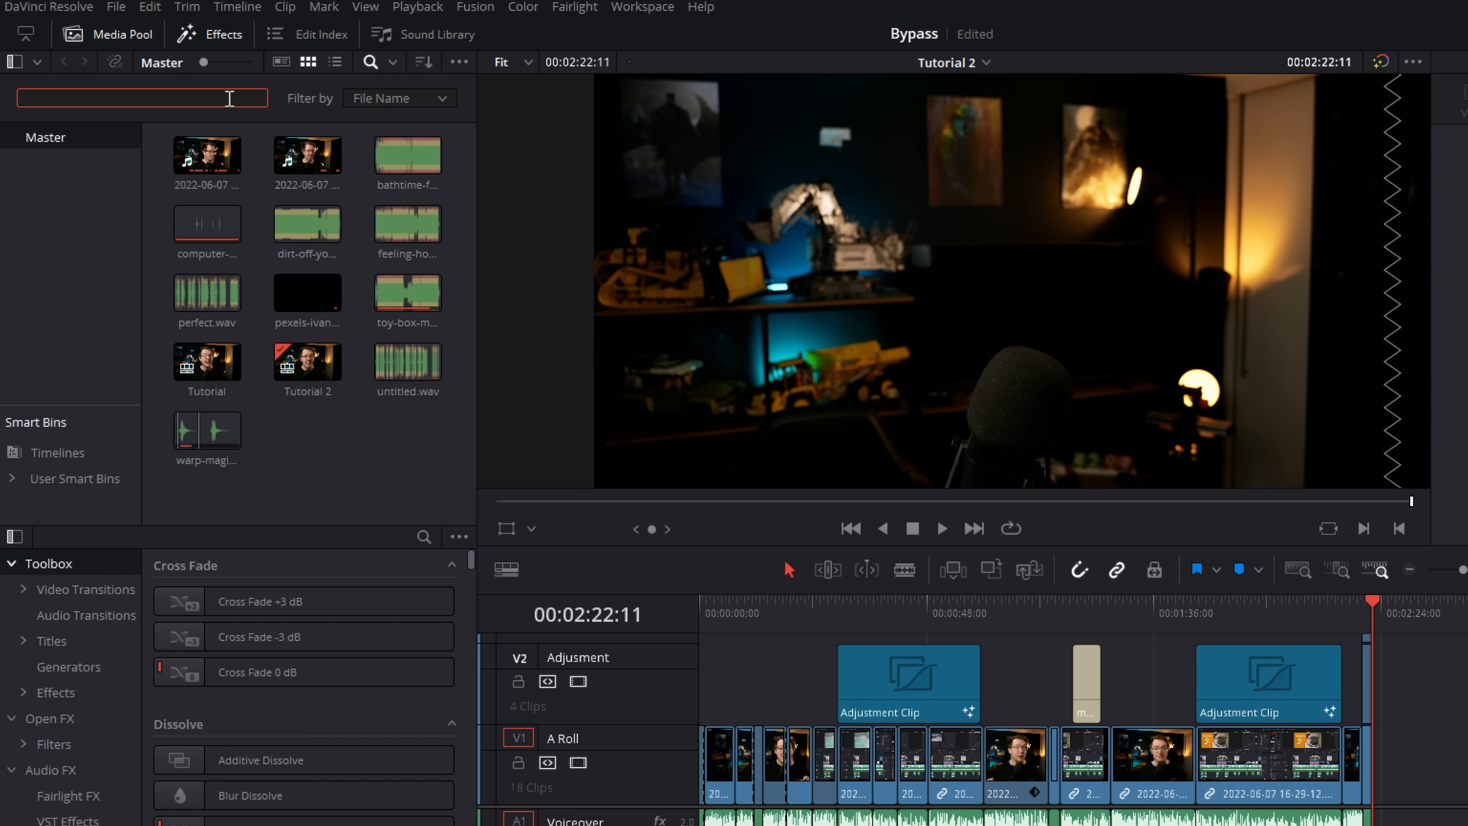
type("bath")
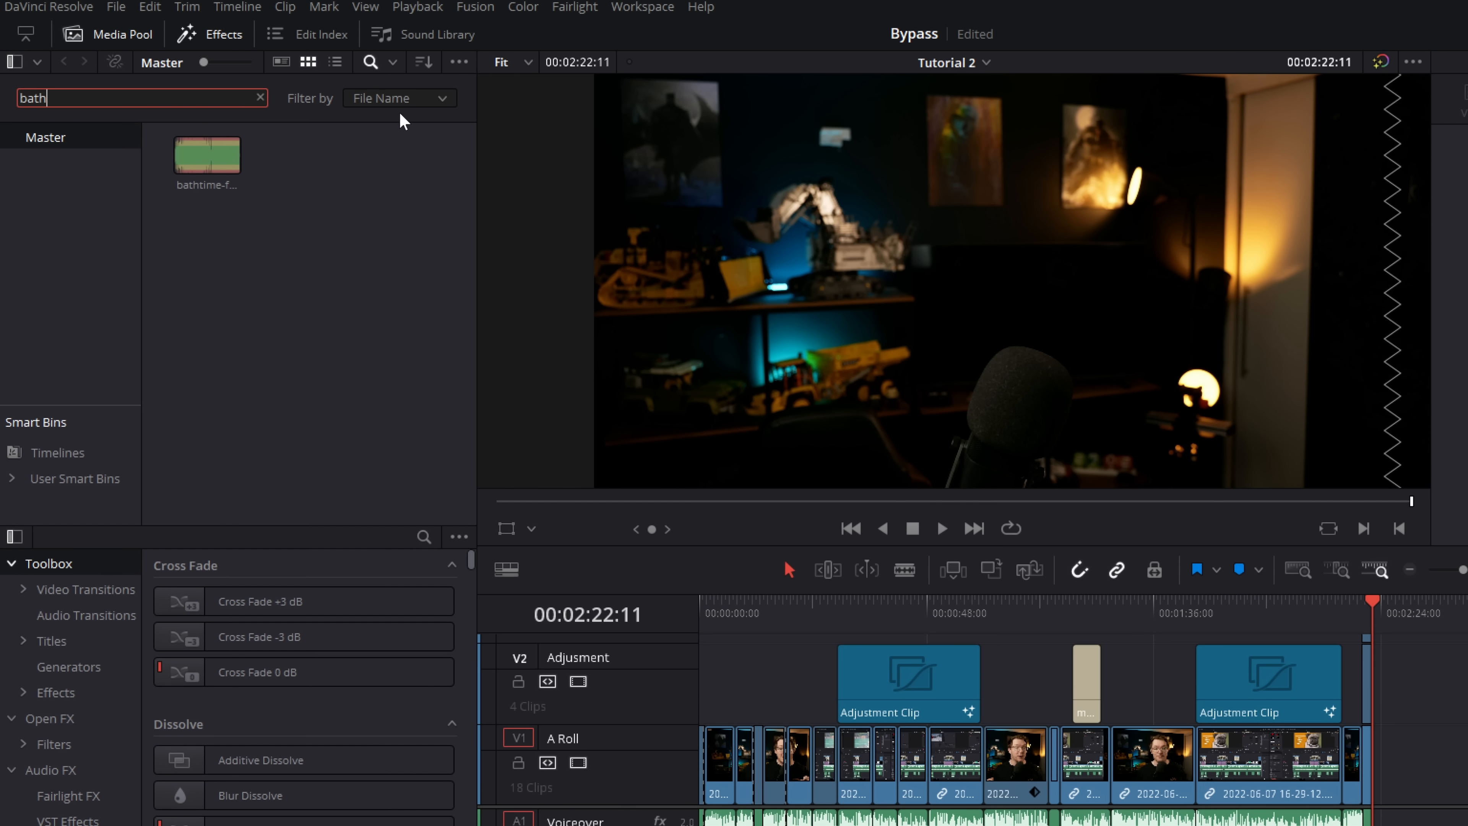
Switch the search filter to FPS and look up 30 and 60 frame-rate clips.
left_click(397, 97)
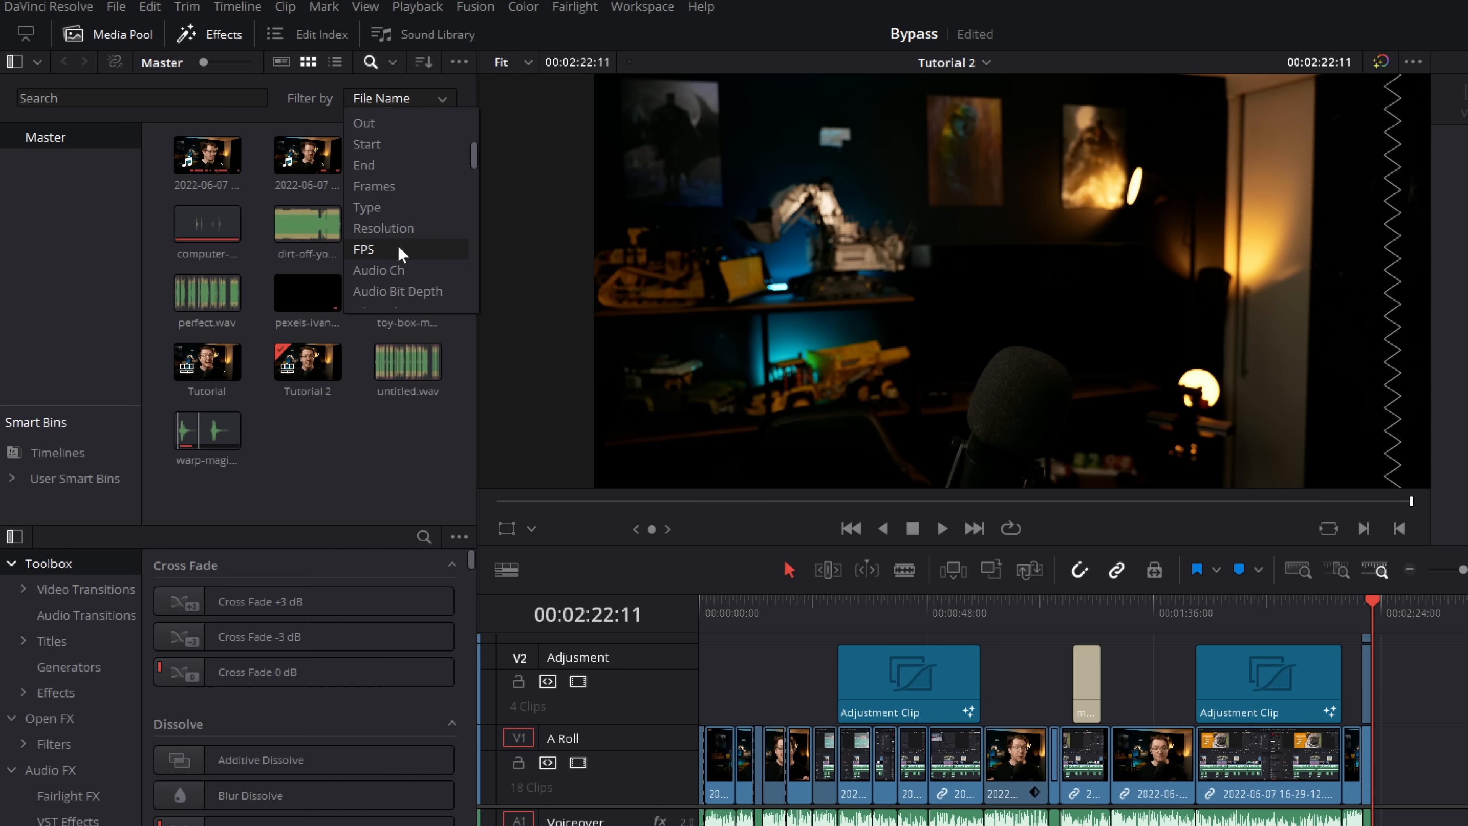
left_click(364, 249)
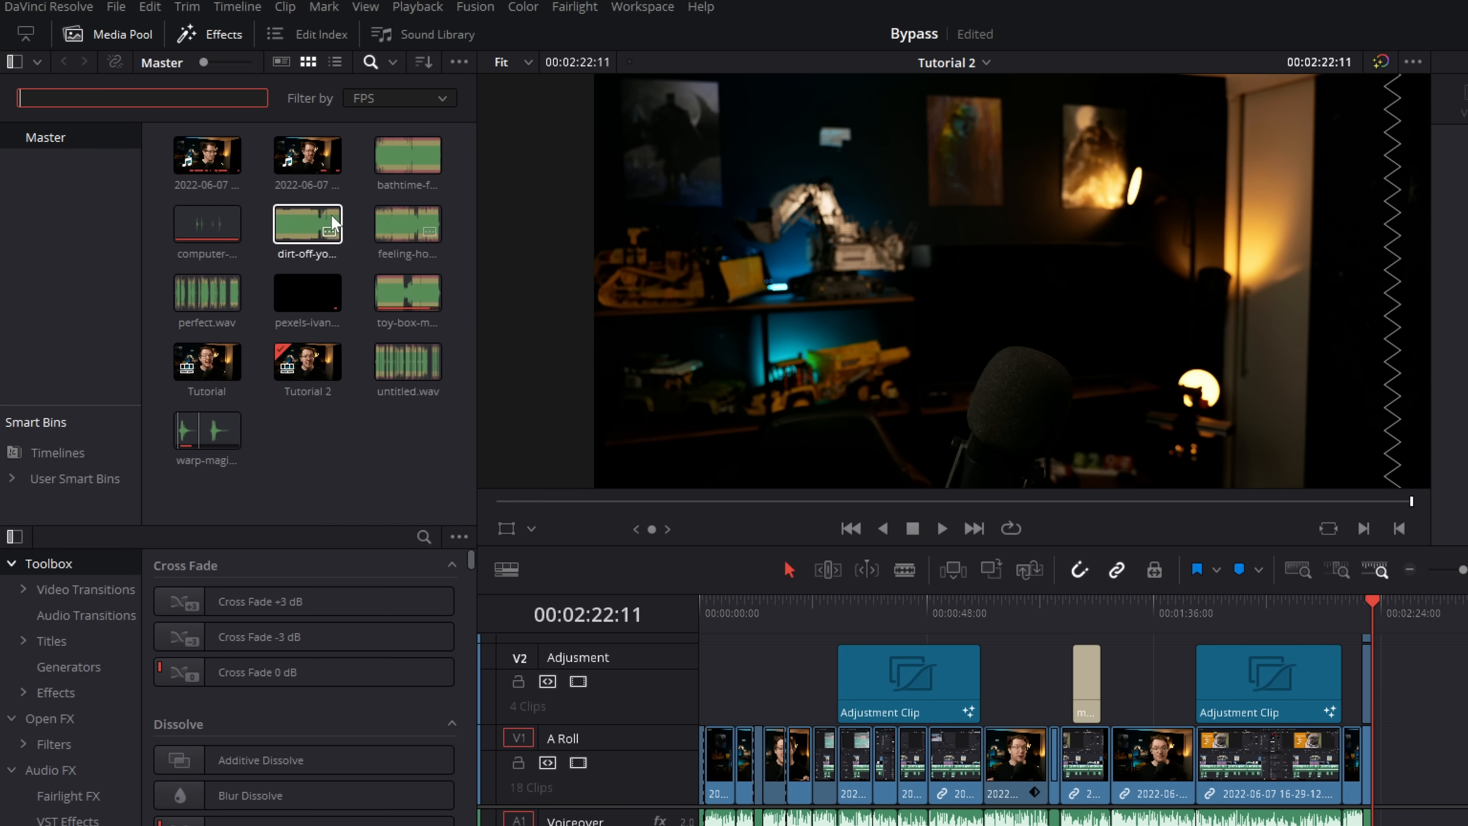
type("30")
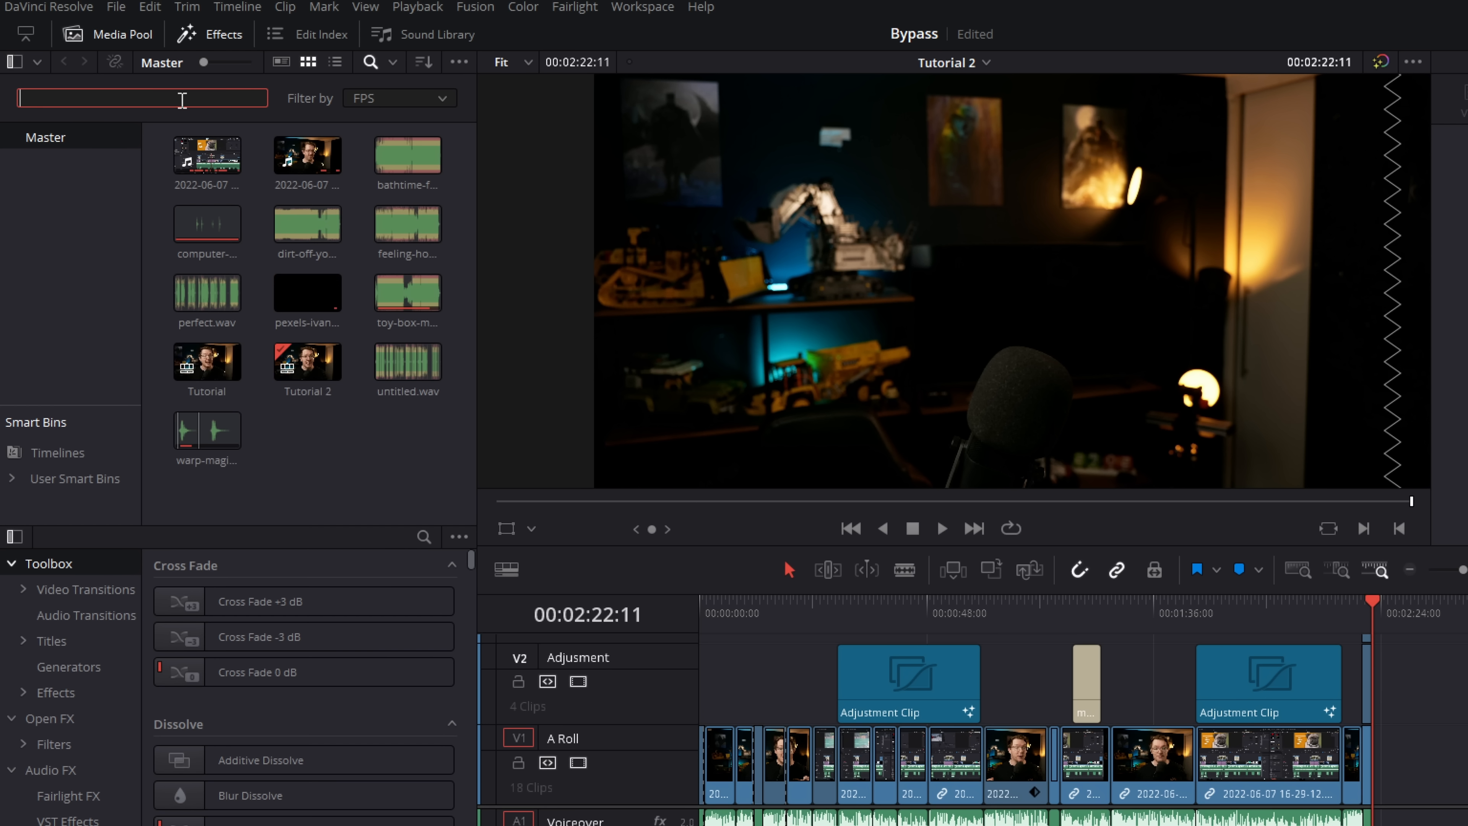
type("60")
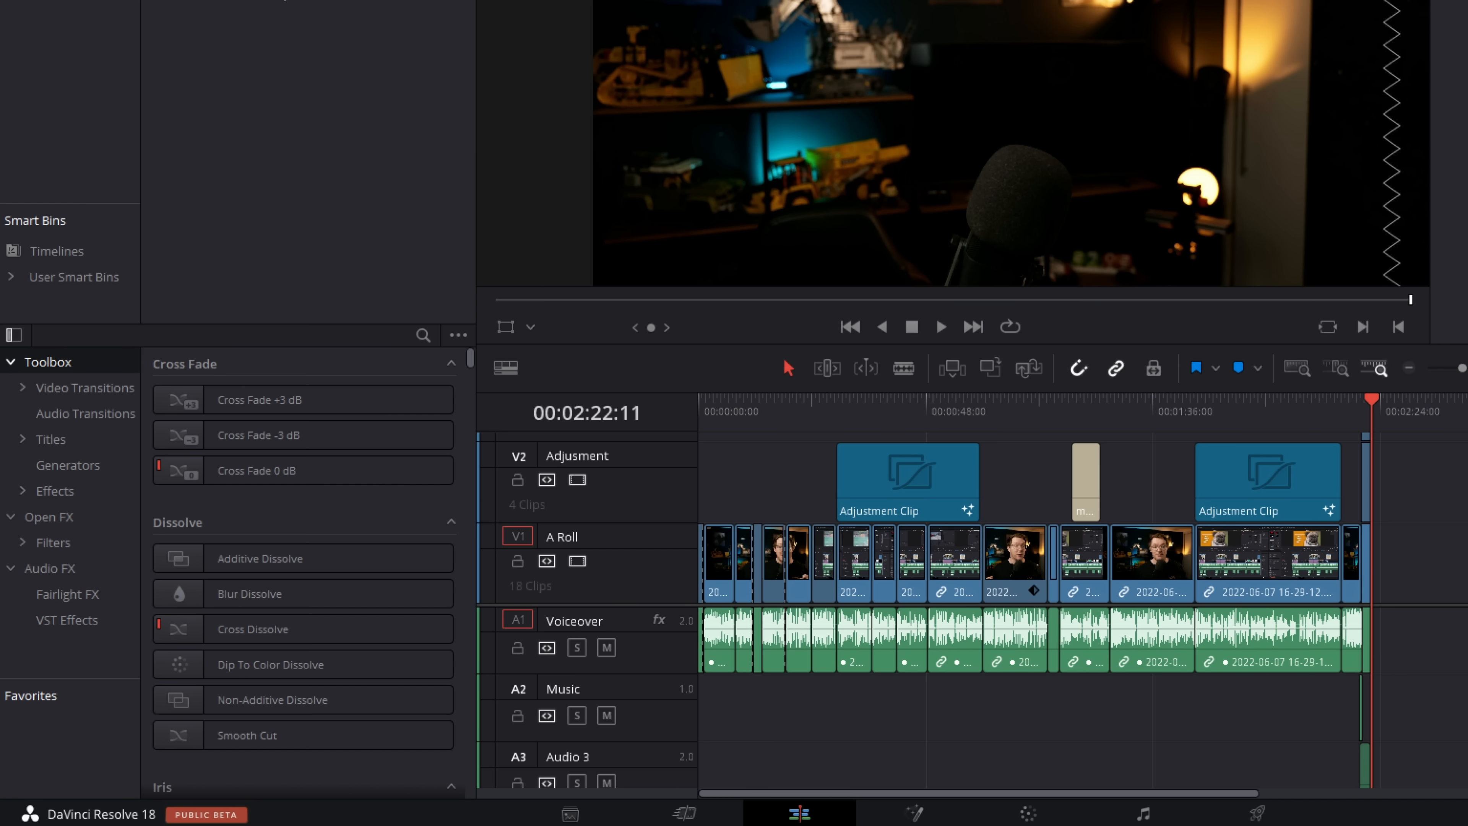
mouse_move(272, 664)
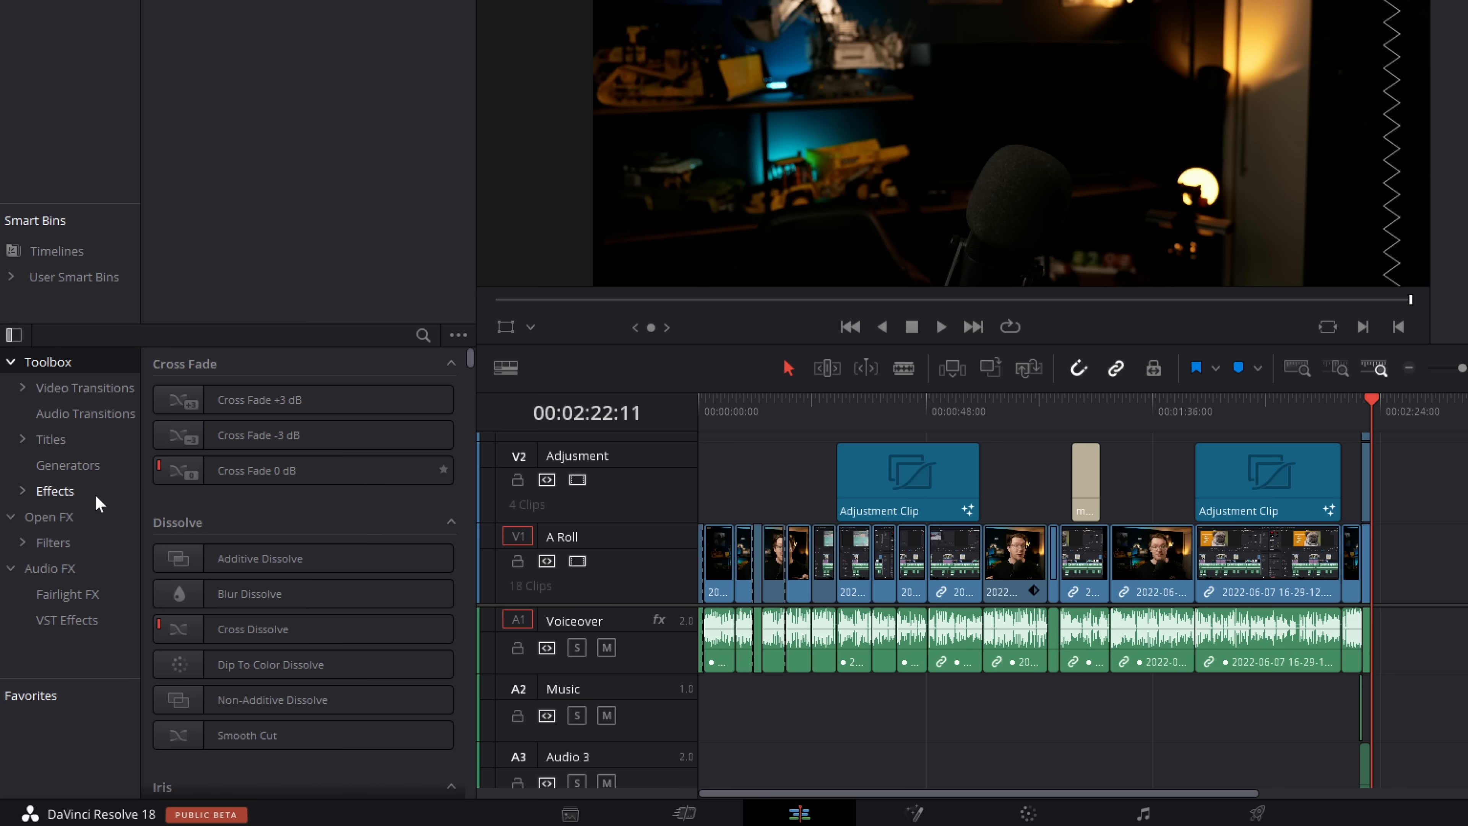
Search the effects library for 'dr', view matching Open FX and Titles, then clear the search.
left_click(51, 516)
type("dr")
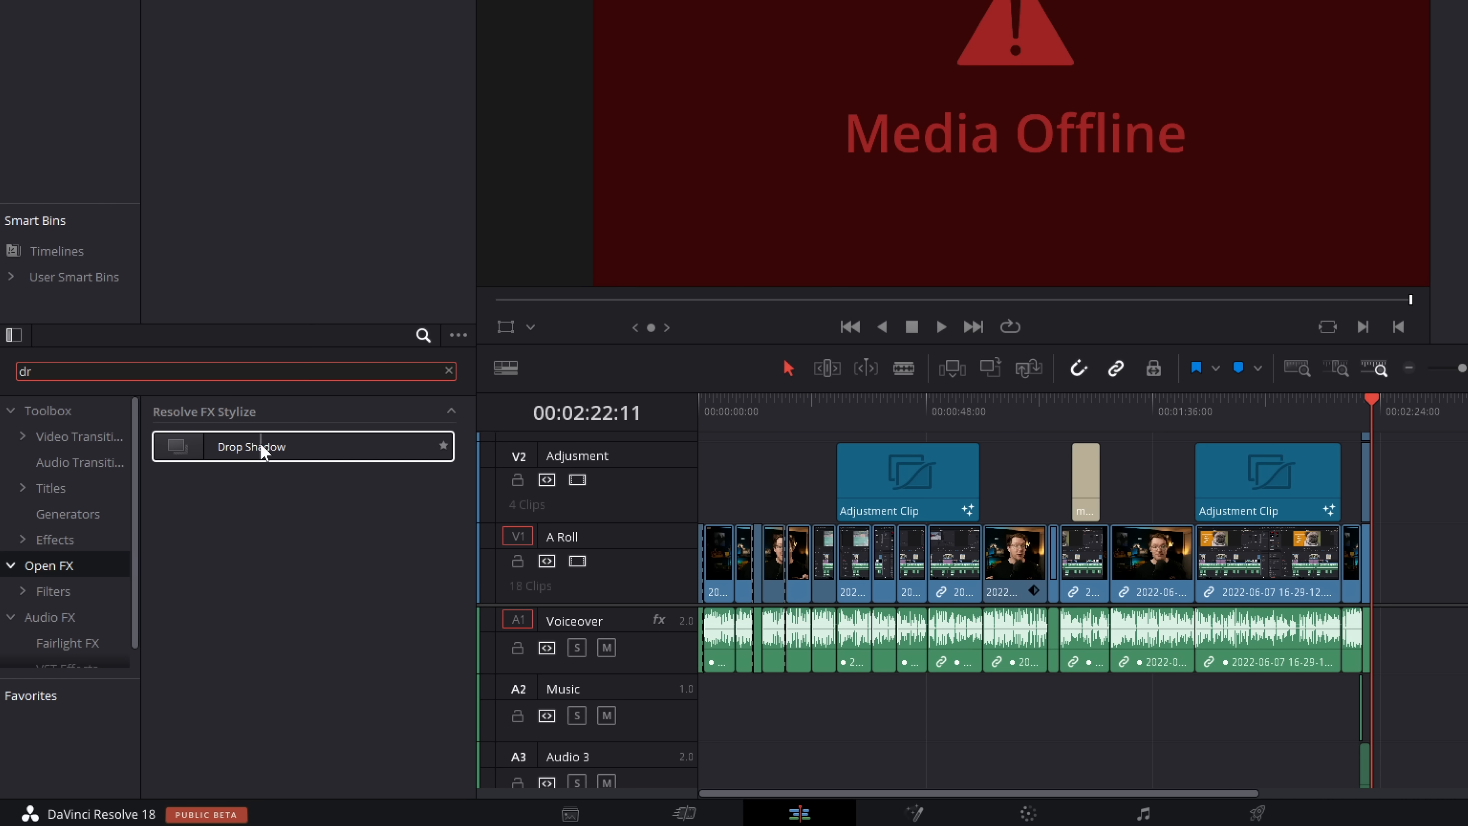
left_click(79, 436)
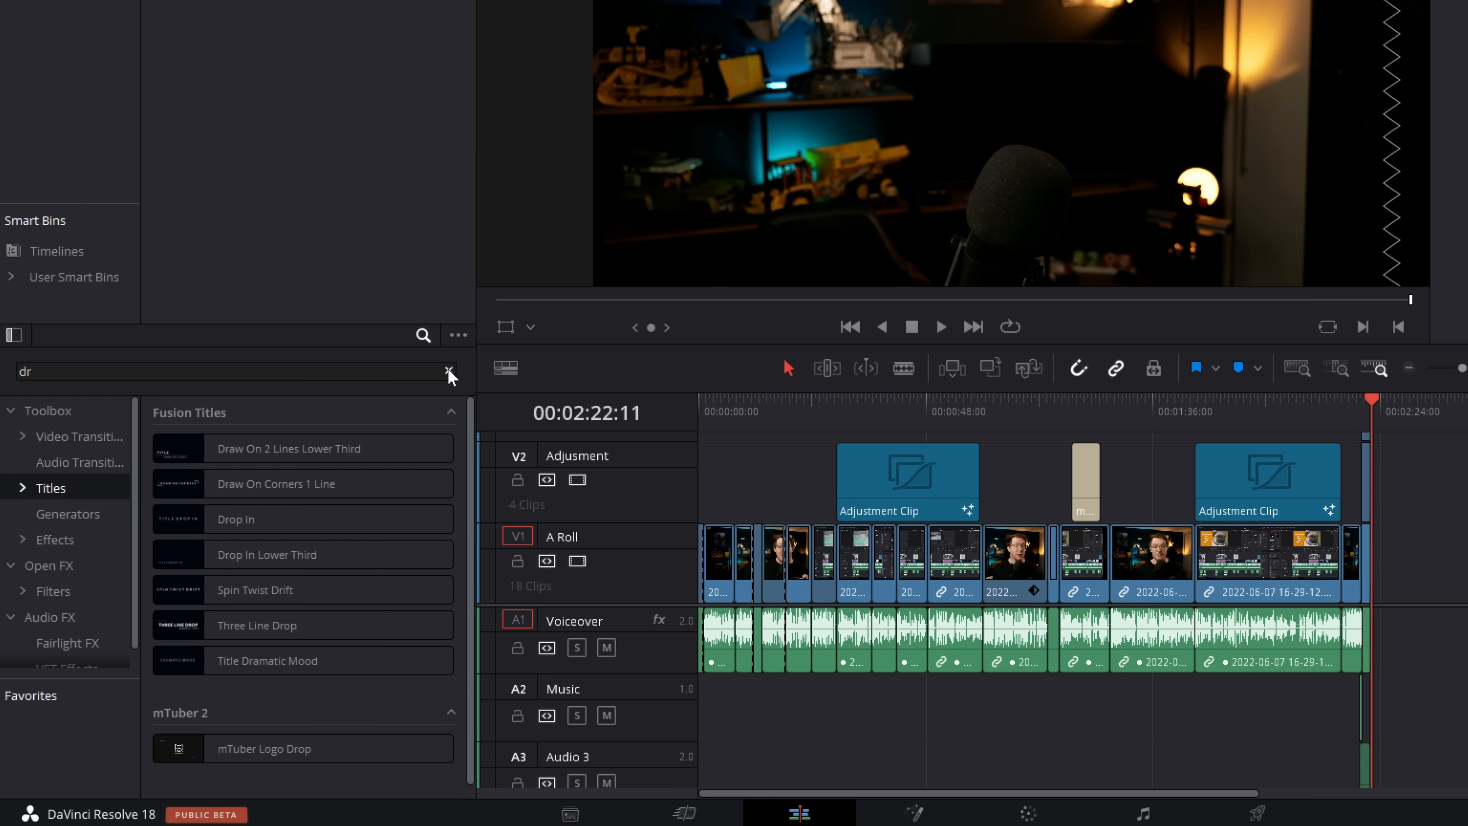
left_click(449, 372)
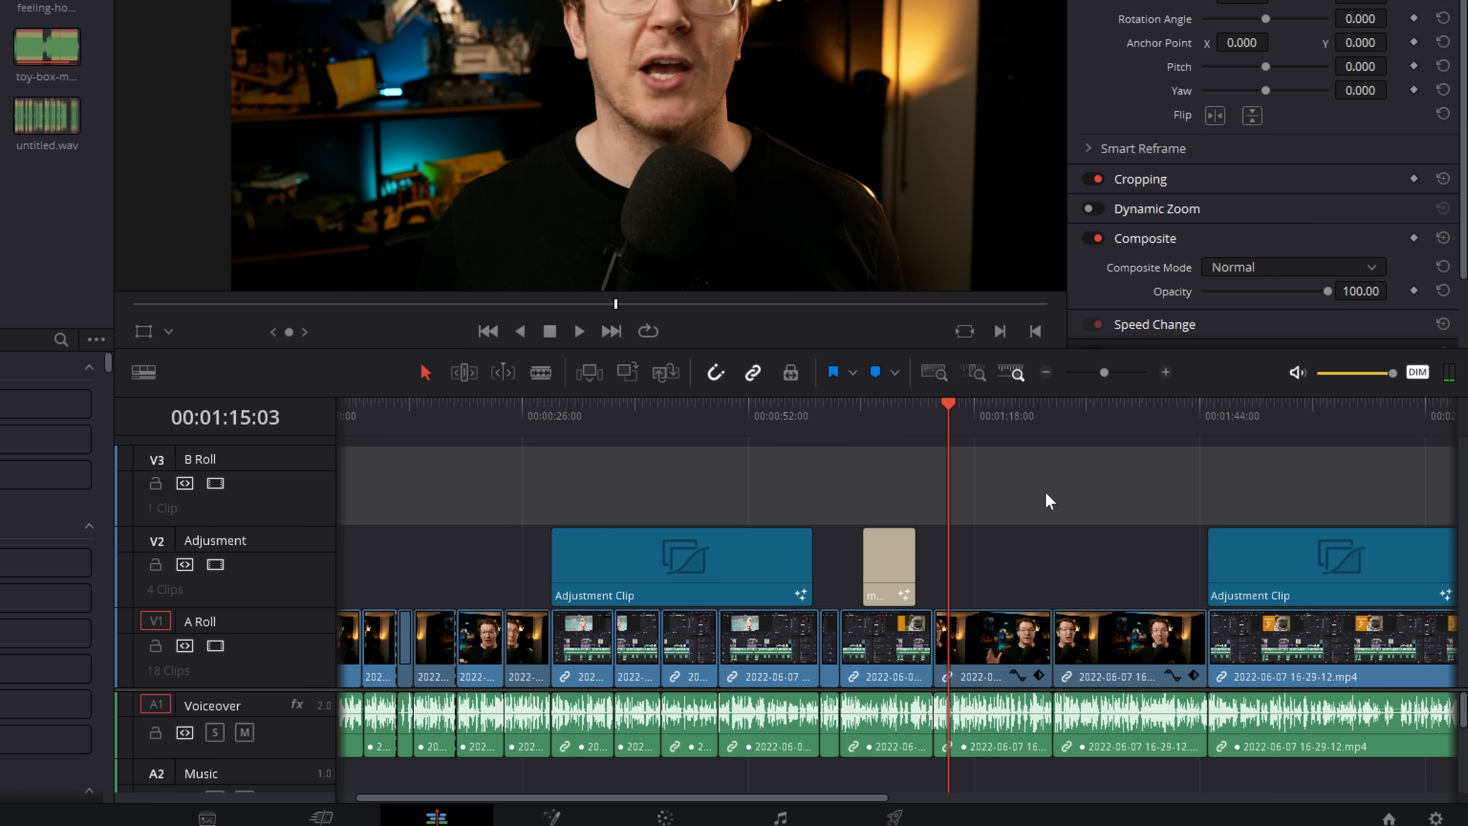
Load the Tutorial copy timeline from ThumbProject's Timelines bin.
left_click(578, 330)
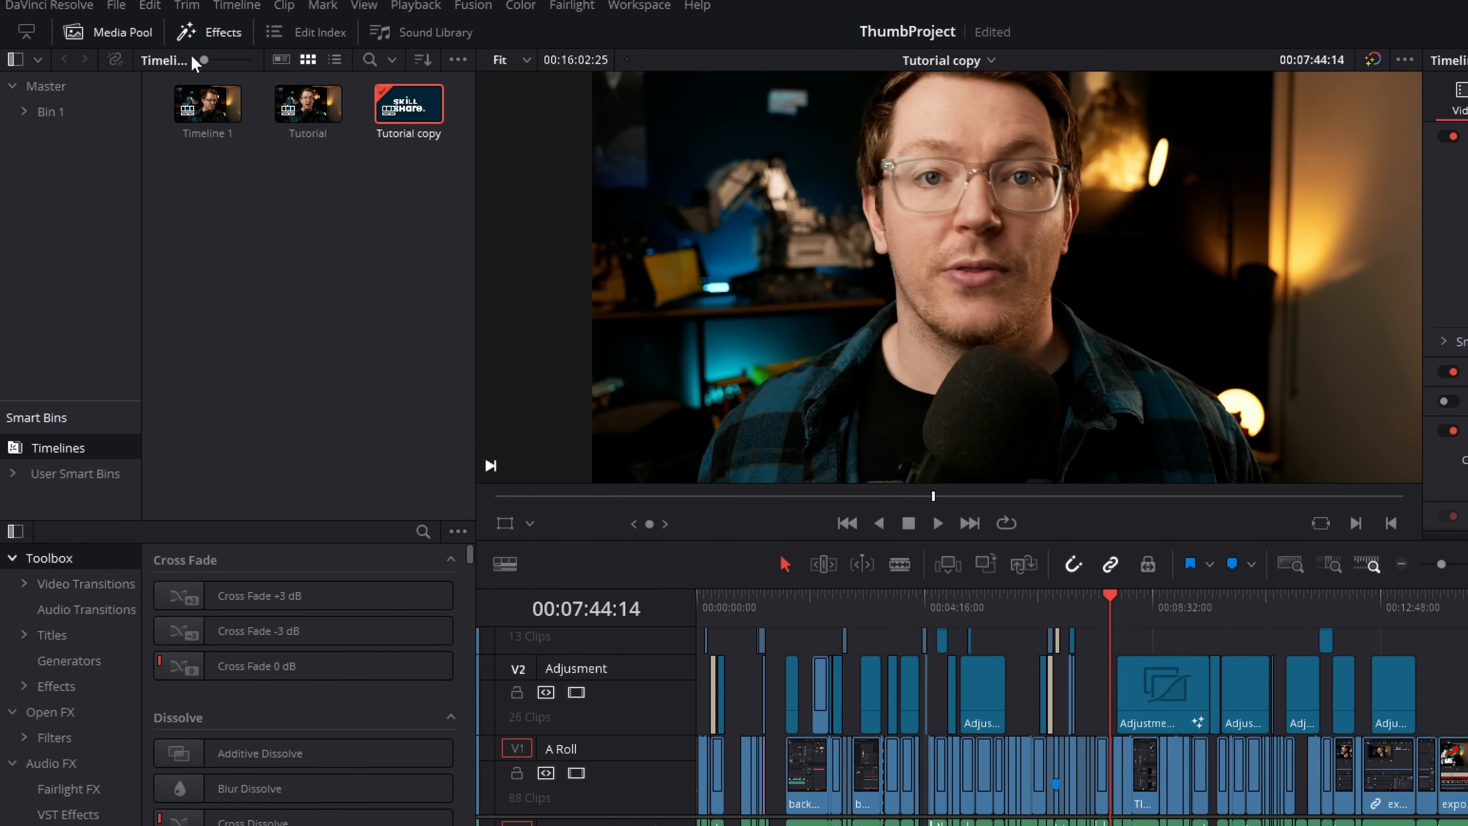
Revert the Tutorial timeline to its Original state via Edit > History.
left_click(151, 5)
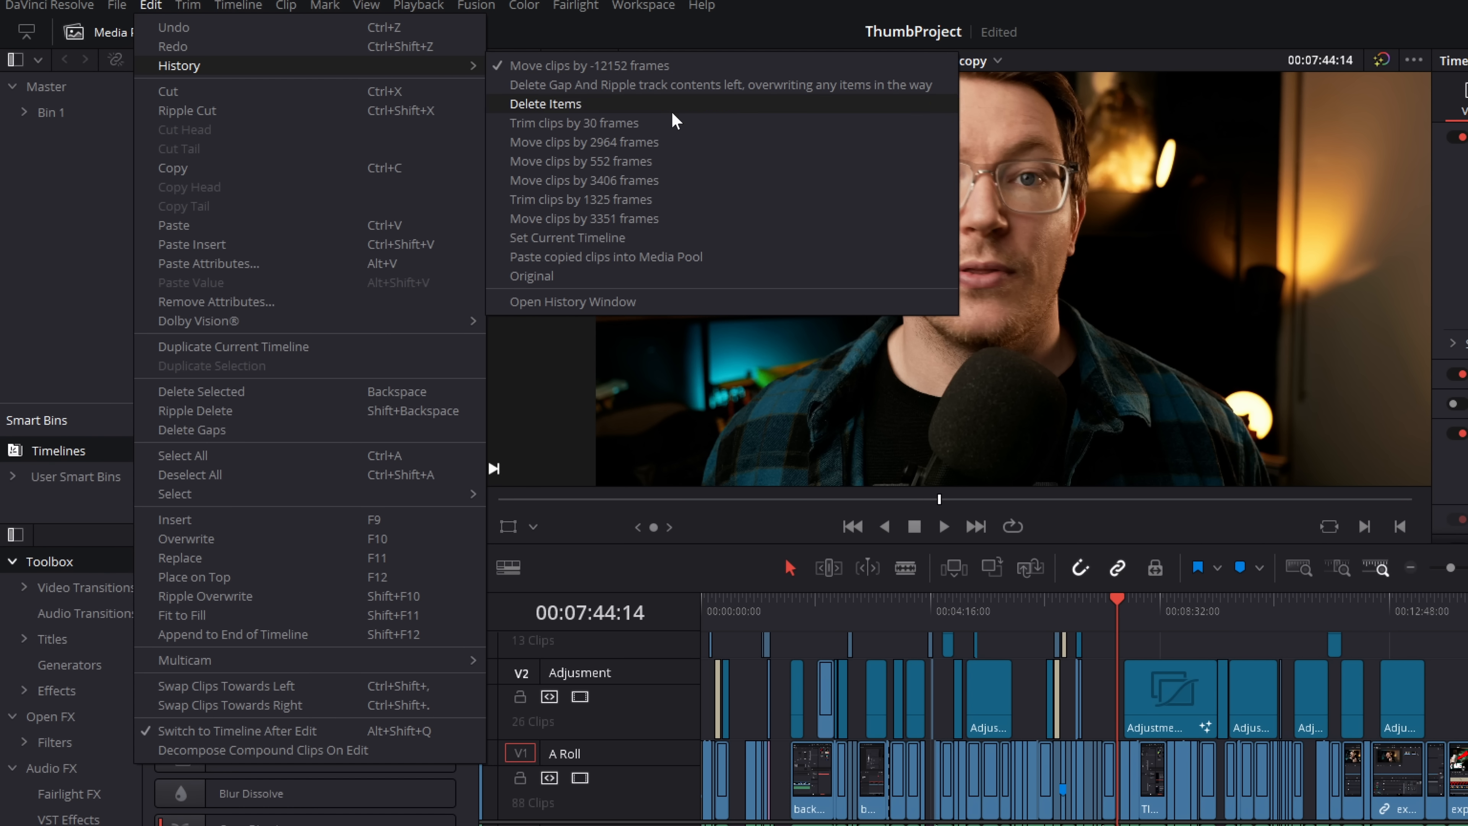
mouse_move(642, 217)
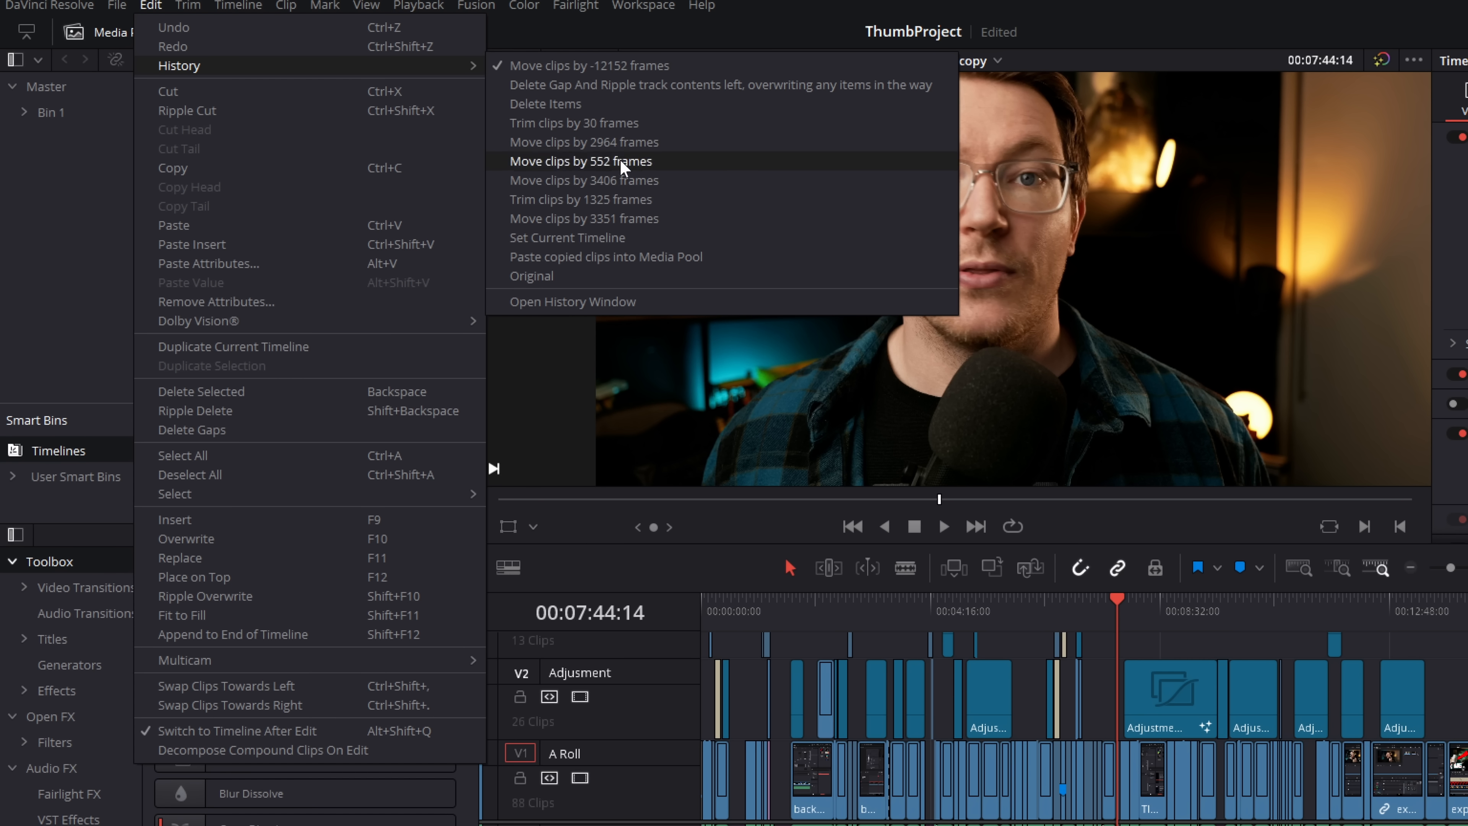
mouse_move(546, 276)
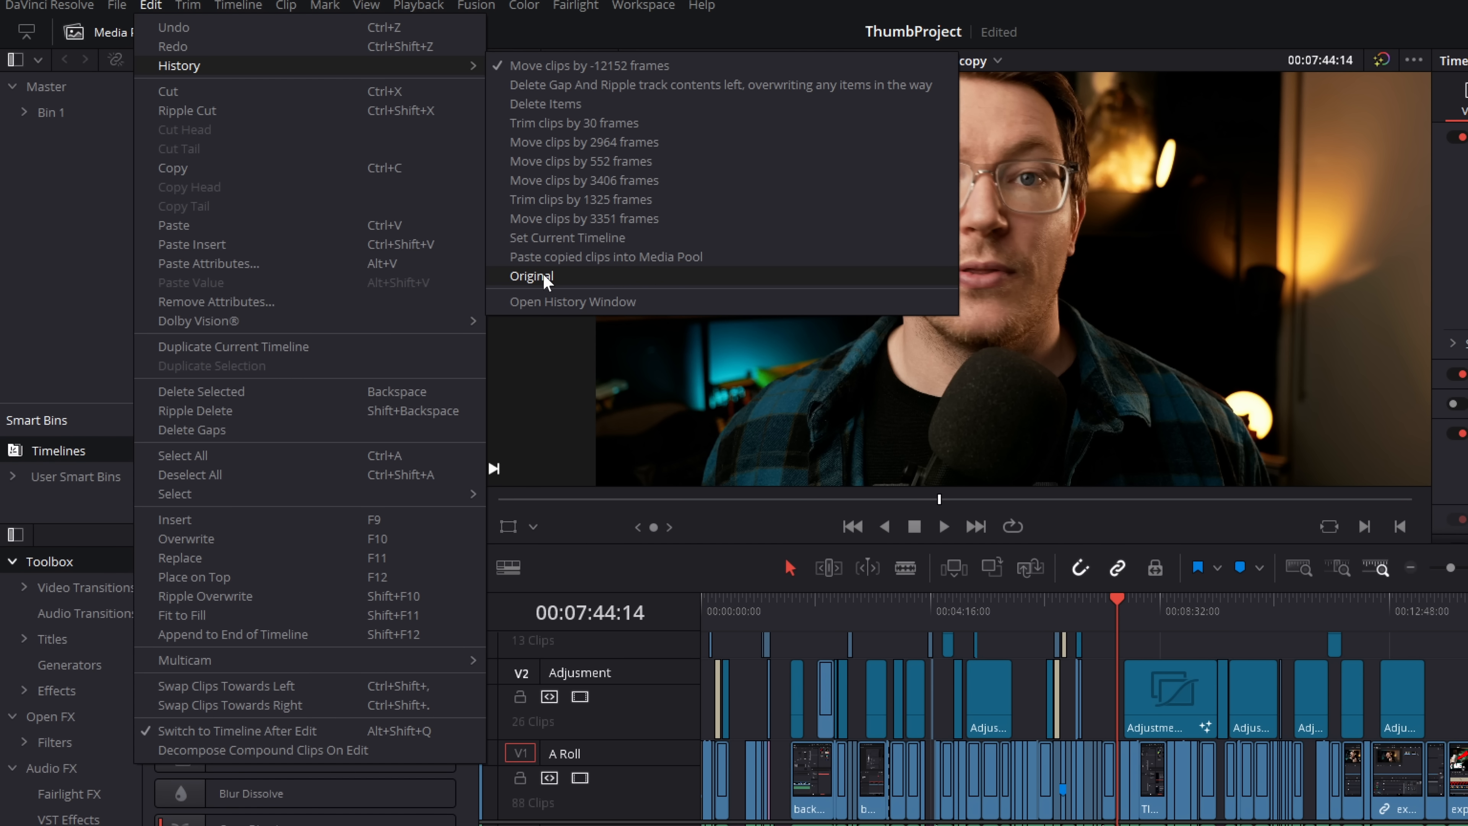
left_click(532, 276)
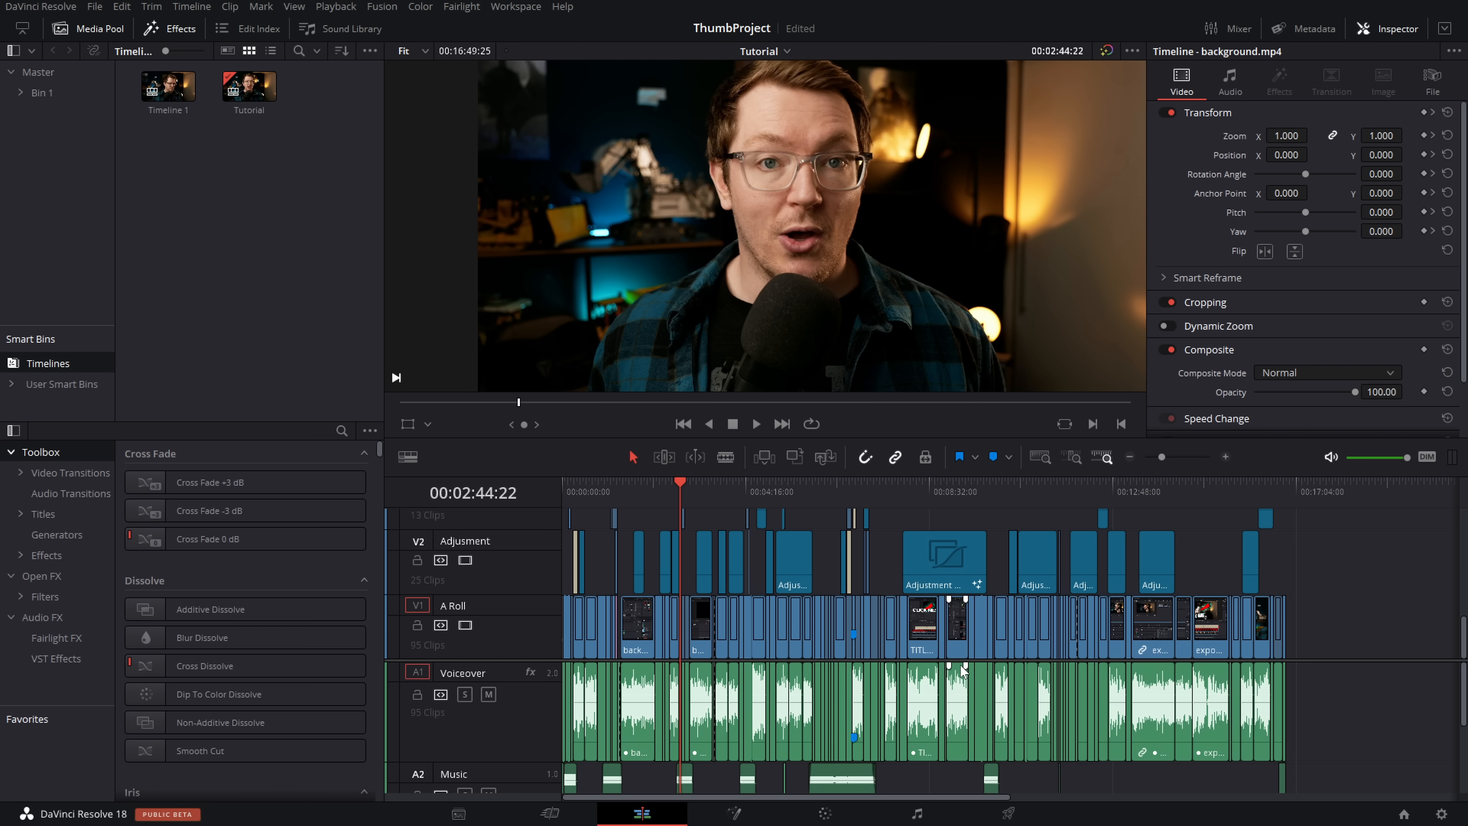
Bring up the History window and jump back to the Original state there.
left_click(121, 7)
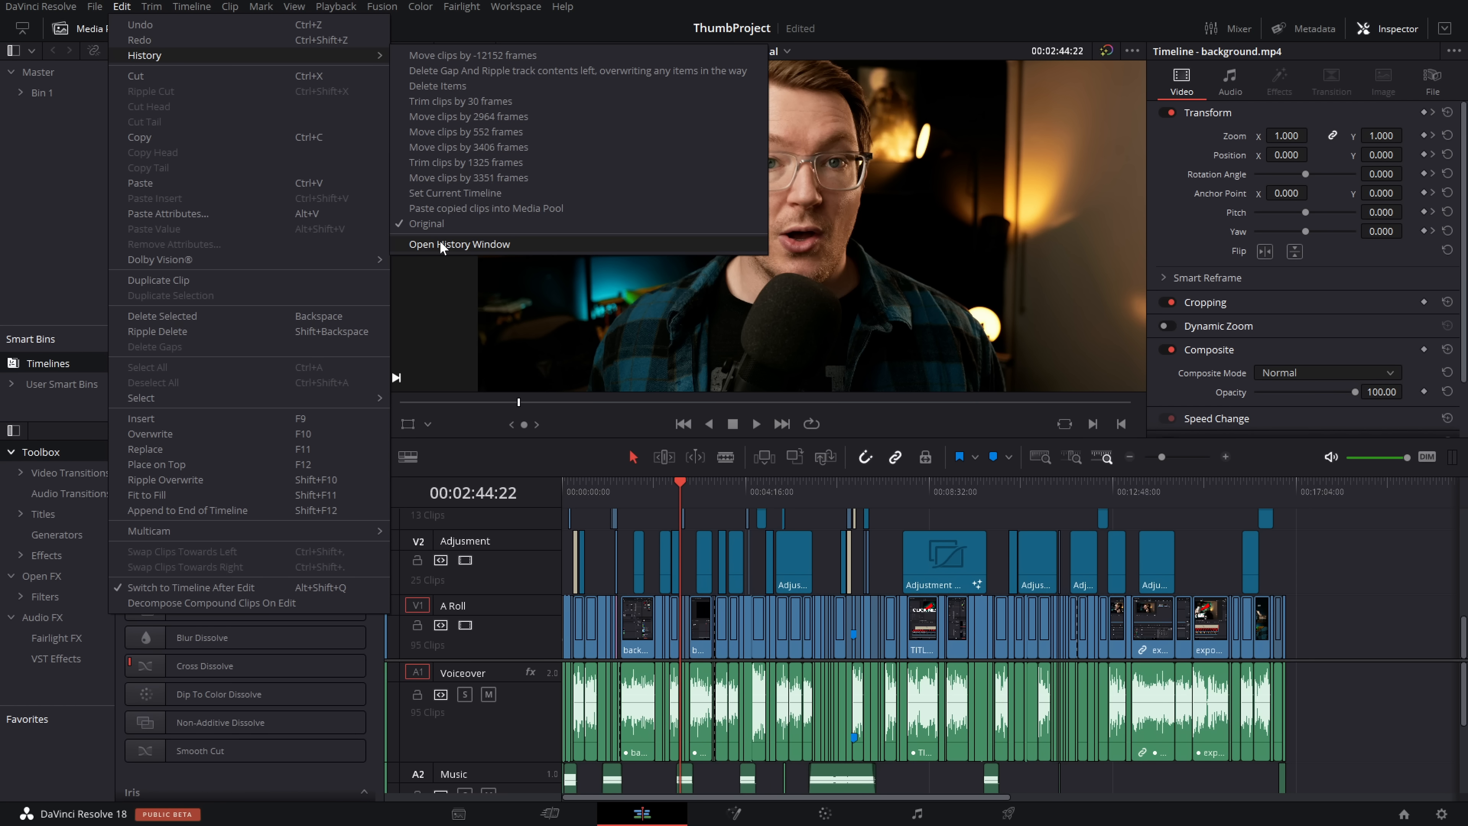
left_click(460, 243)
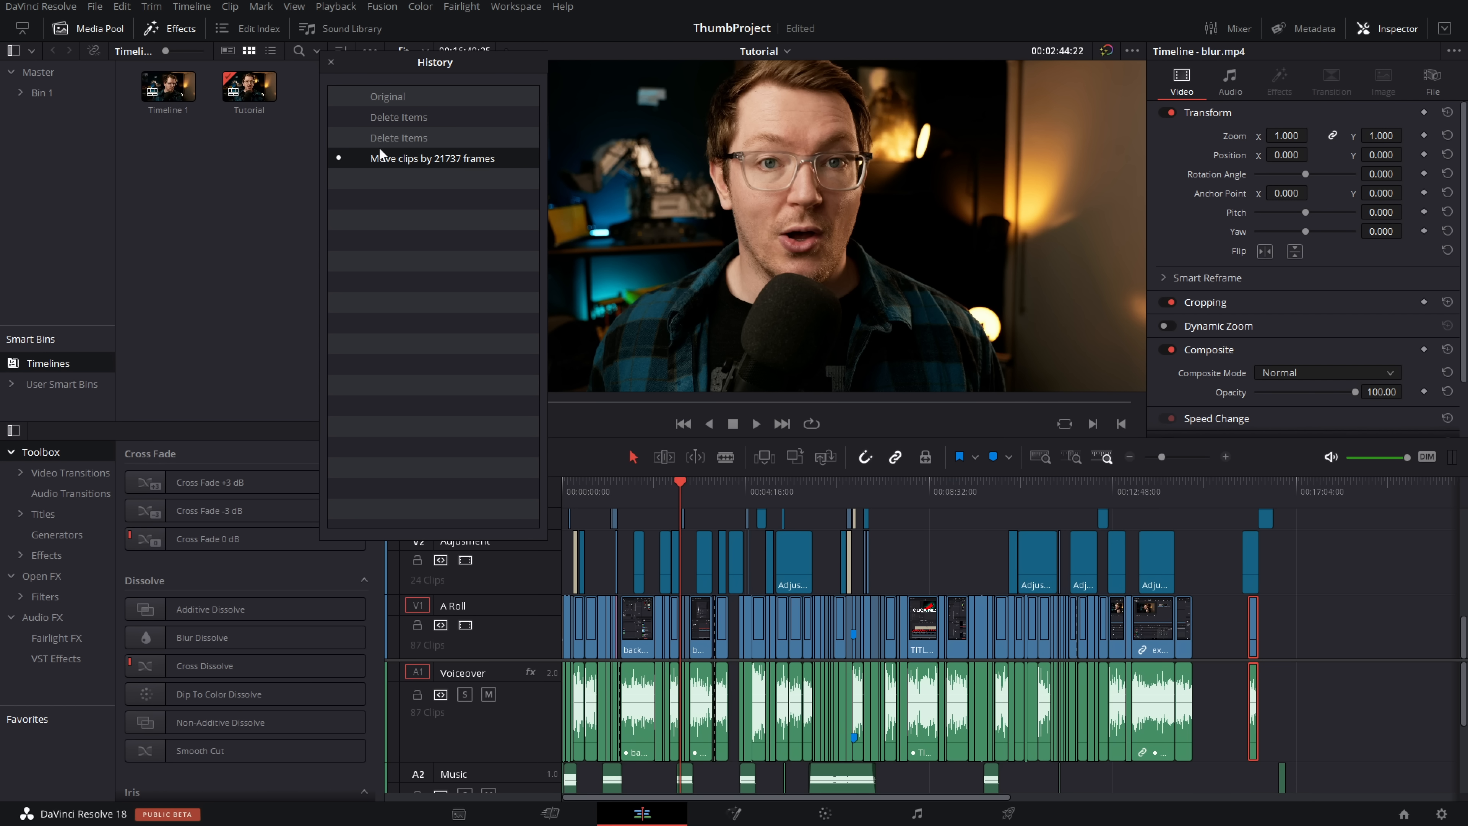
left_click(398, 116)
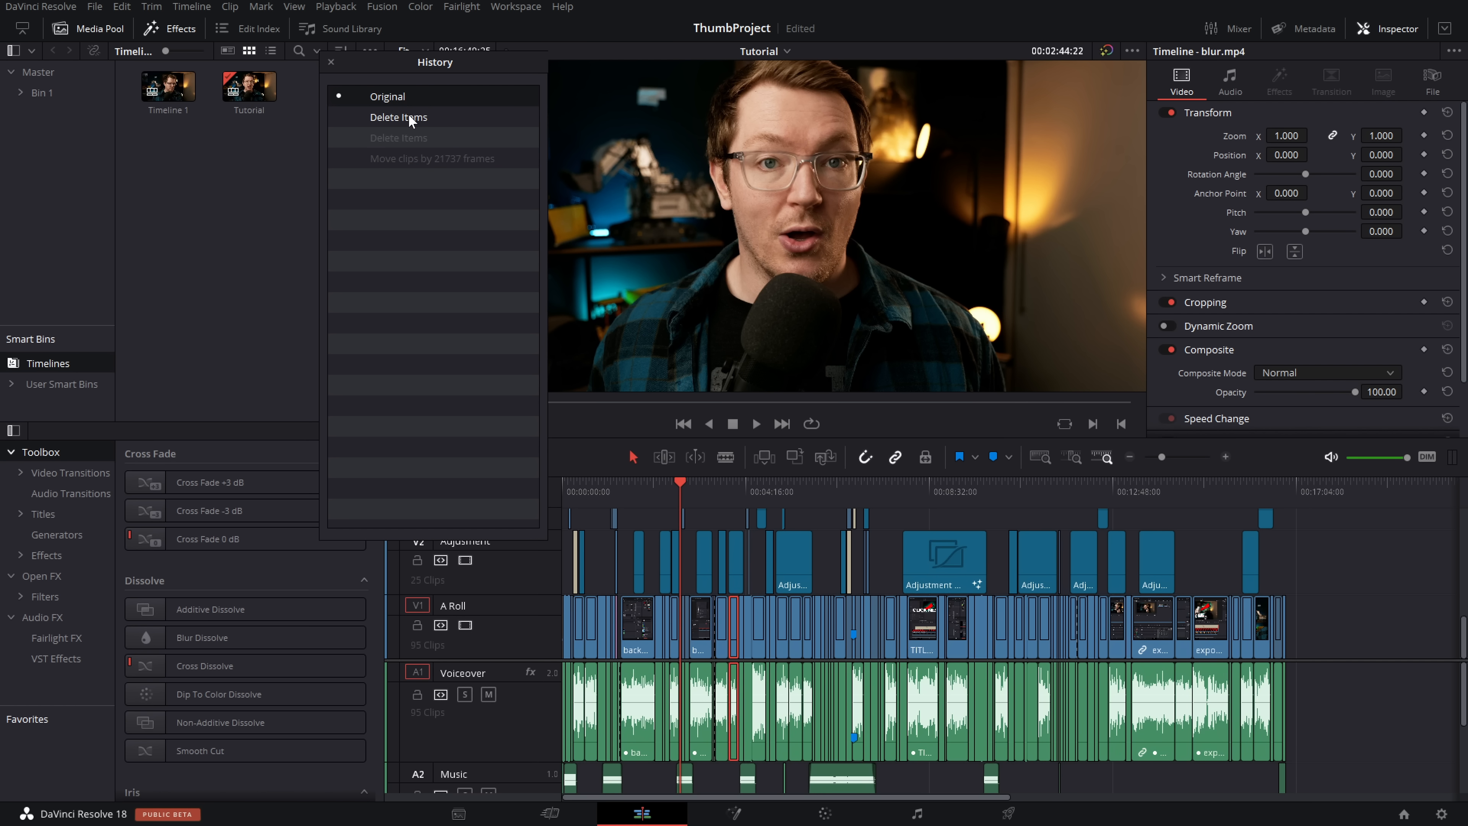